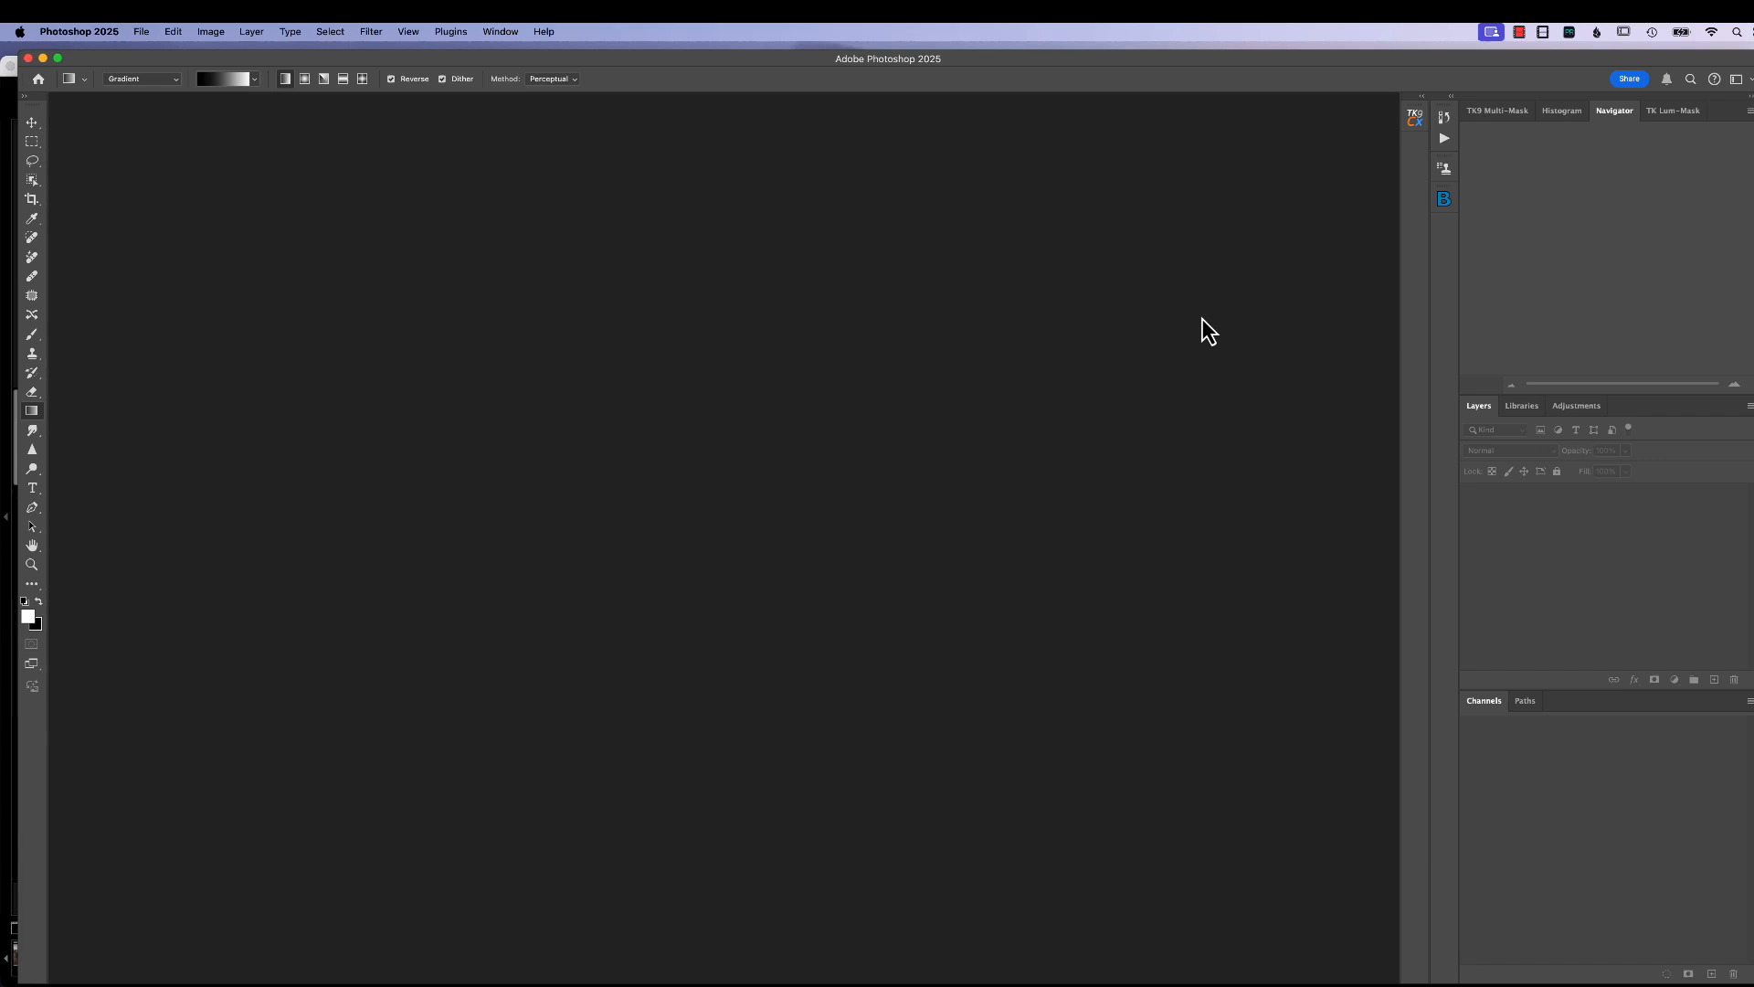
mouse_move(378, 155)
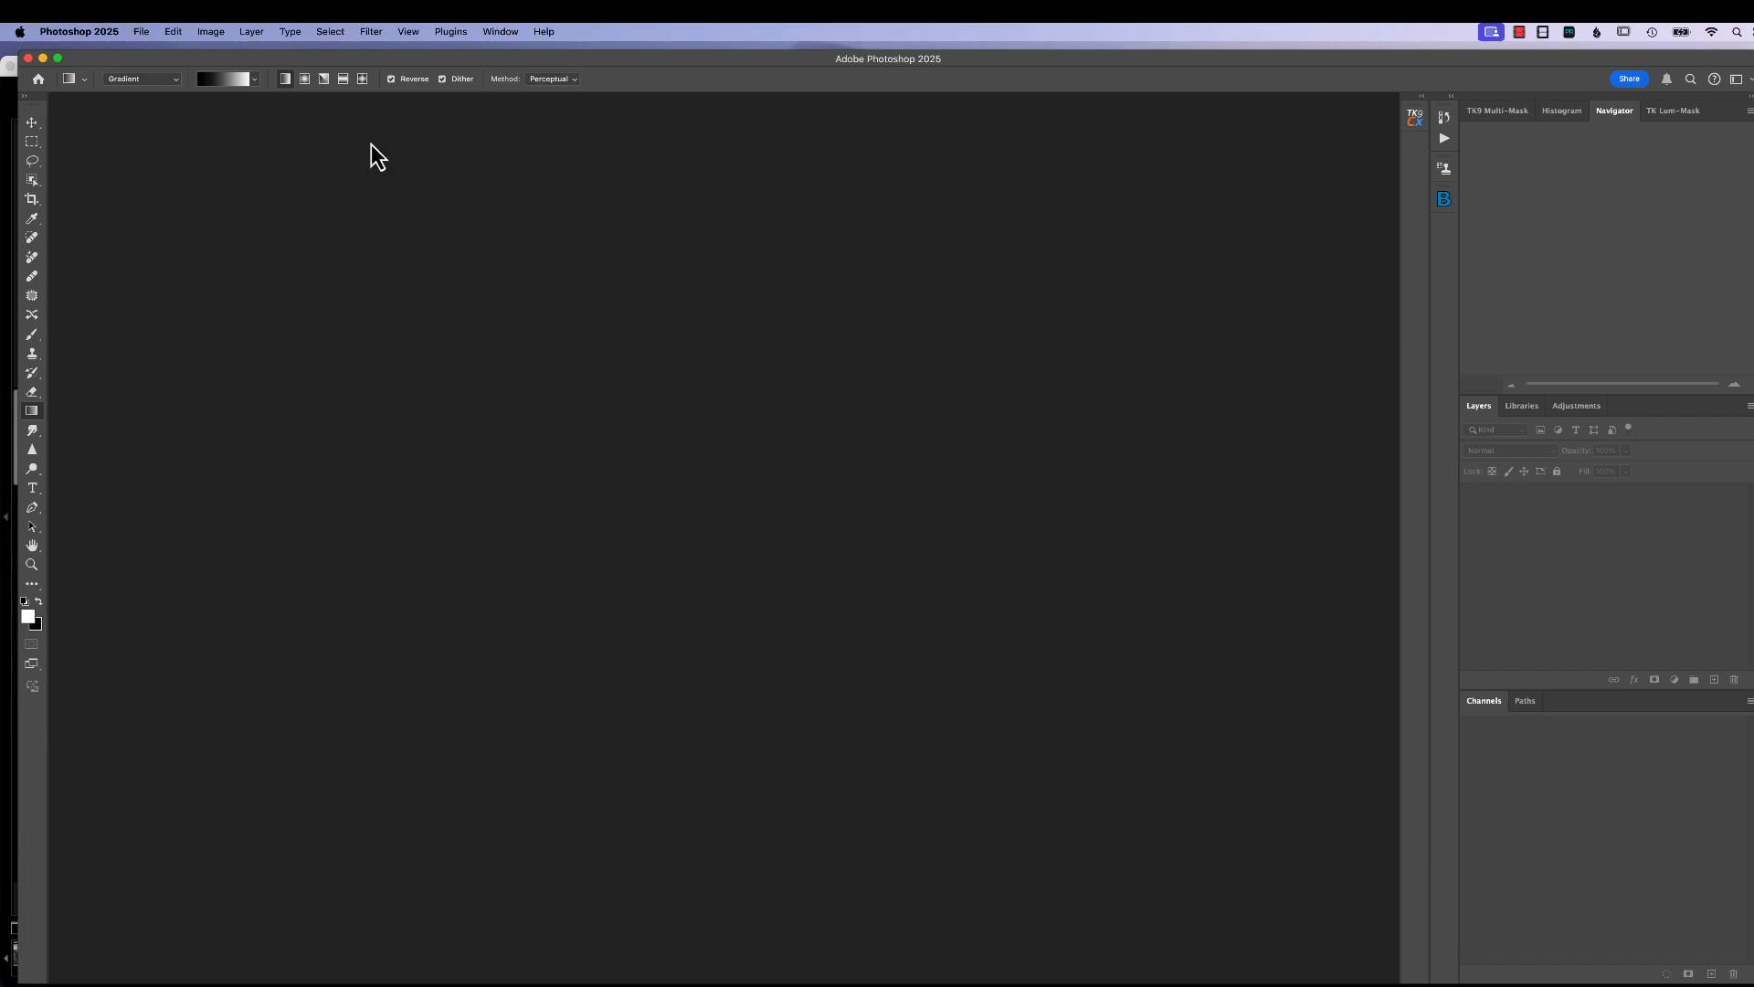
Step: Create a new 7 × 5 inch, 300 ppi landscape document from Default Photoshop Size
click(139, 30)
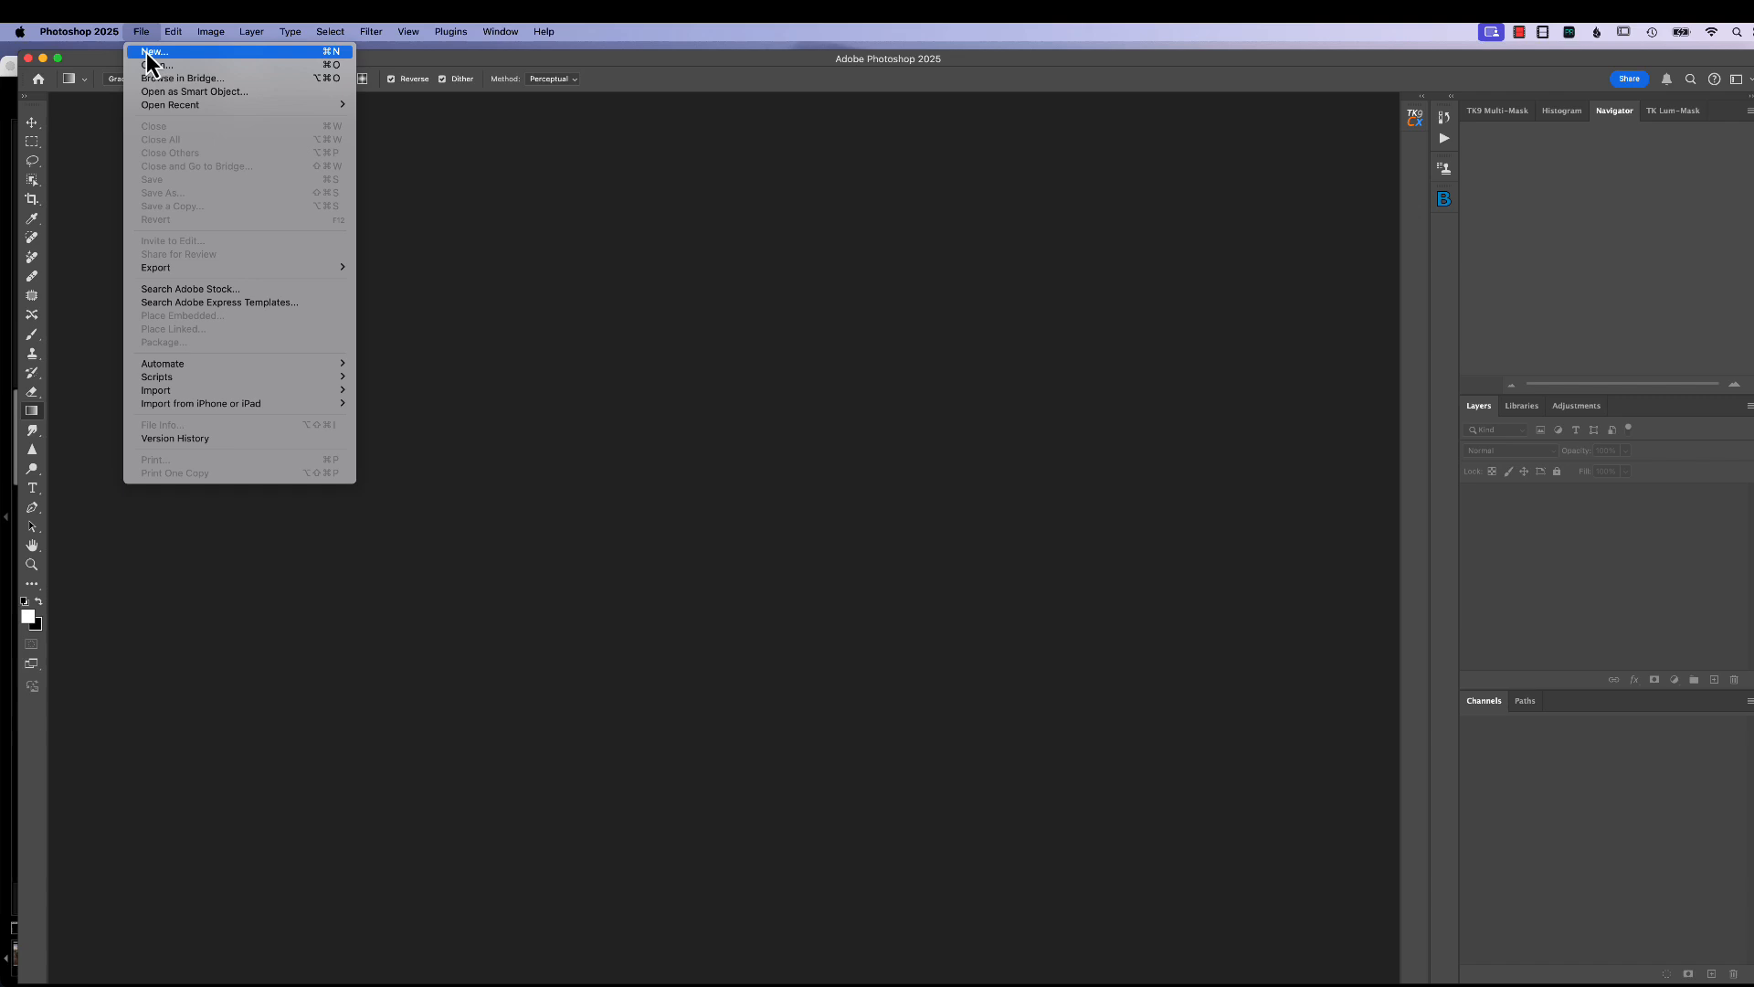
click(153, 51)
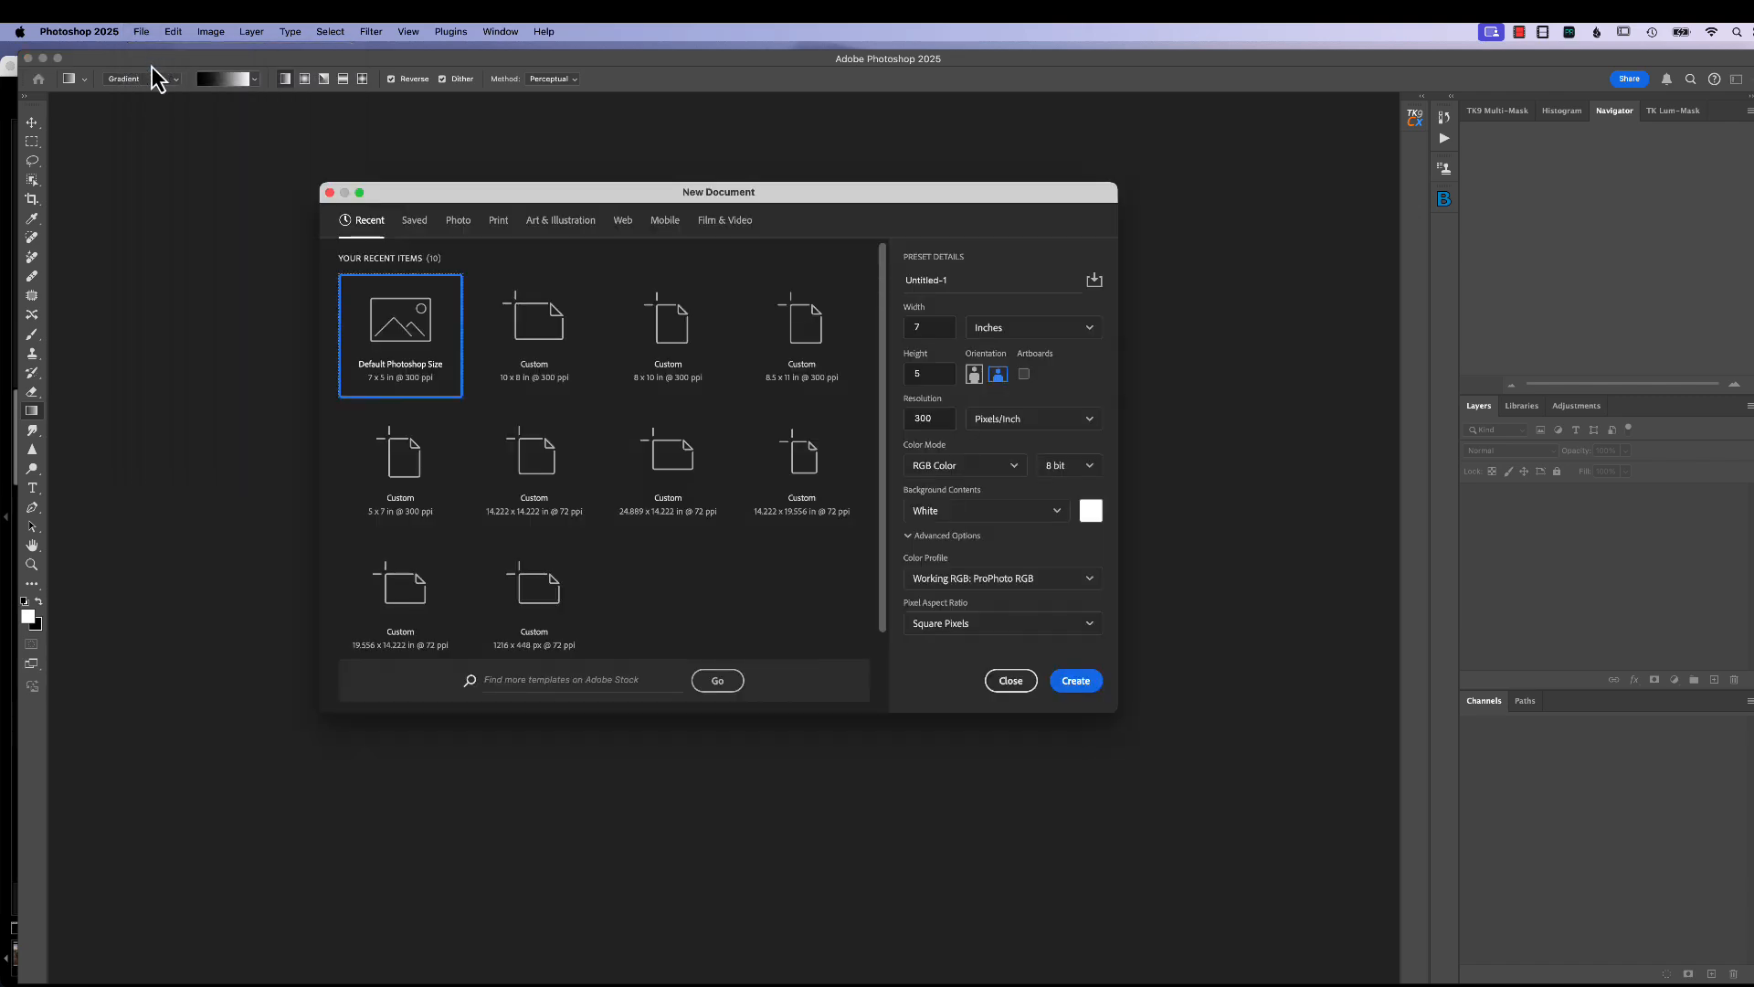
mouse_move(448, 341)
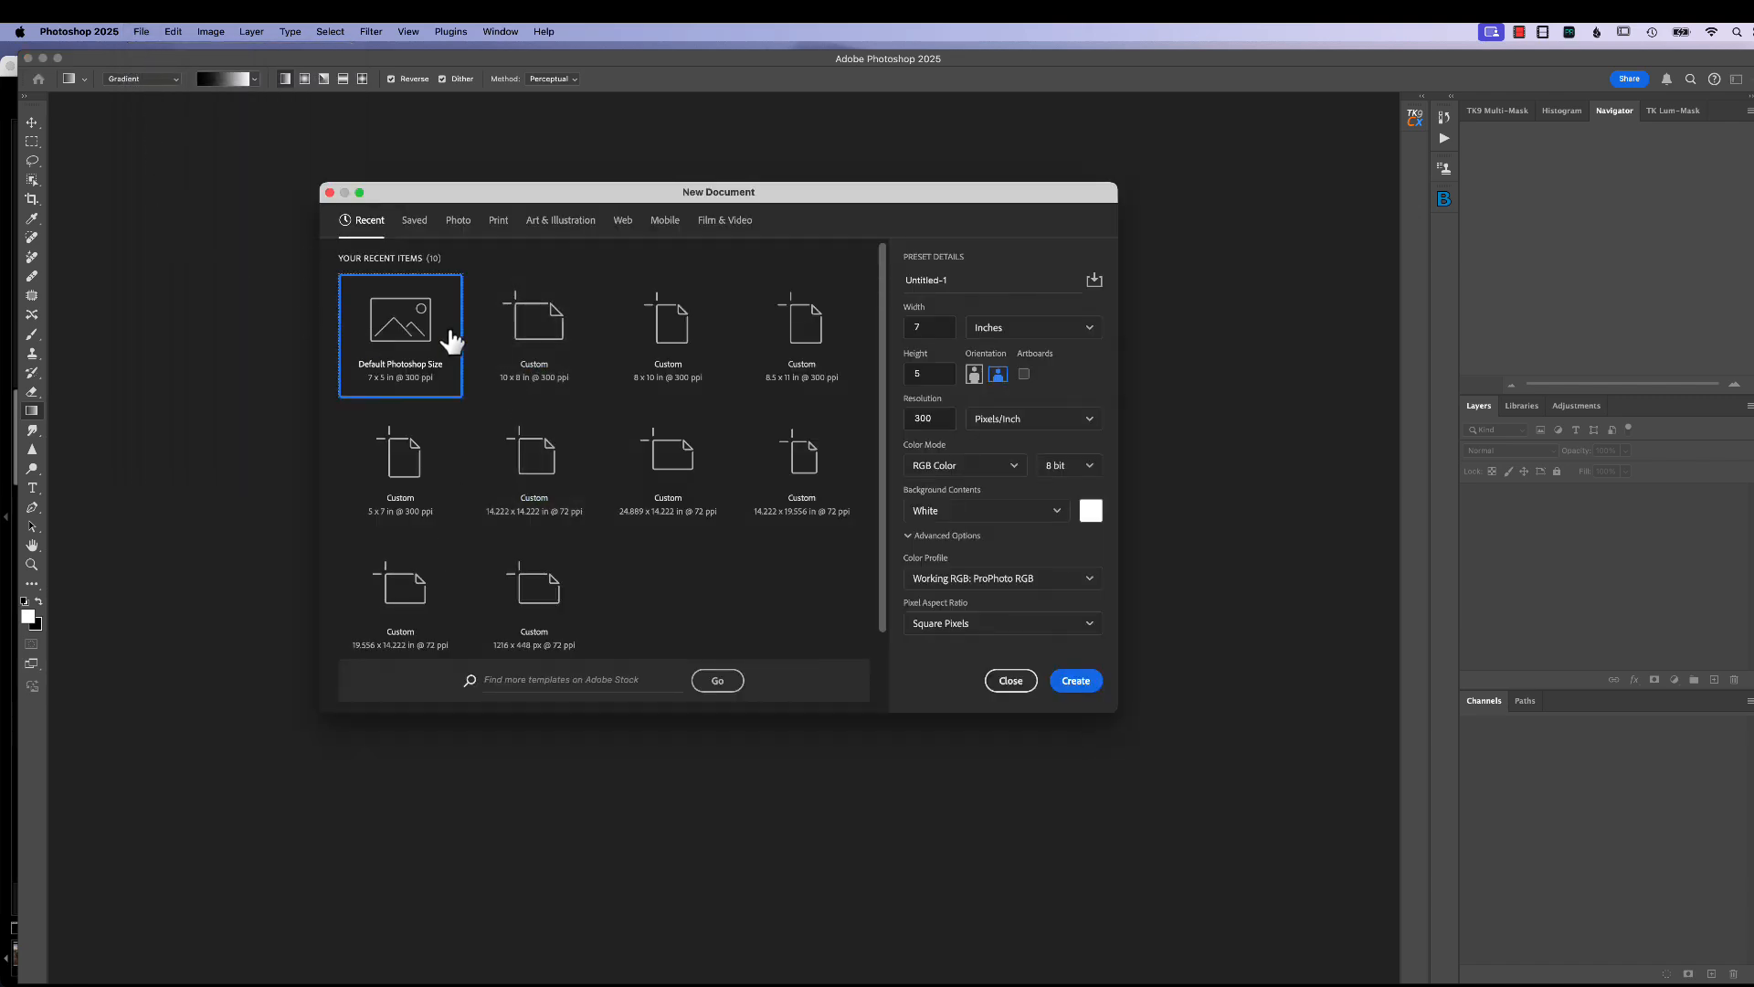
mouse_move(431, 341)
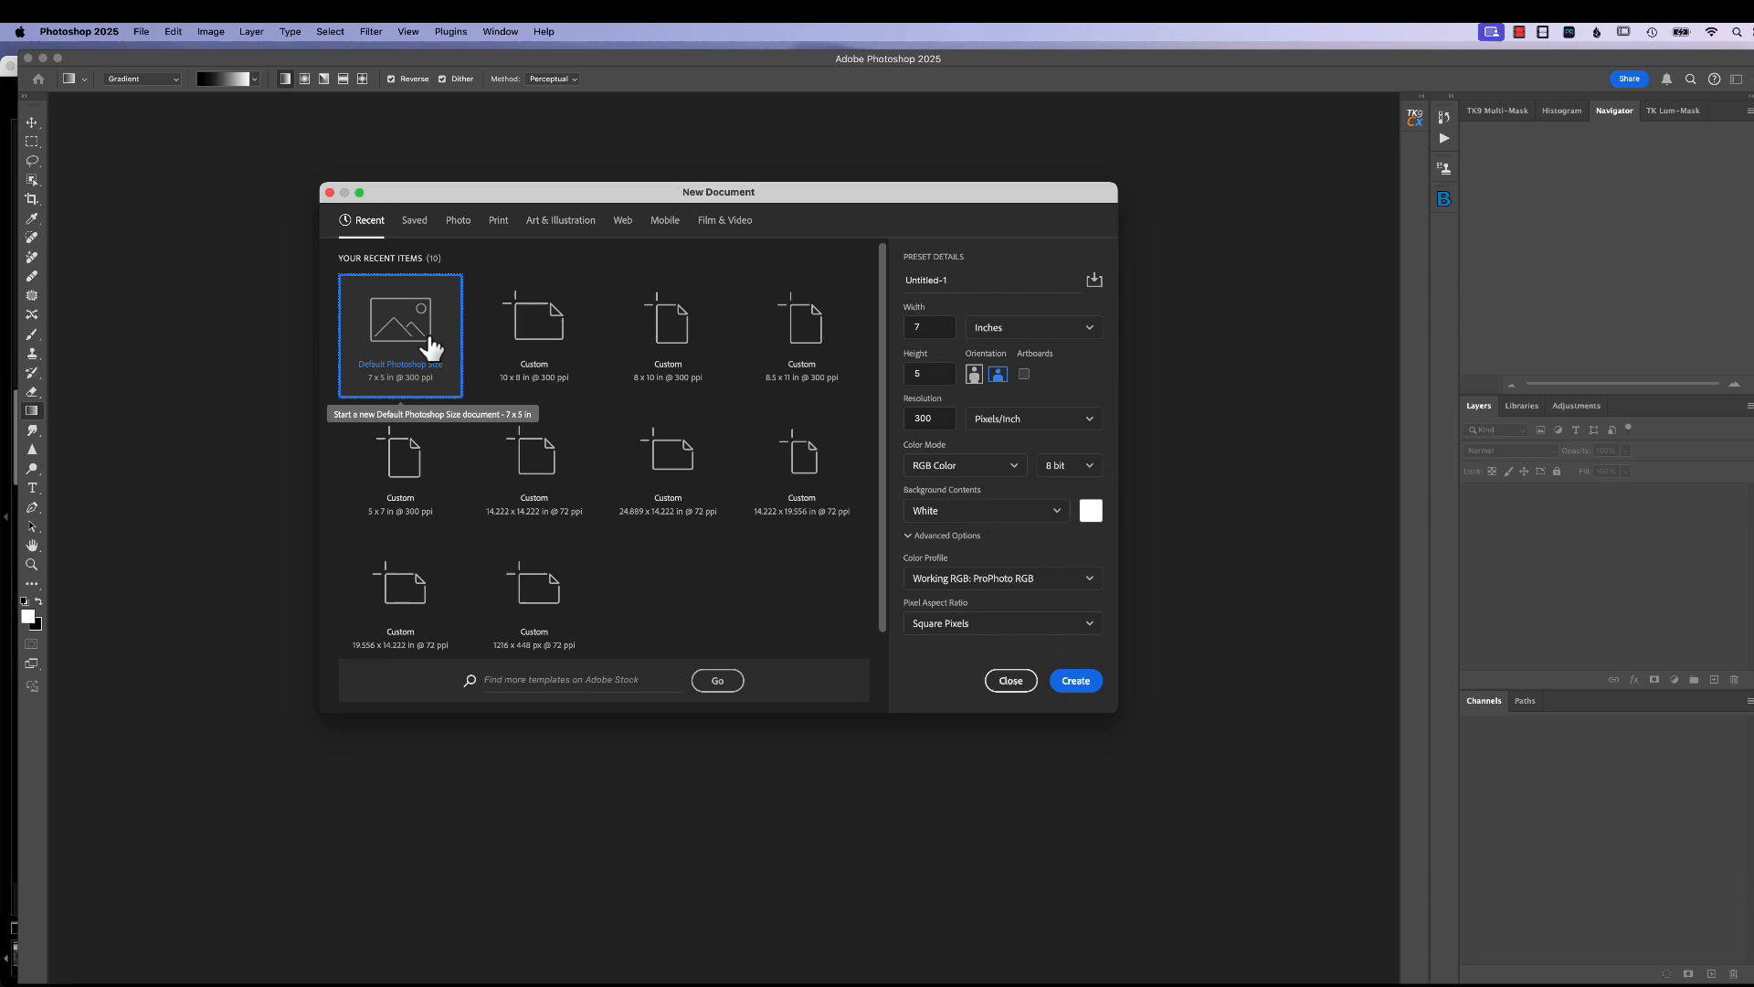
mouse_move(417, 355)
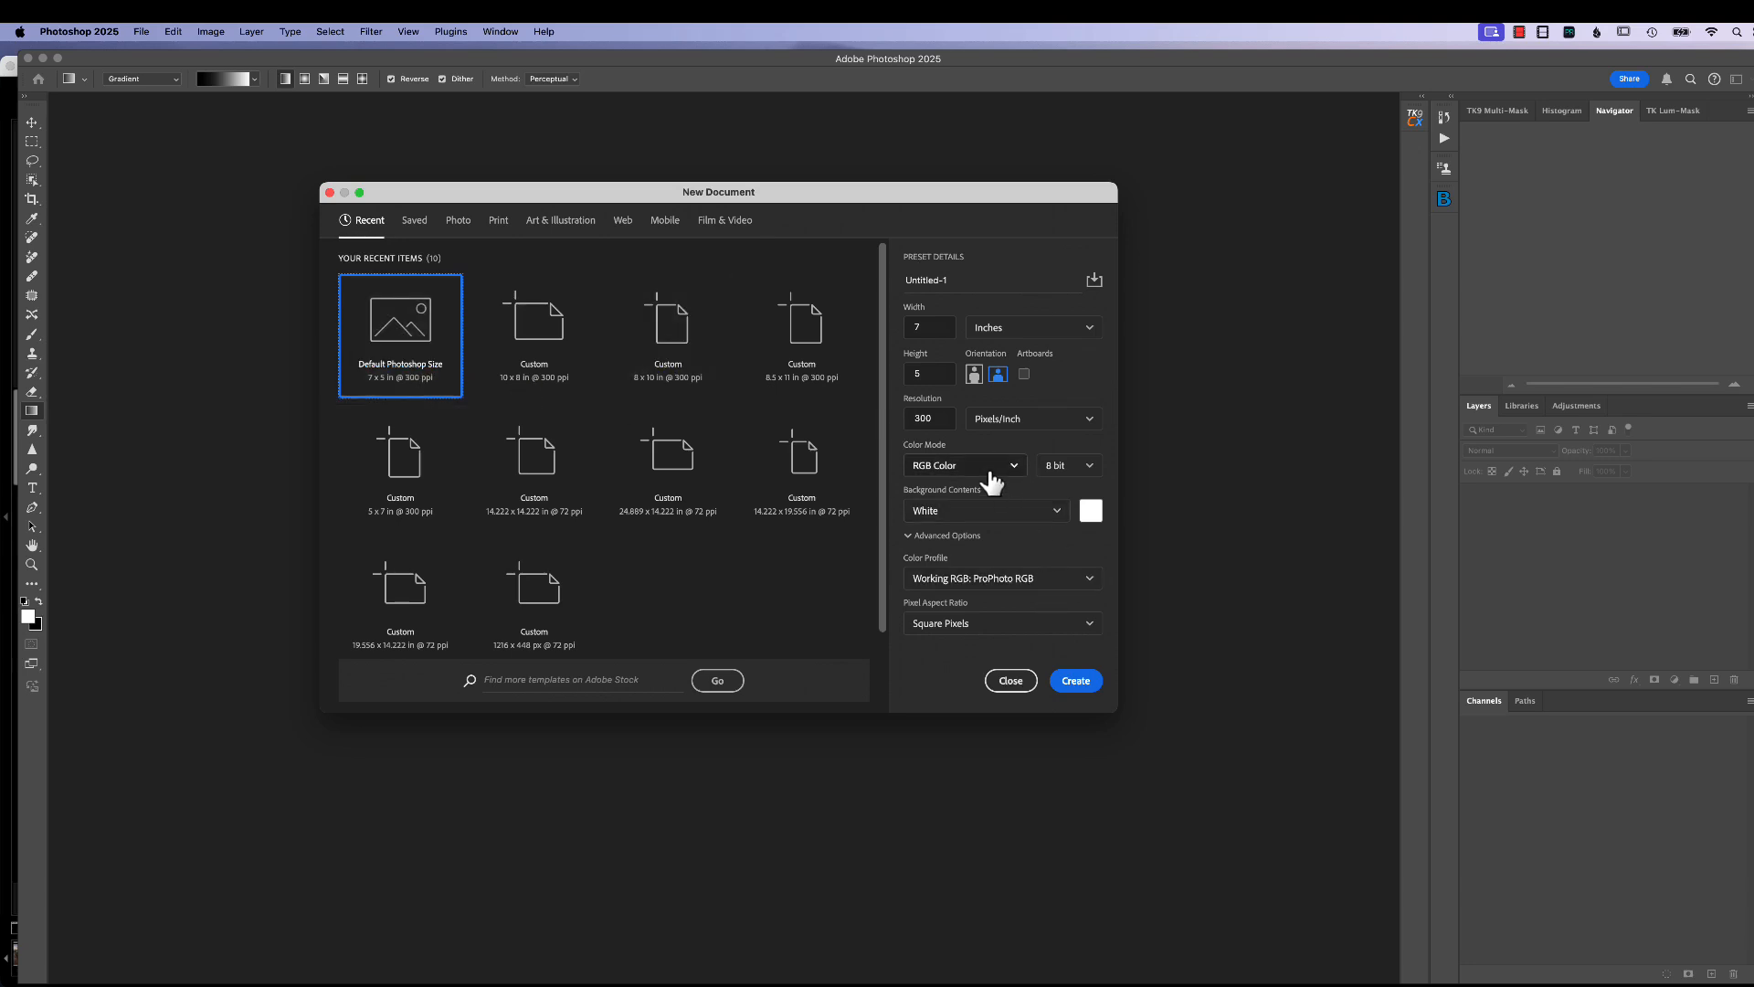
click(975, 373)
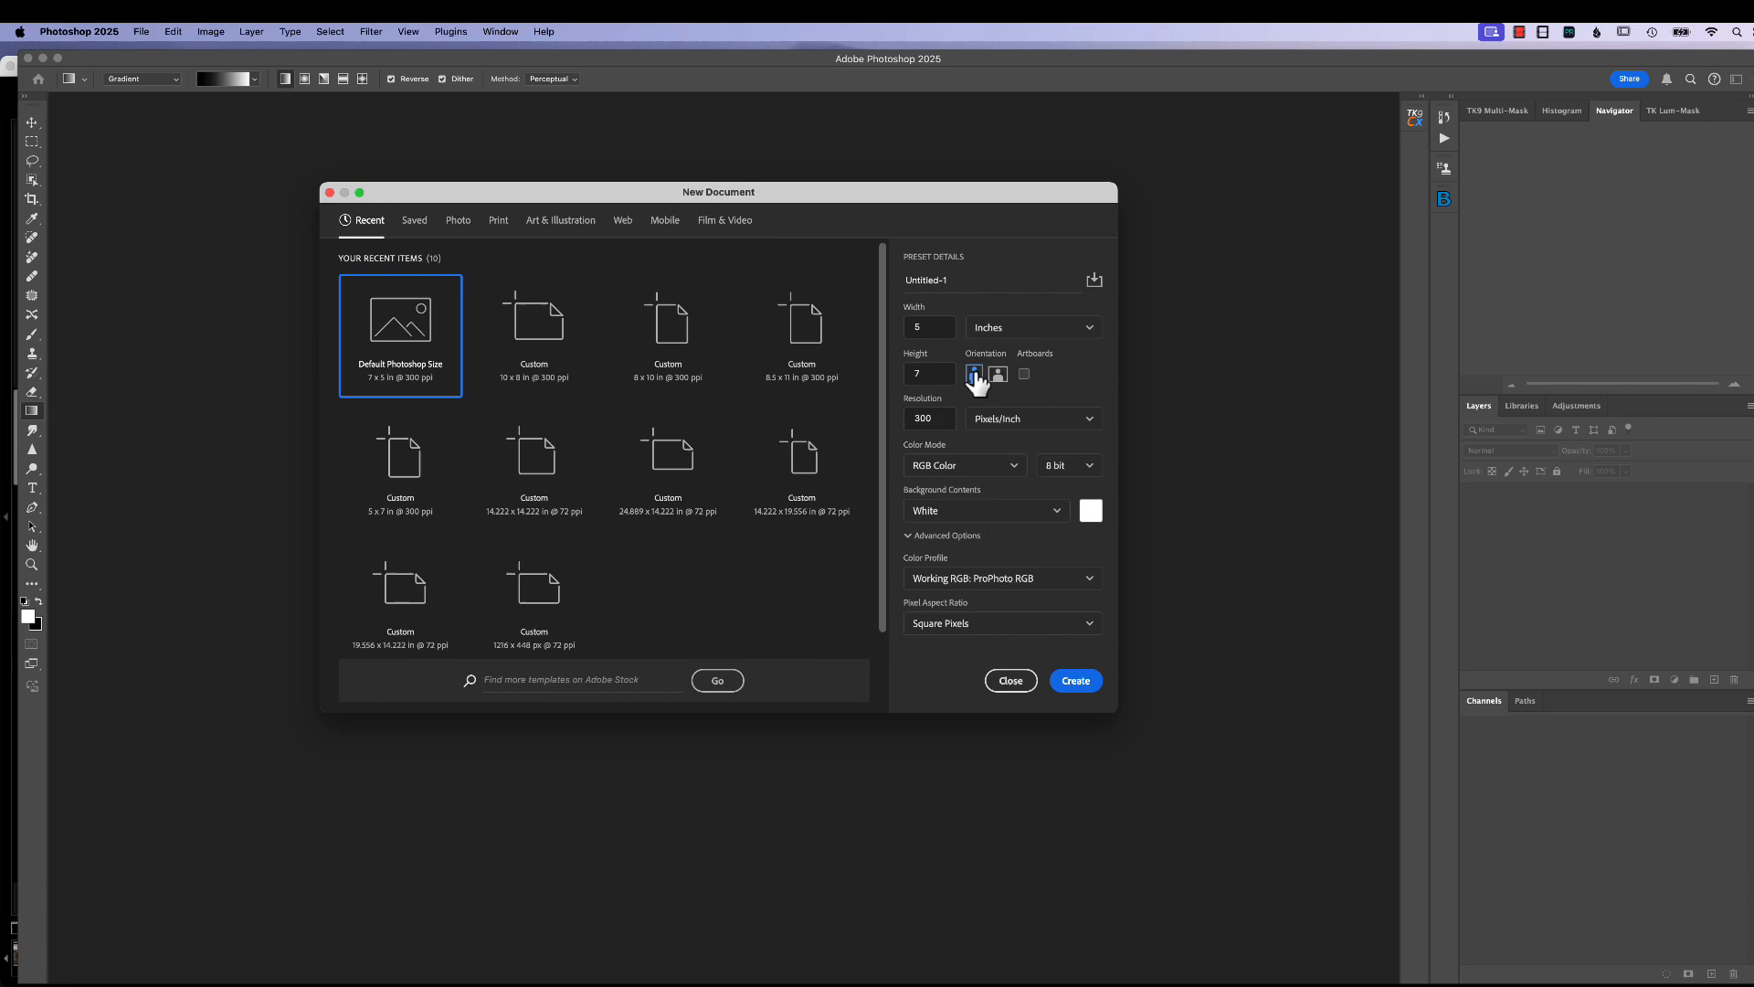
click(997, 373)
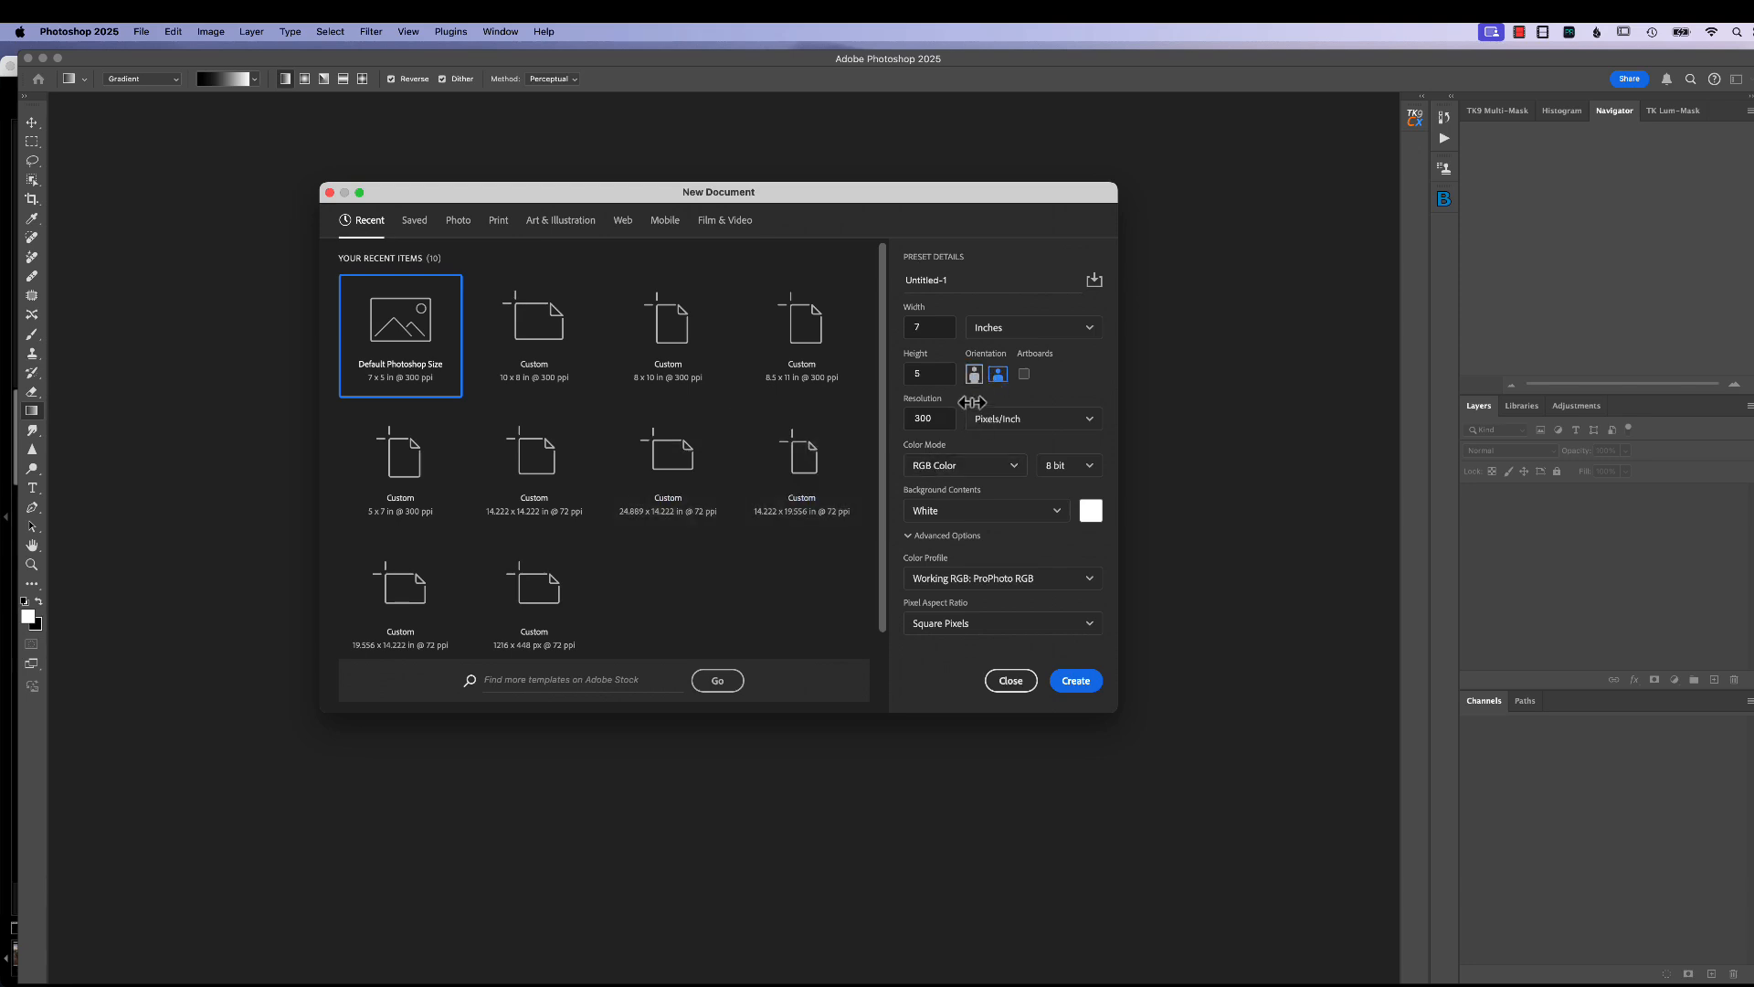
mouse_move(800, 458)
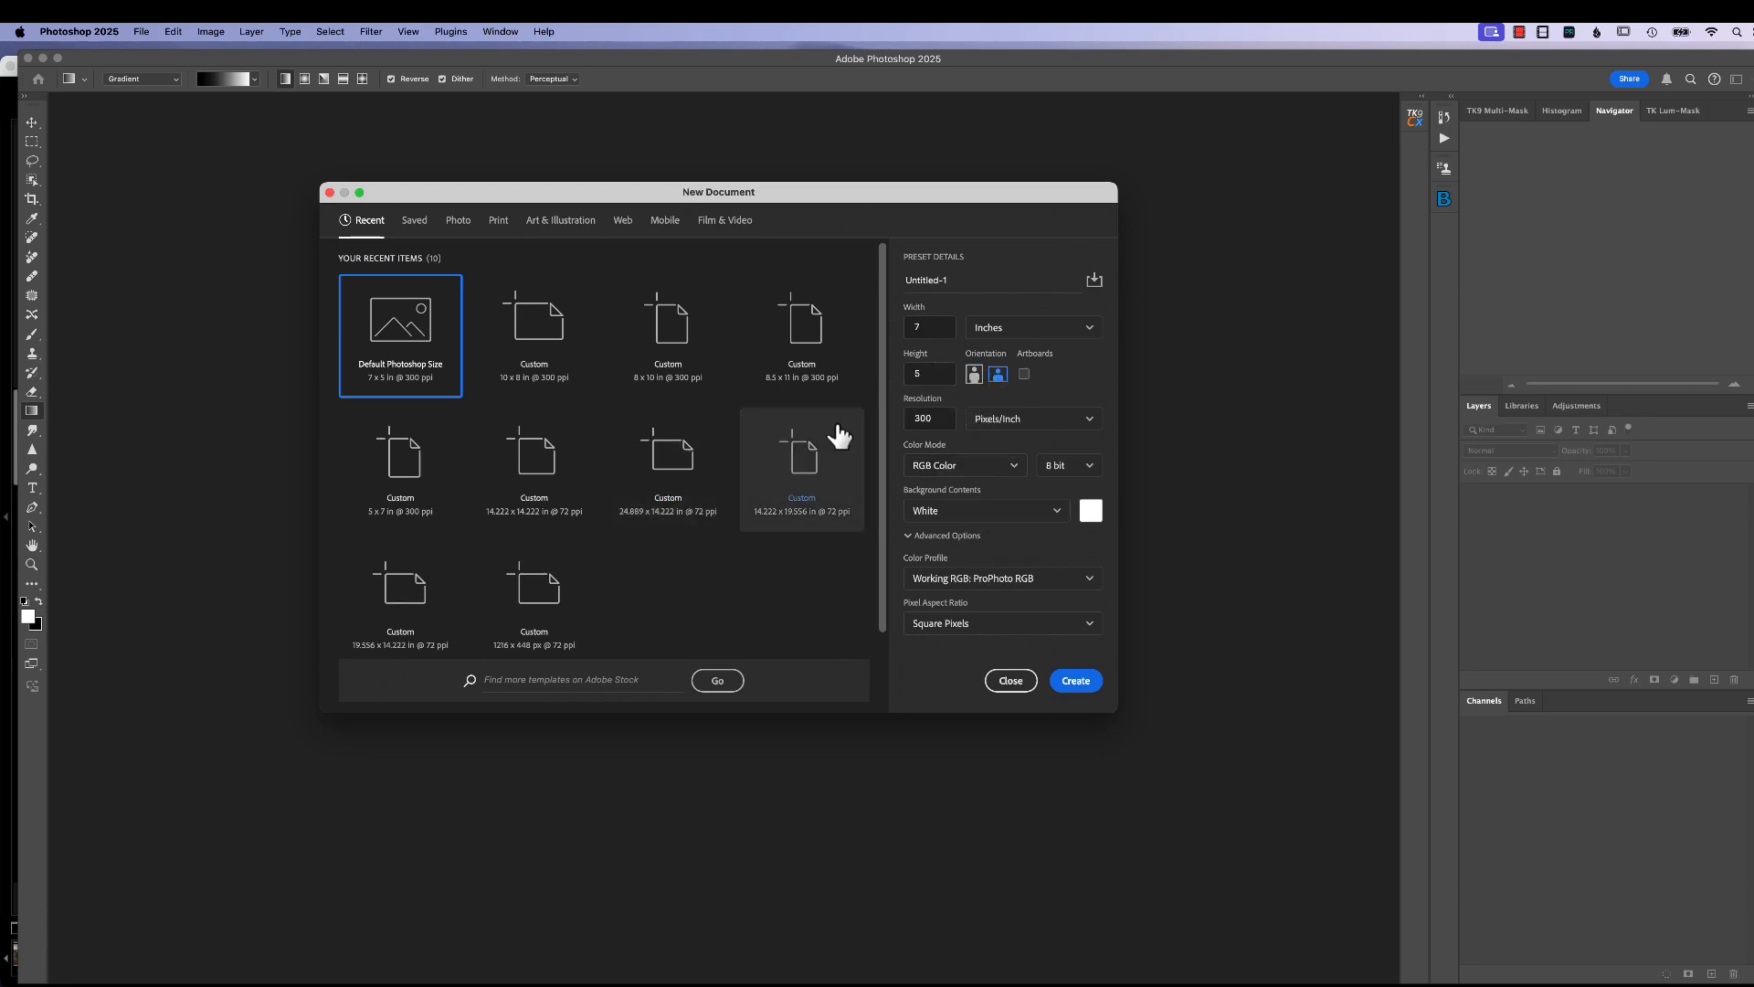
click(1073, 680)
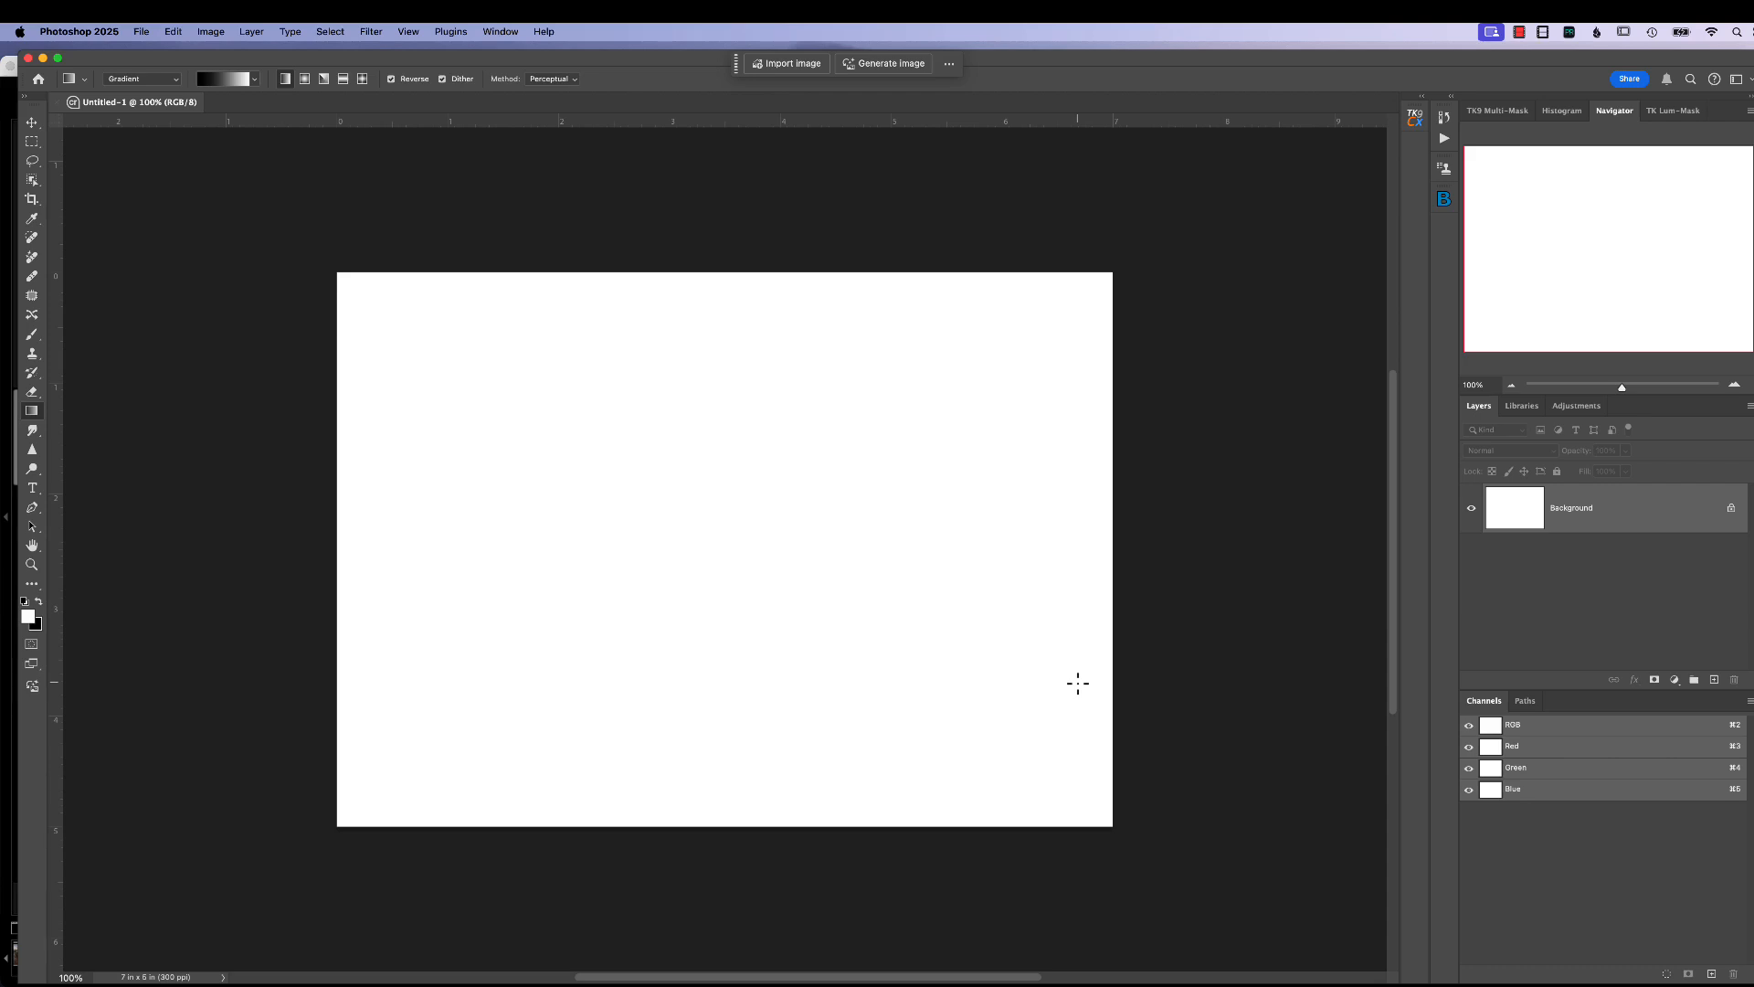
mouse_move(529, 533)
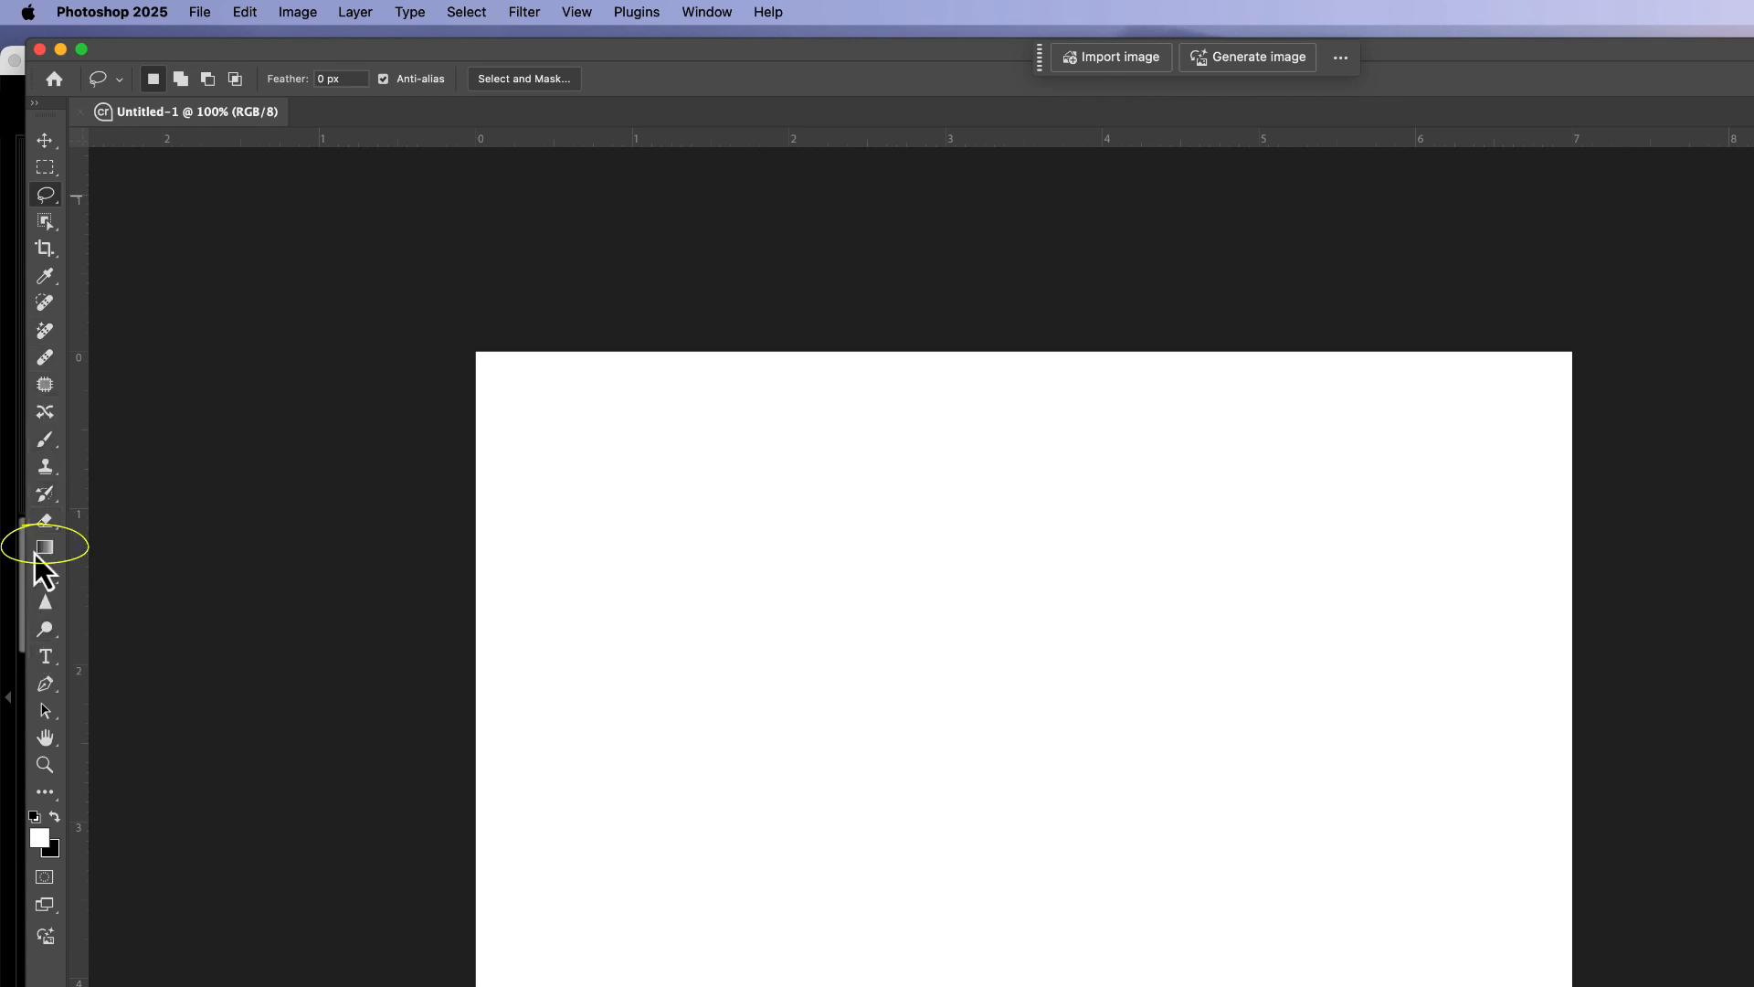
mouse_move(56, 565)
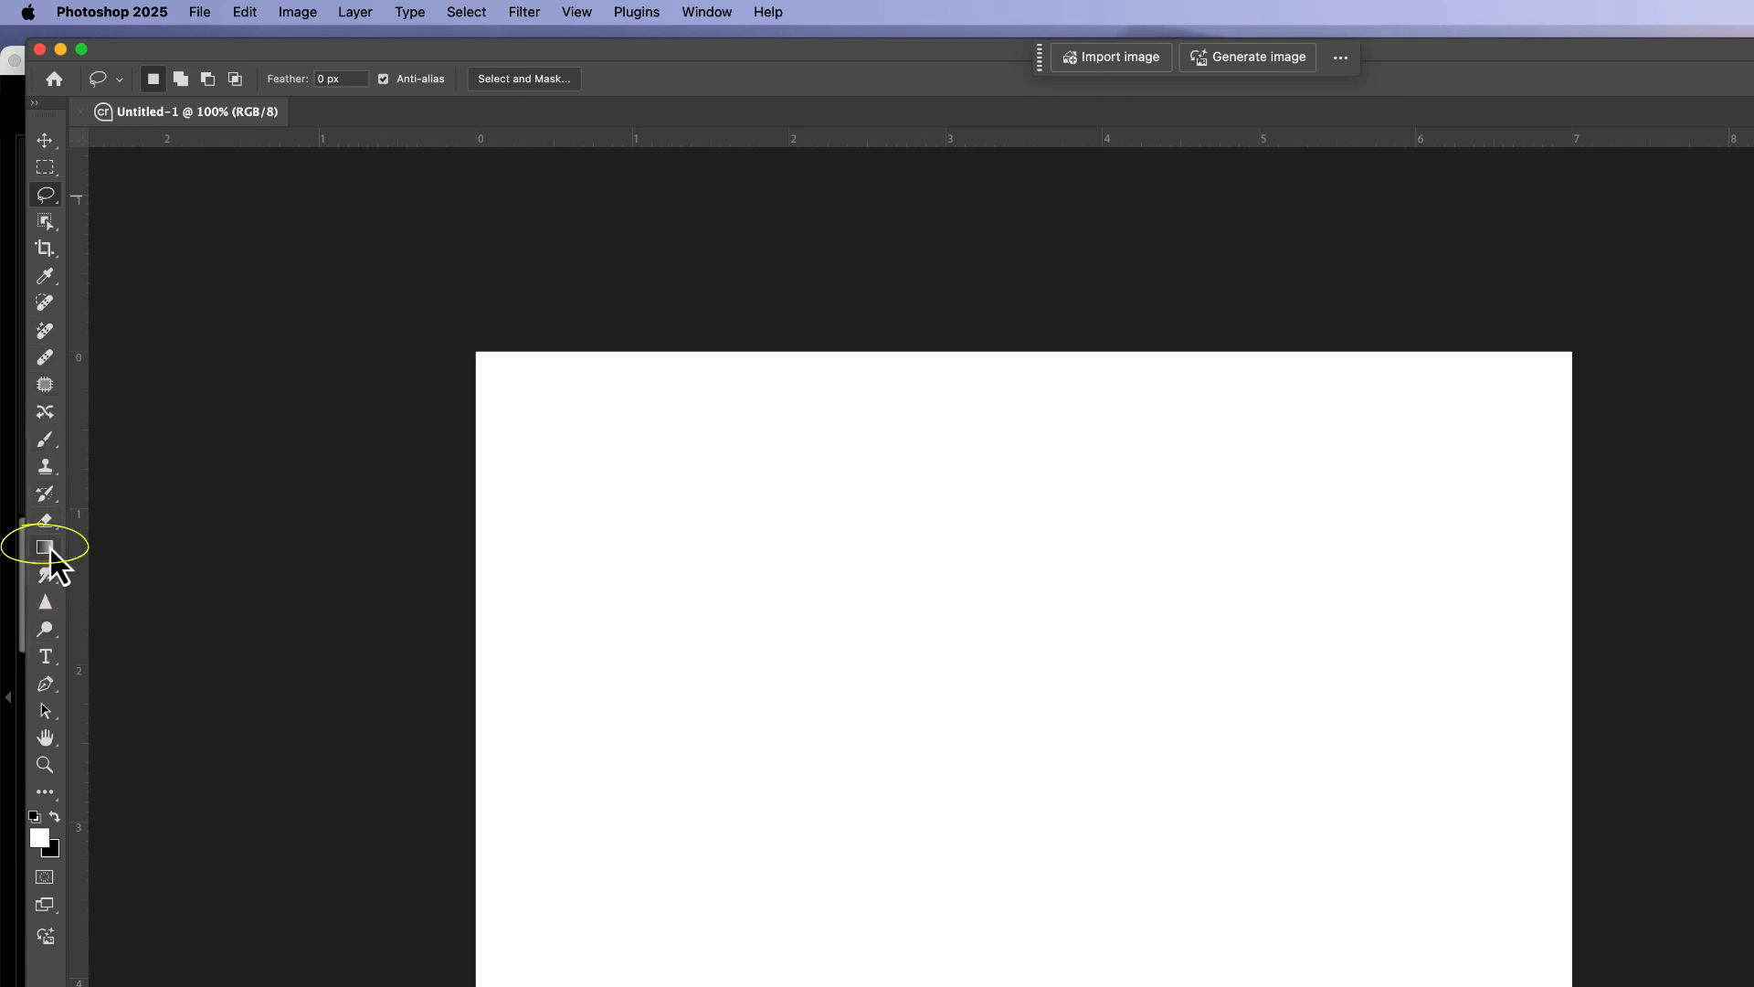
Step: Select the Gradient tool from the toolbar
click(46, 547)
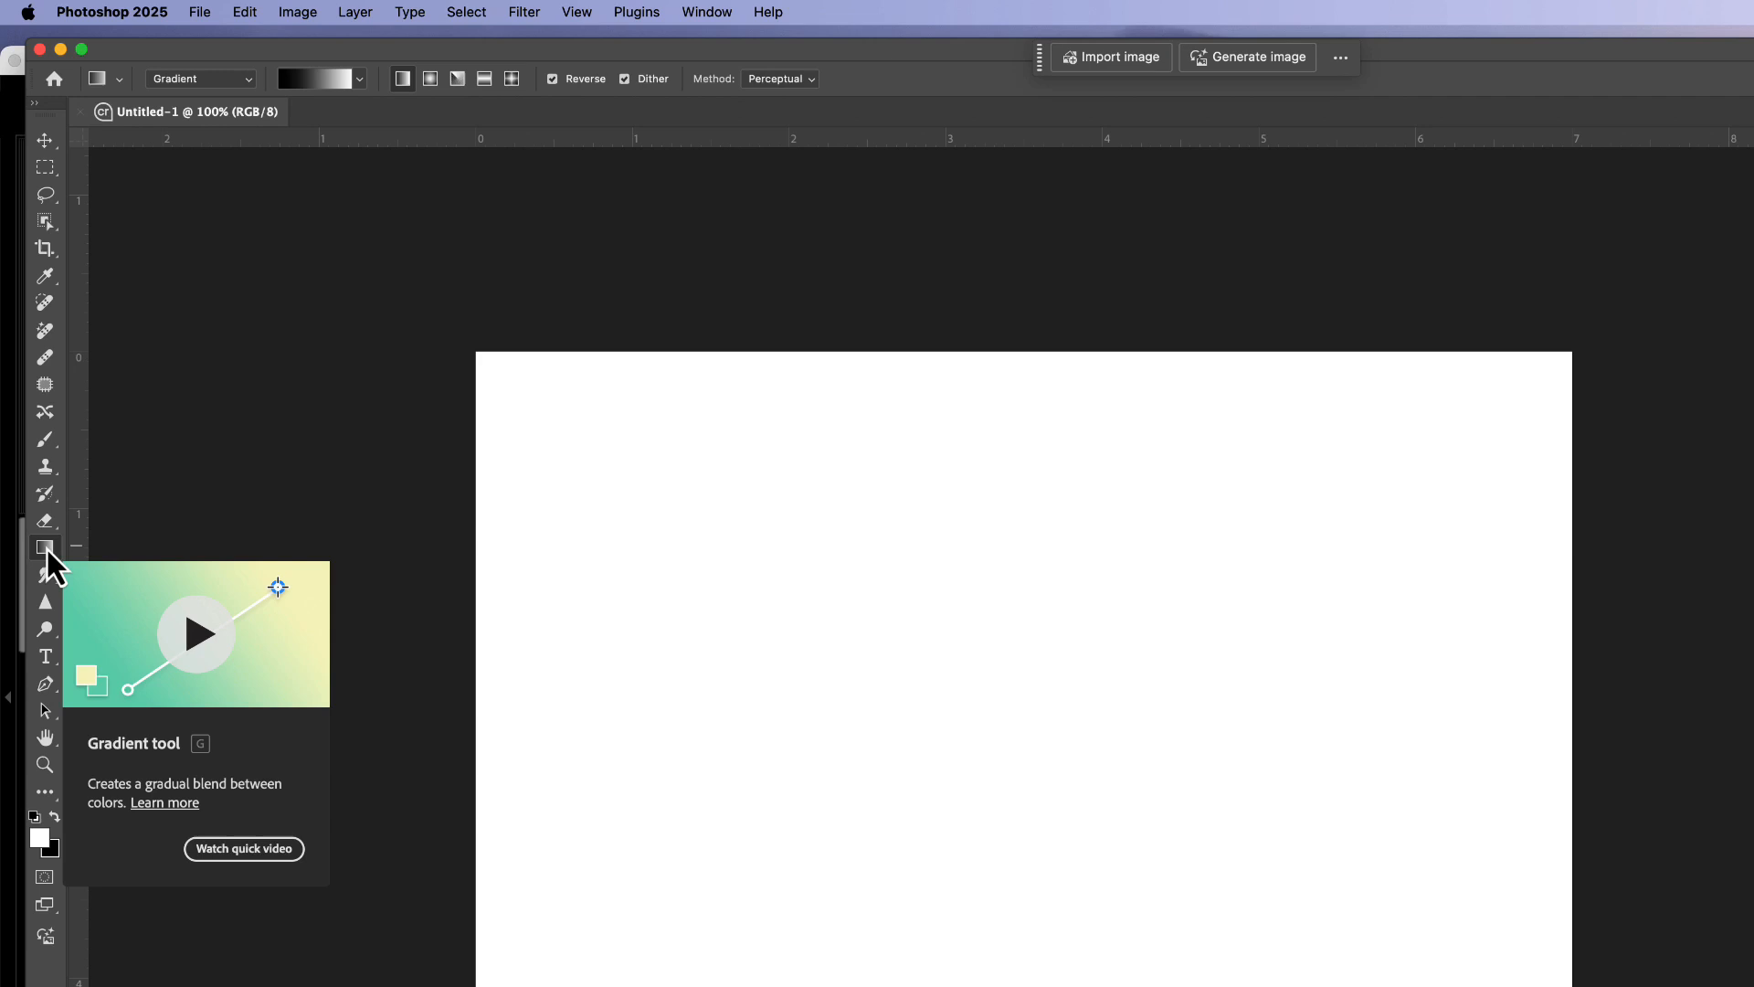
mouse_move(408, 633)
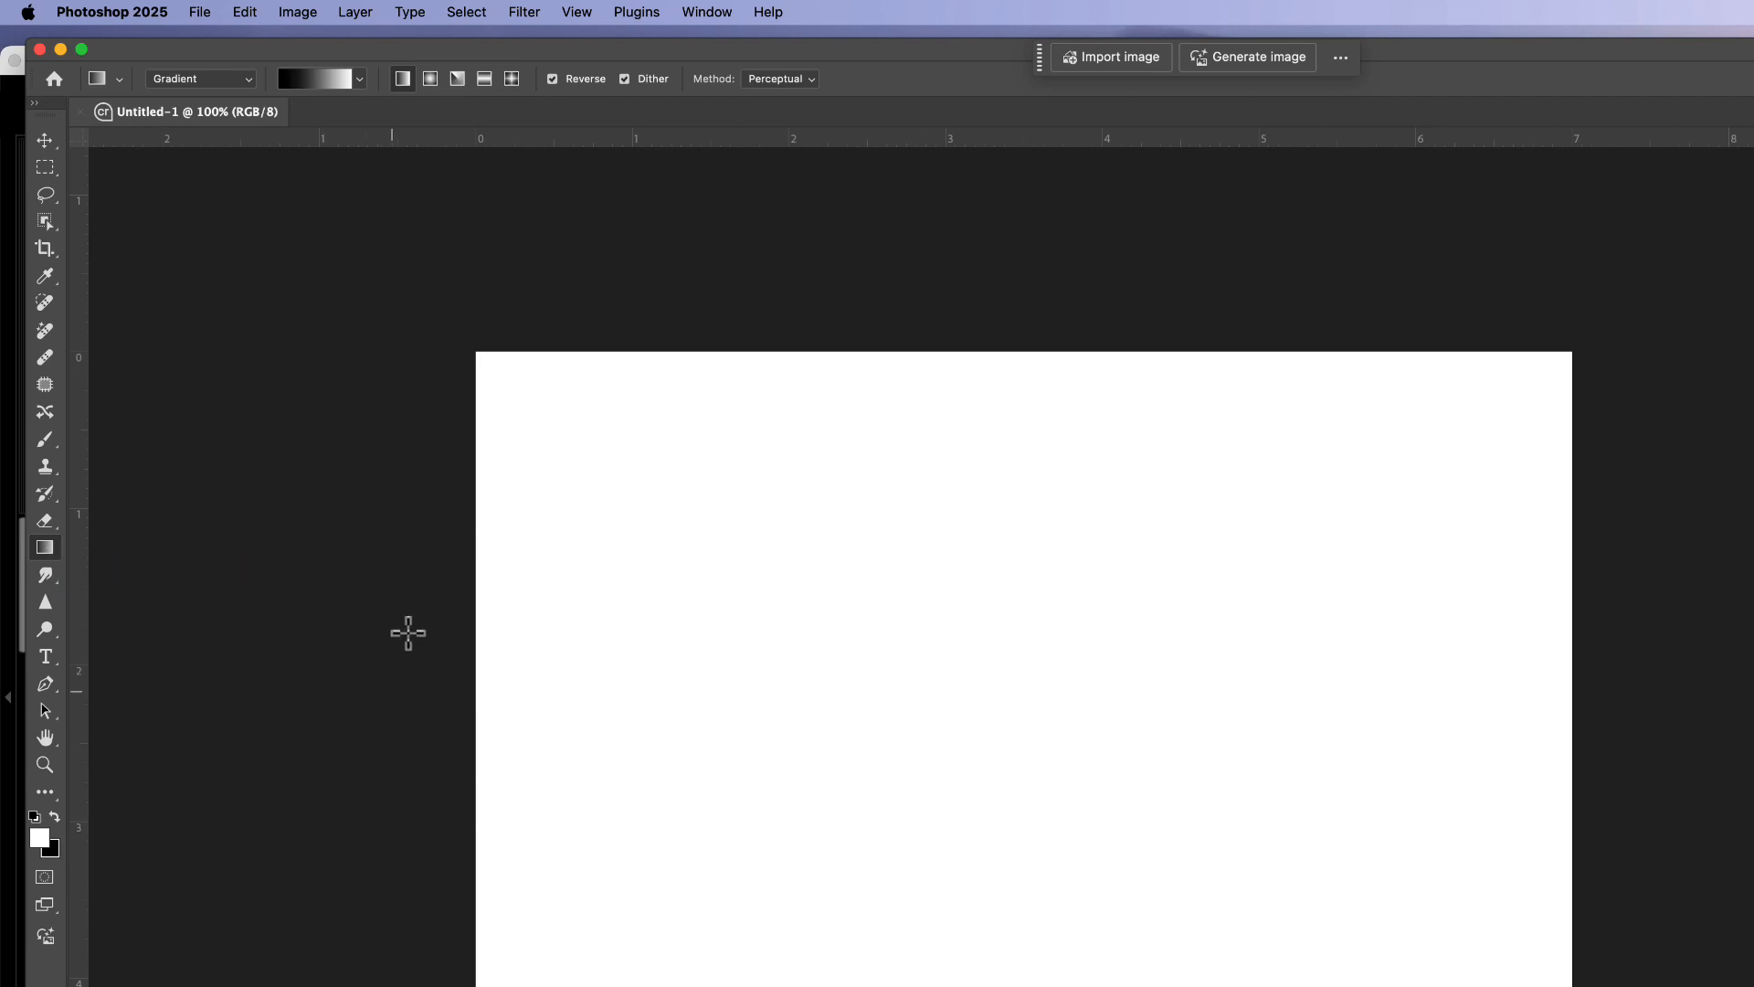
key(g)
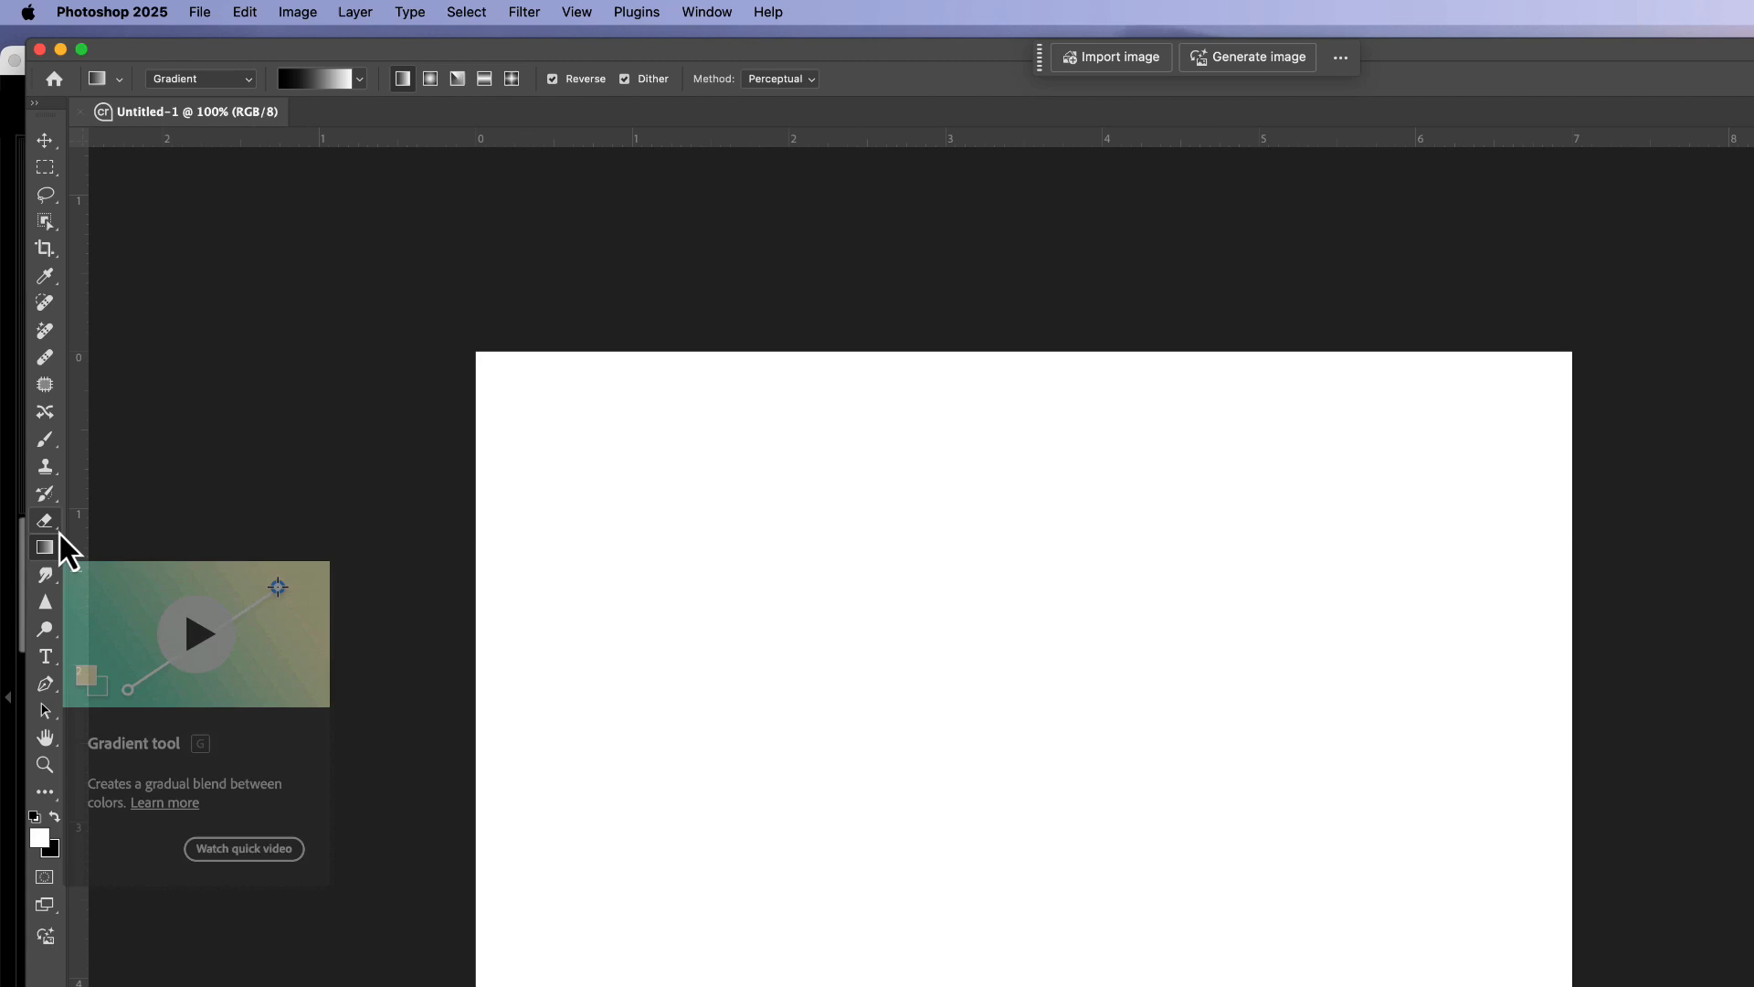
mouse_move(46, 495)
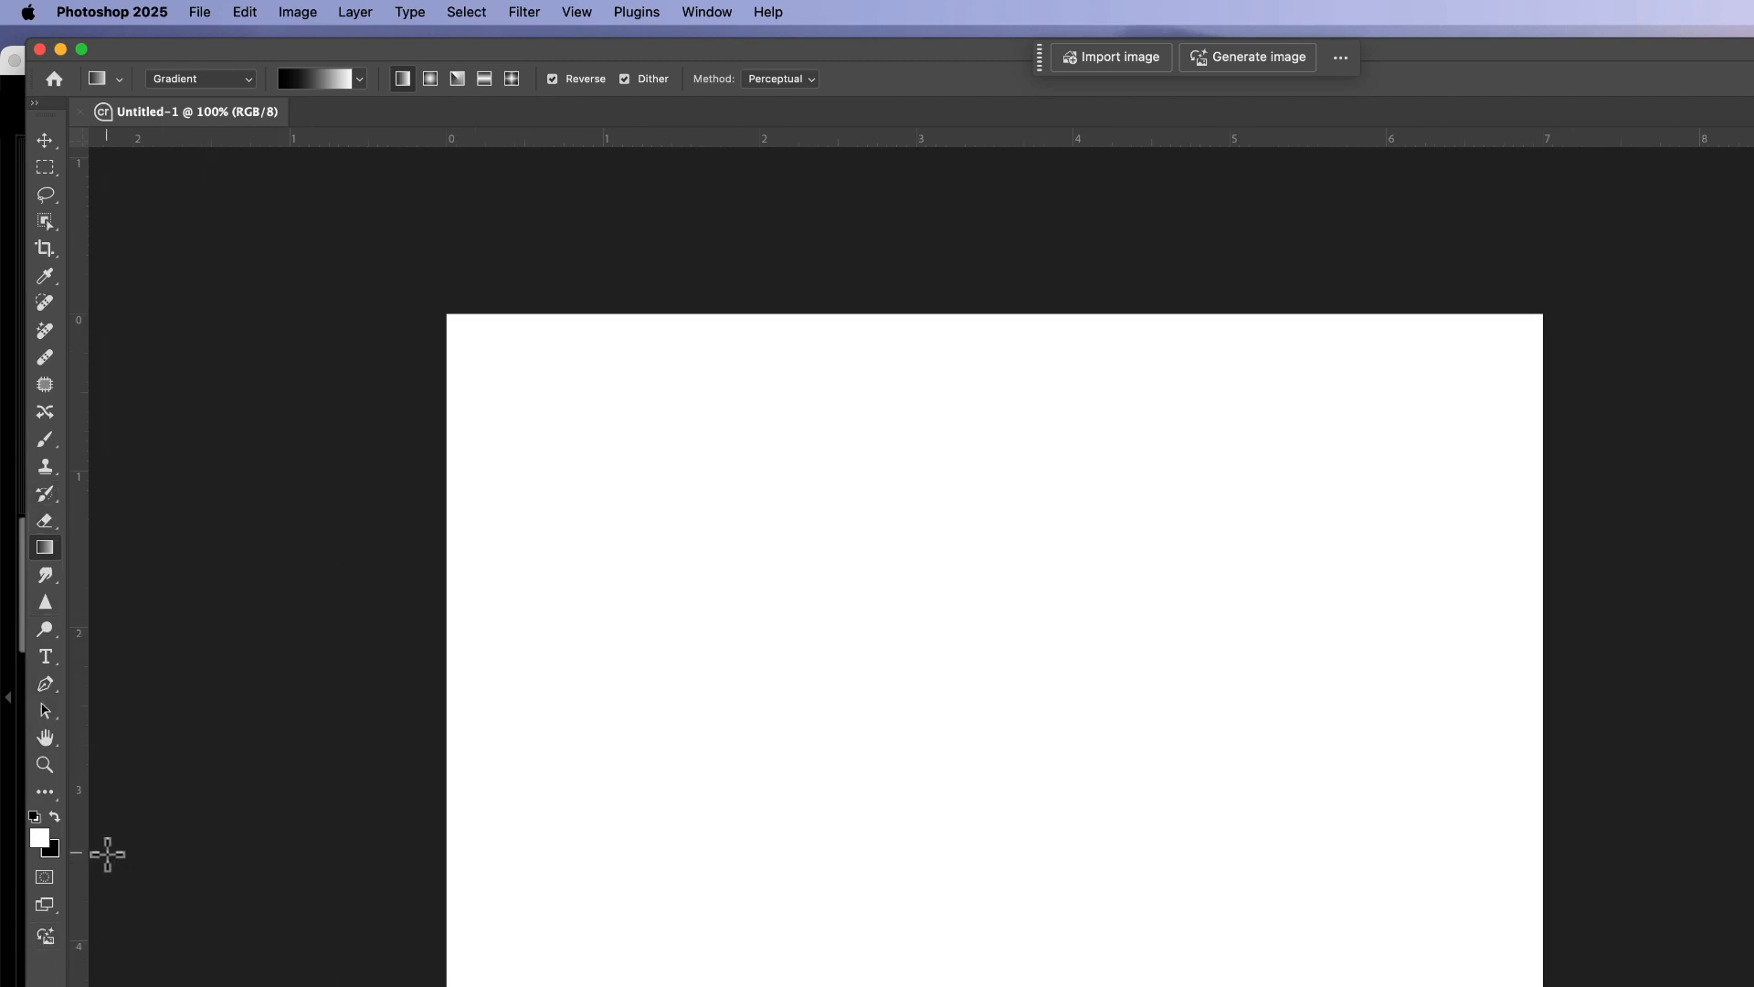
click(45, 796)
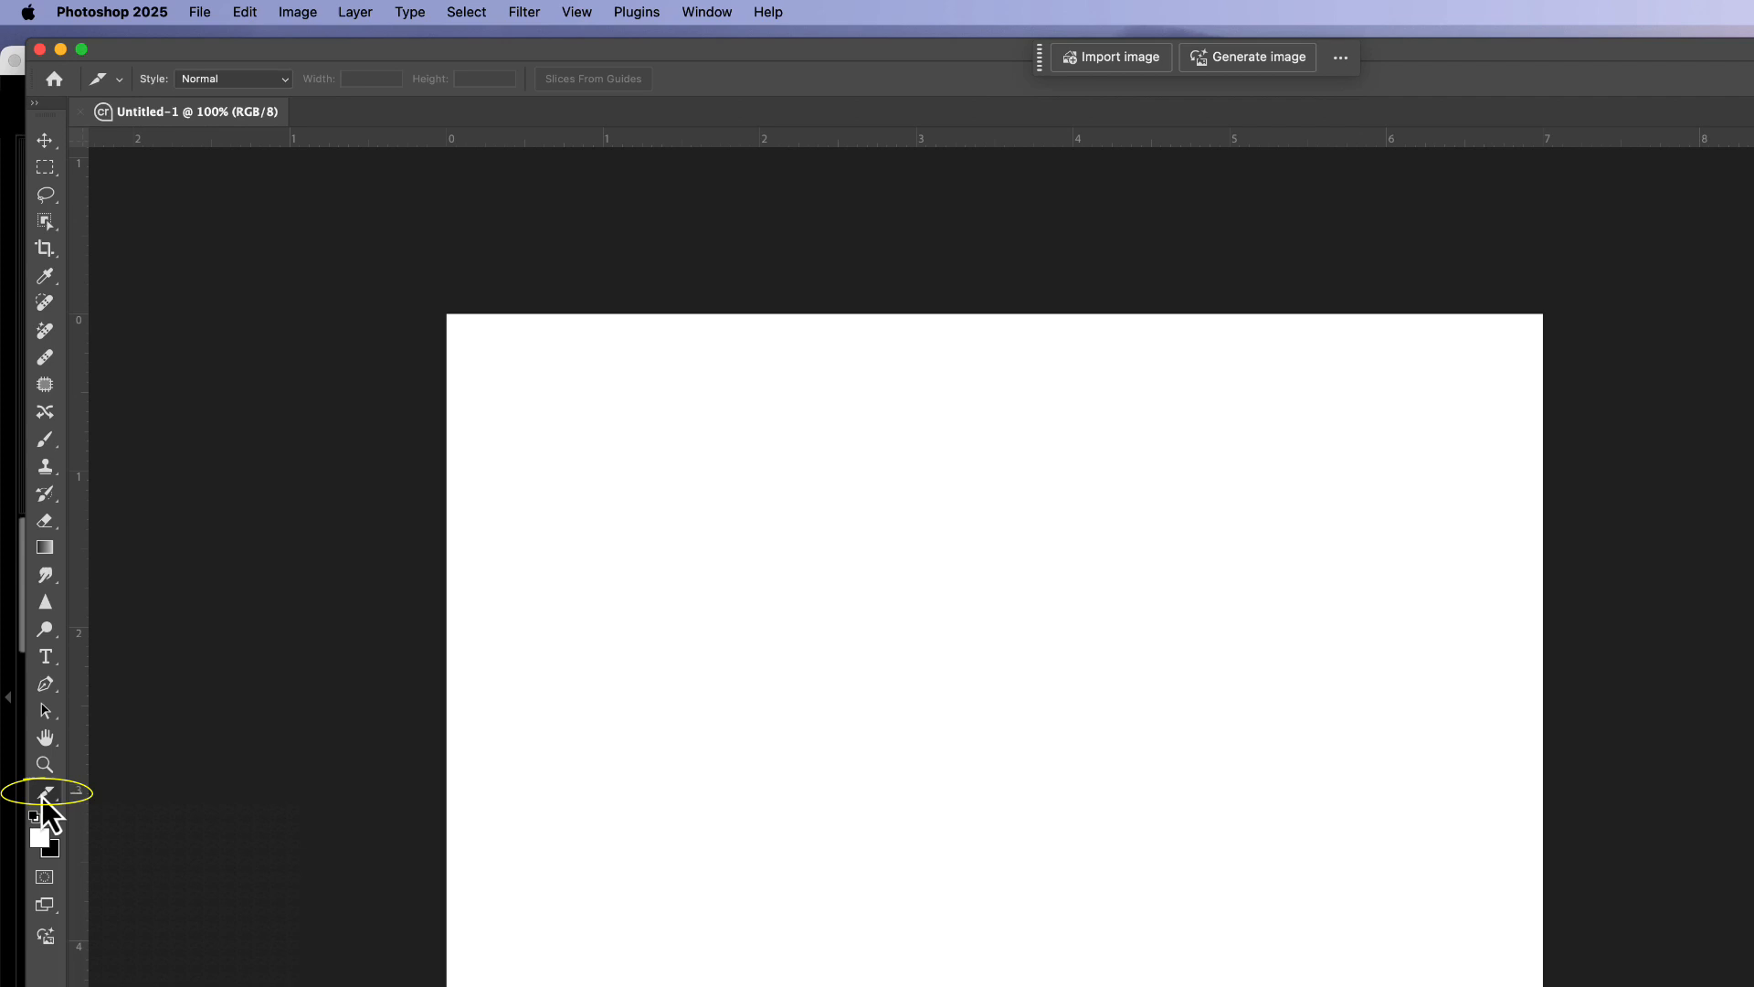
click(45, 794)
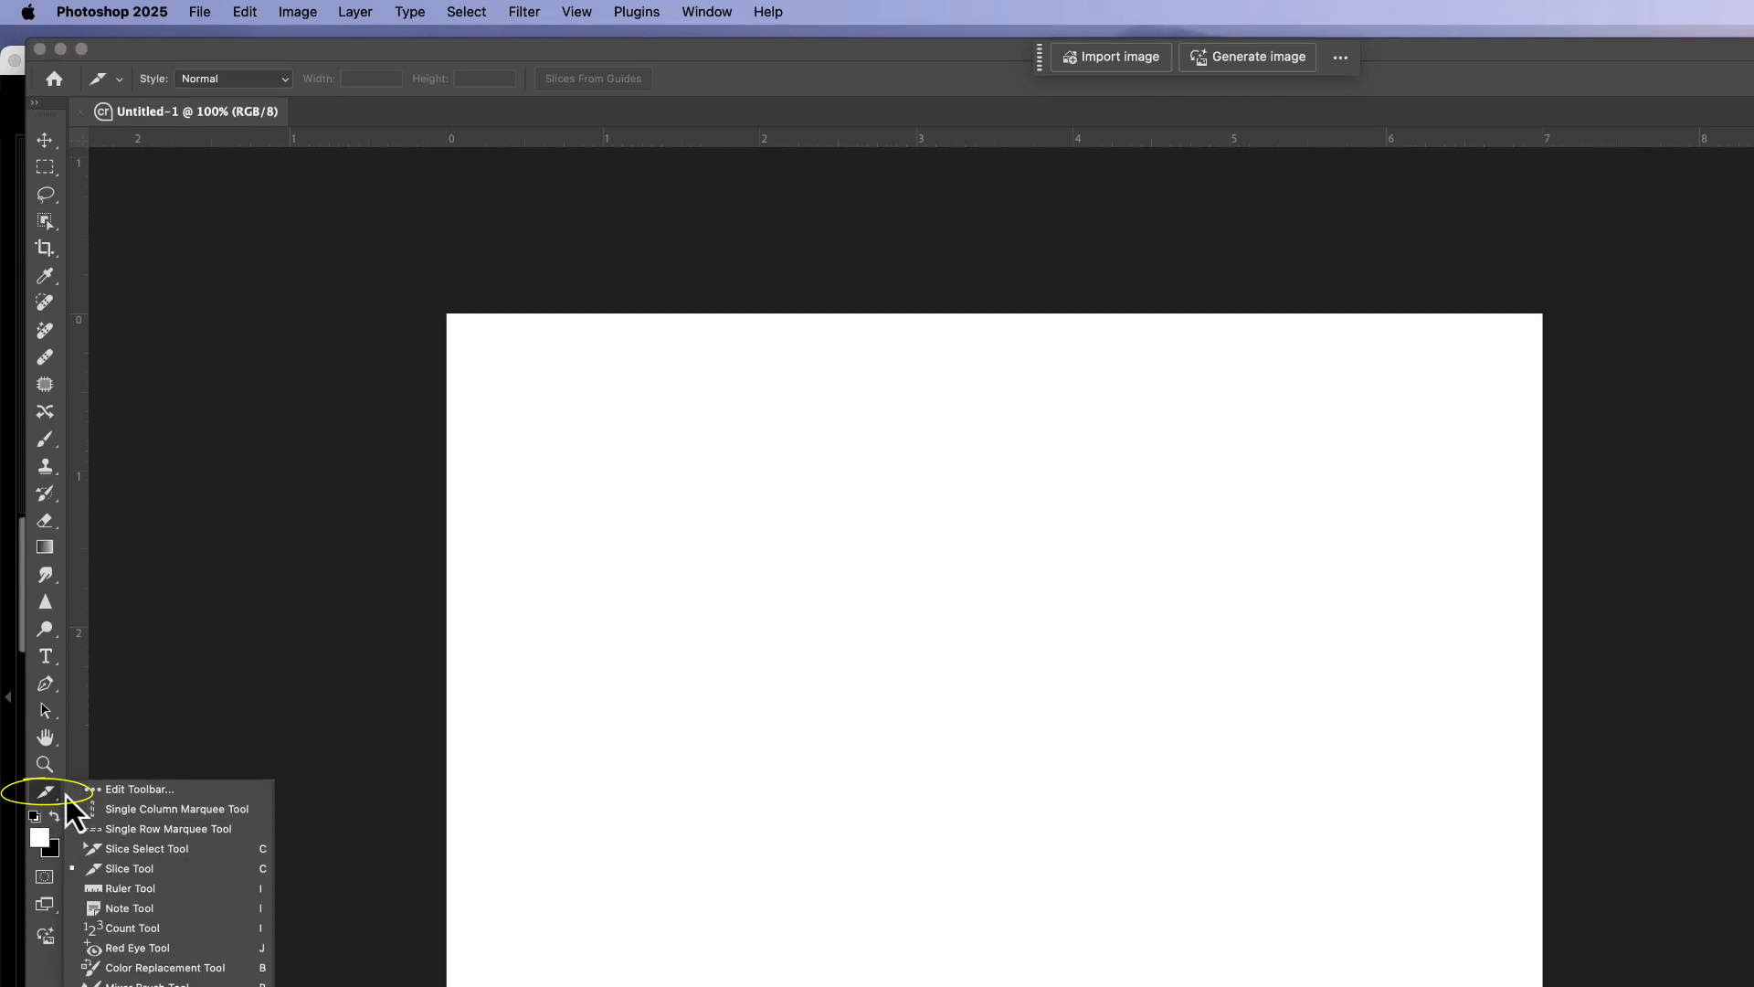
click(139, 789)
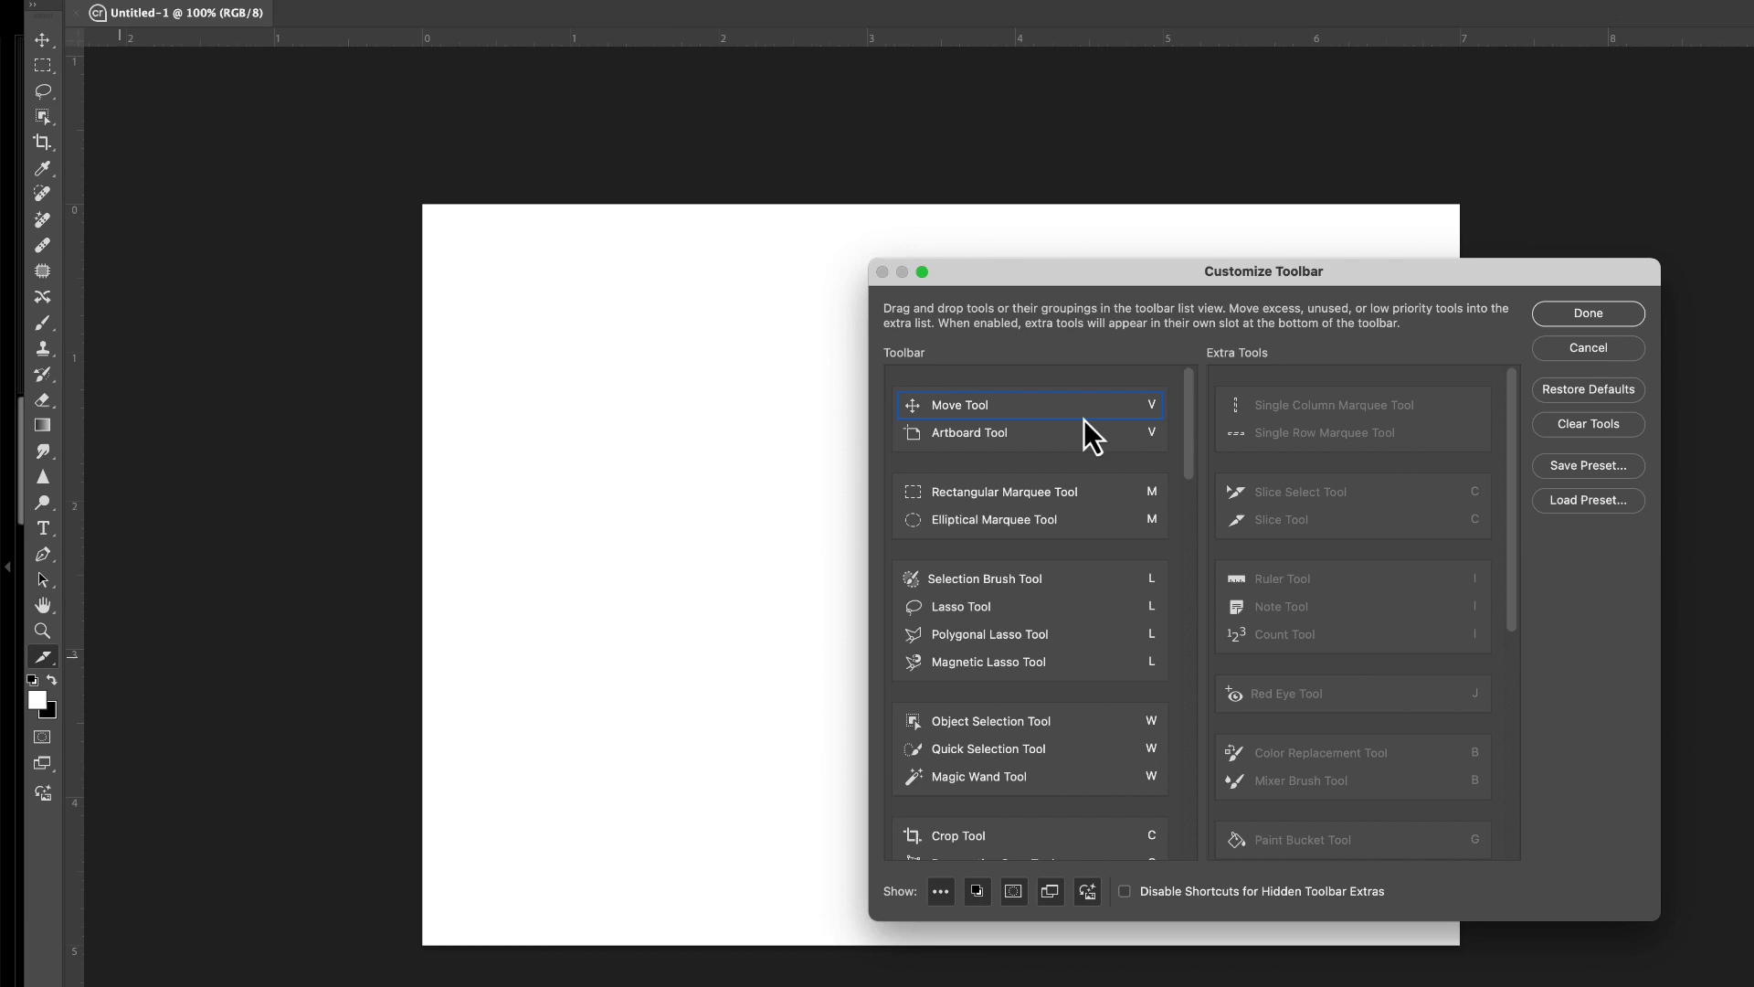
scroll(down, 3)
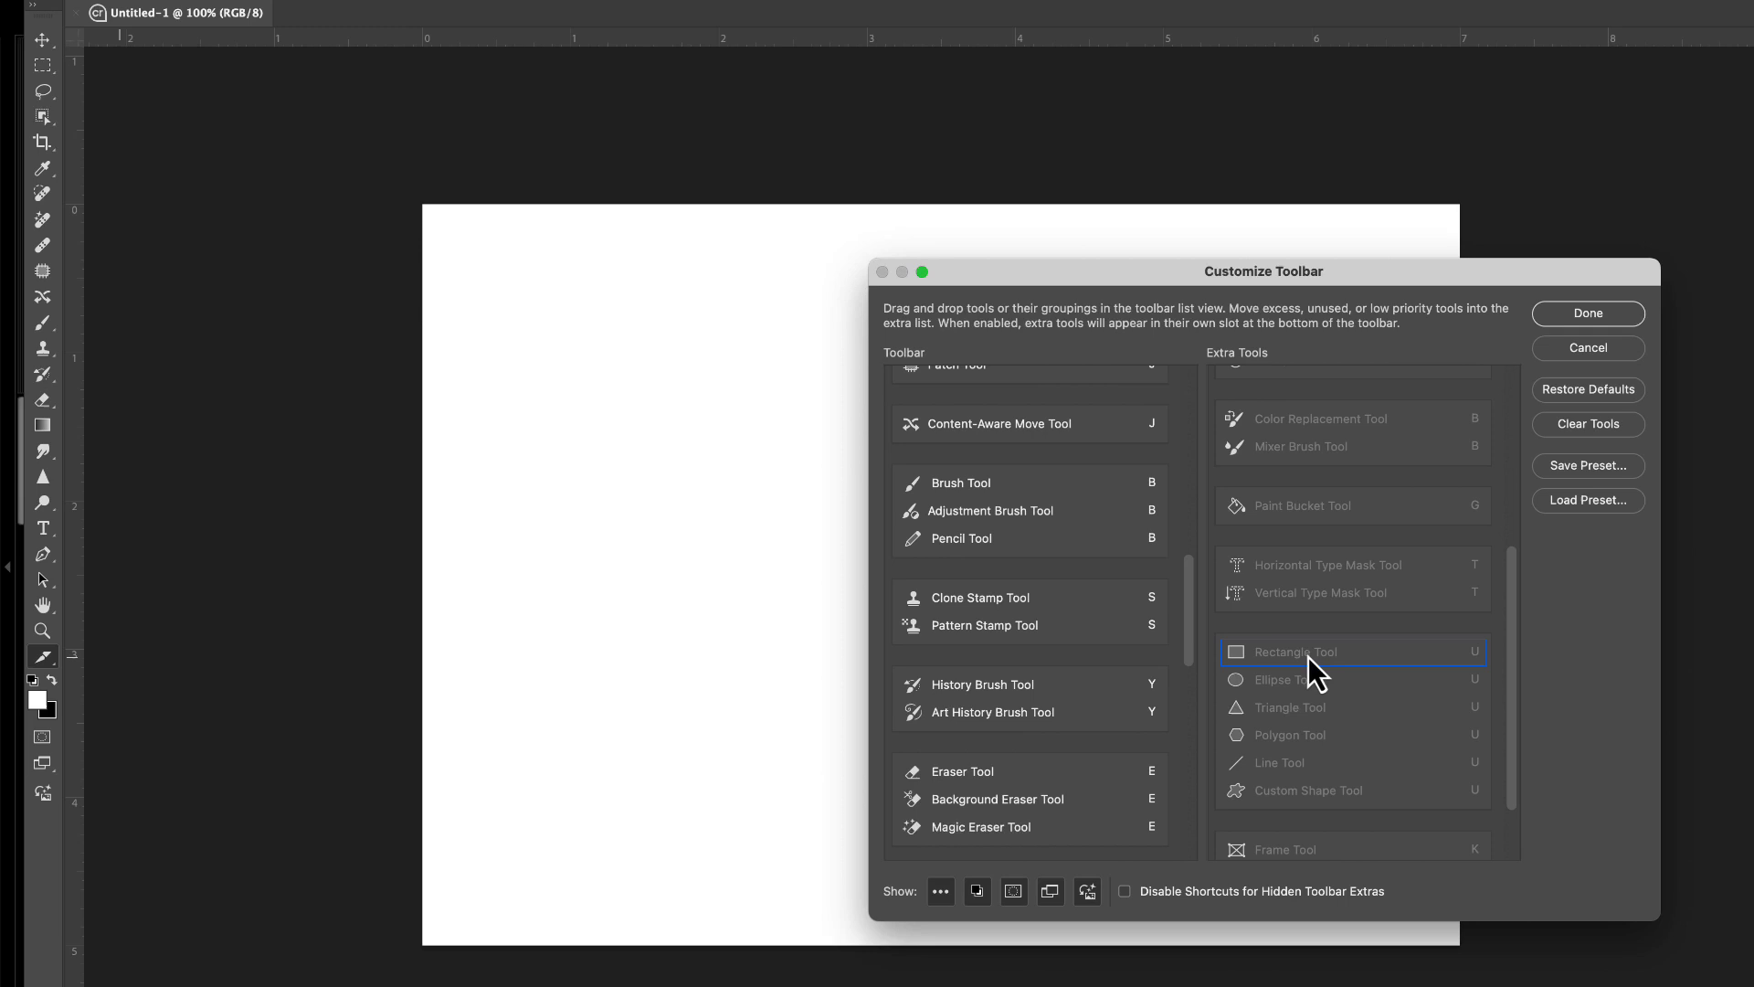
drag(1309, 651, 1007, 660)
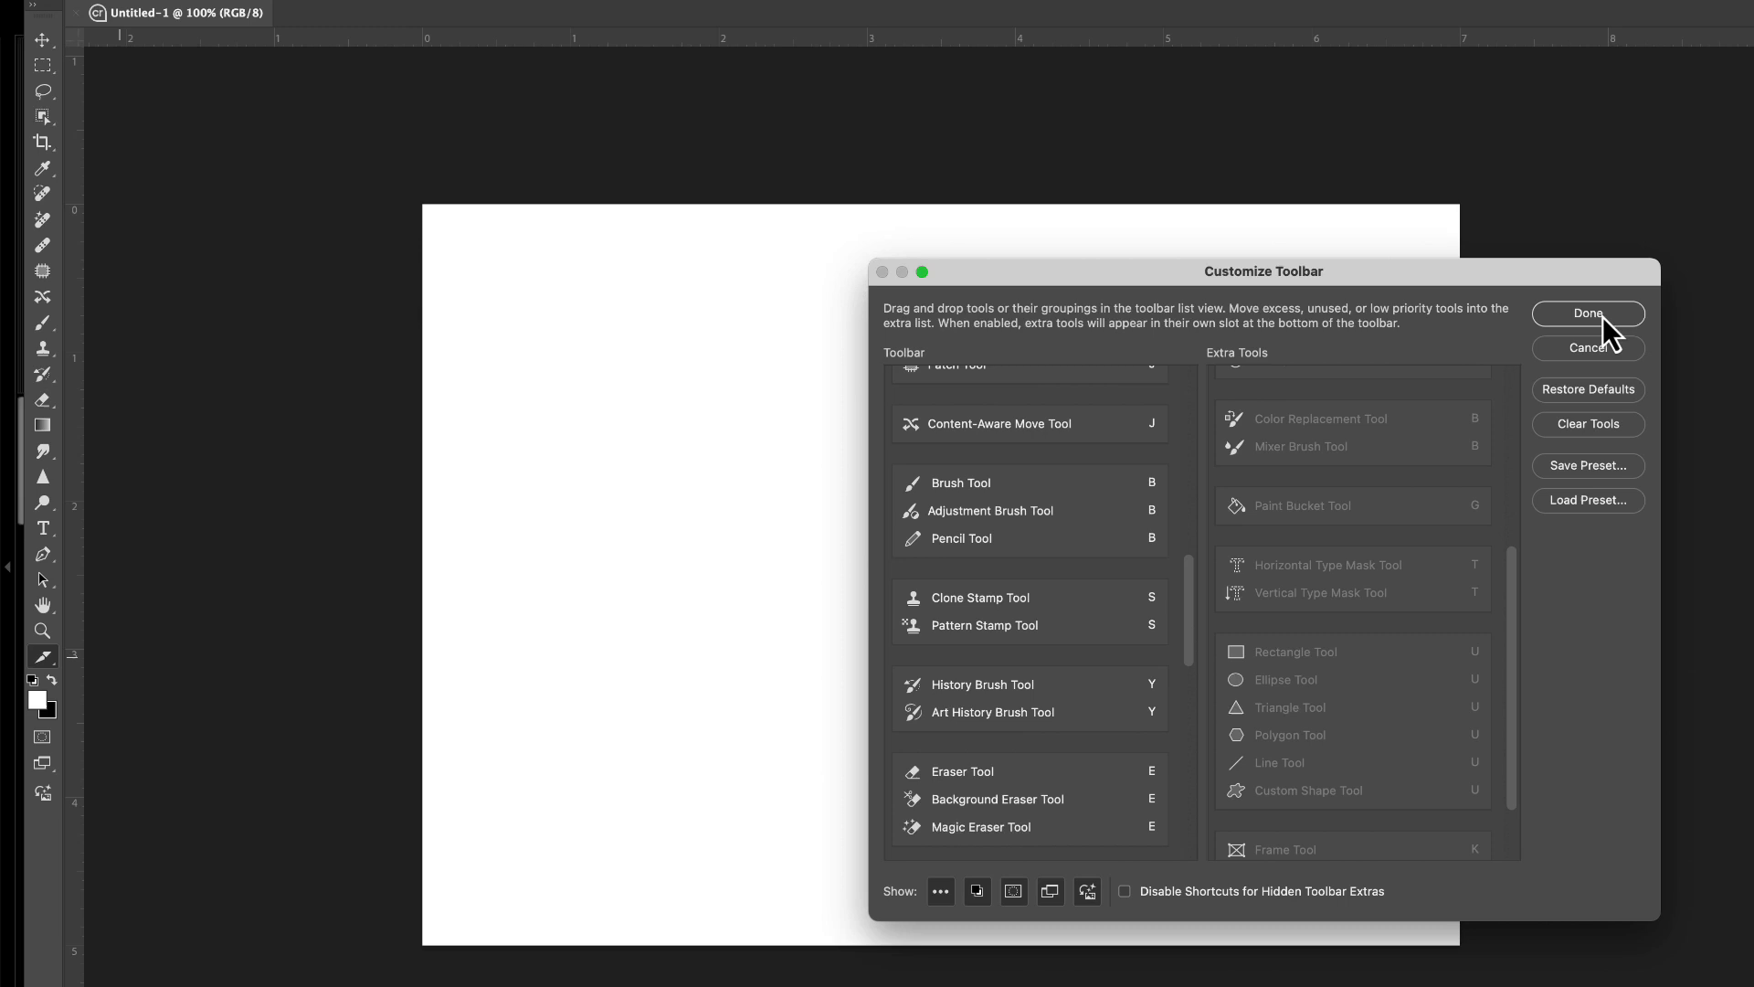
click(1587, 314)
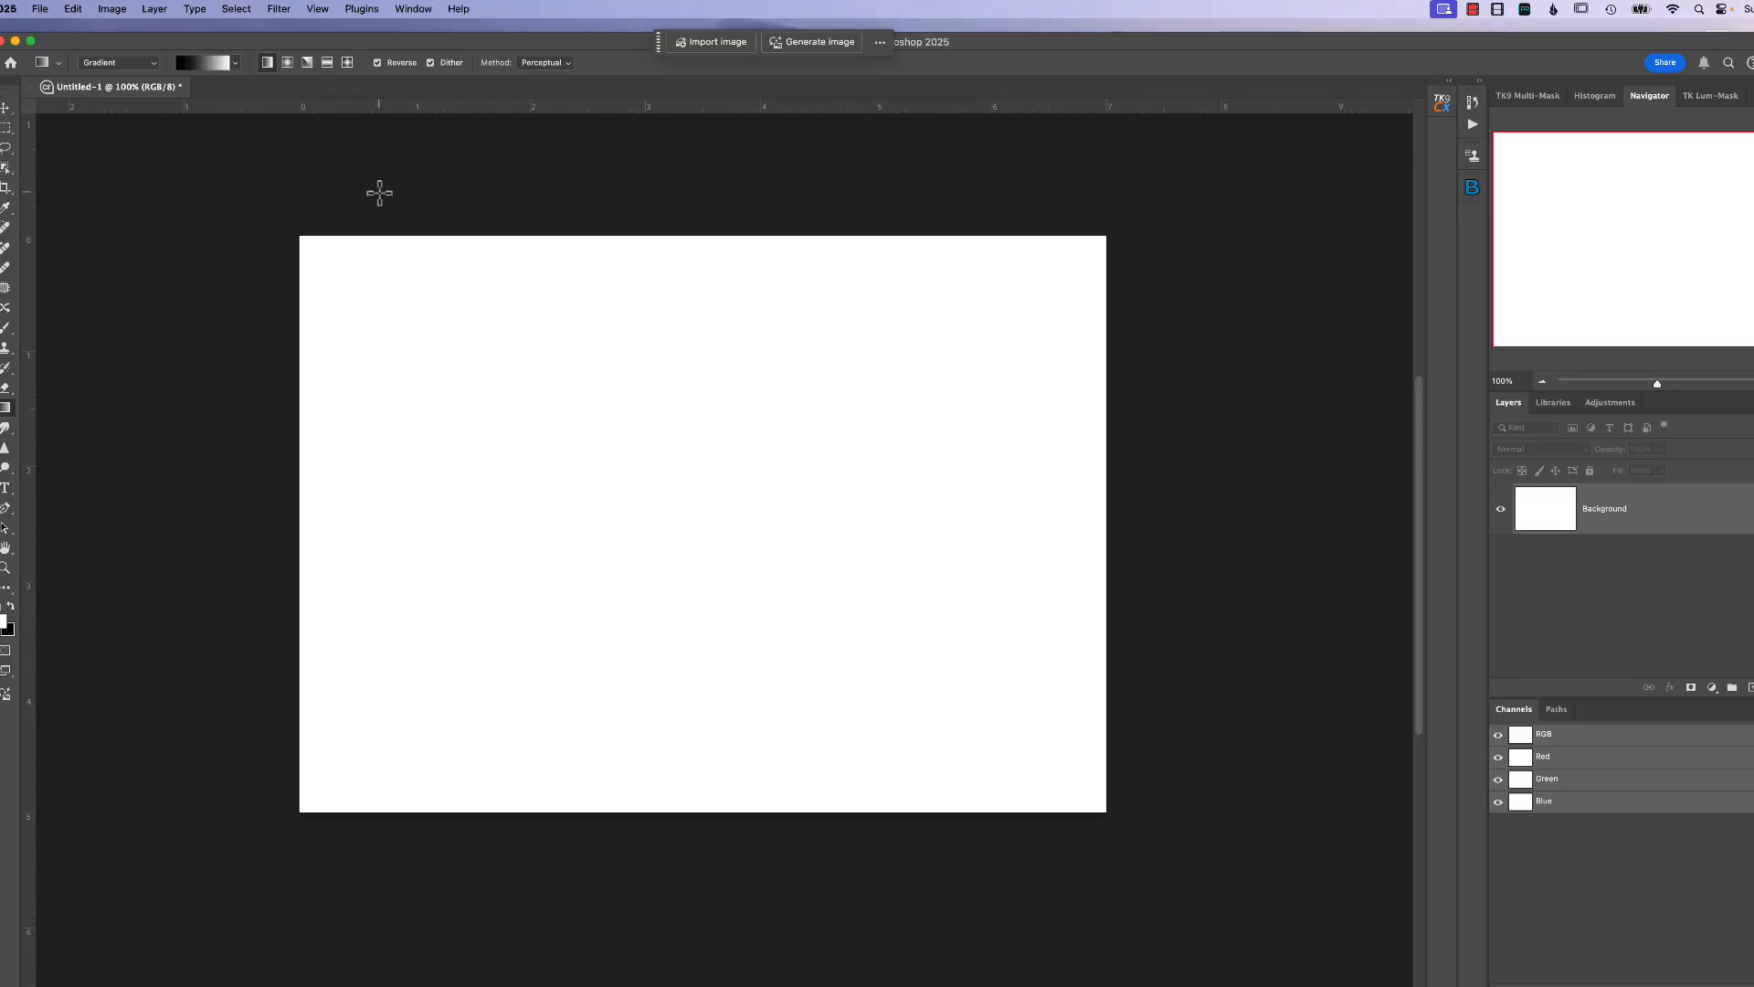
mouse_move(70, 458)
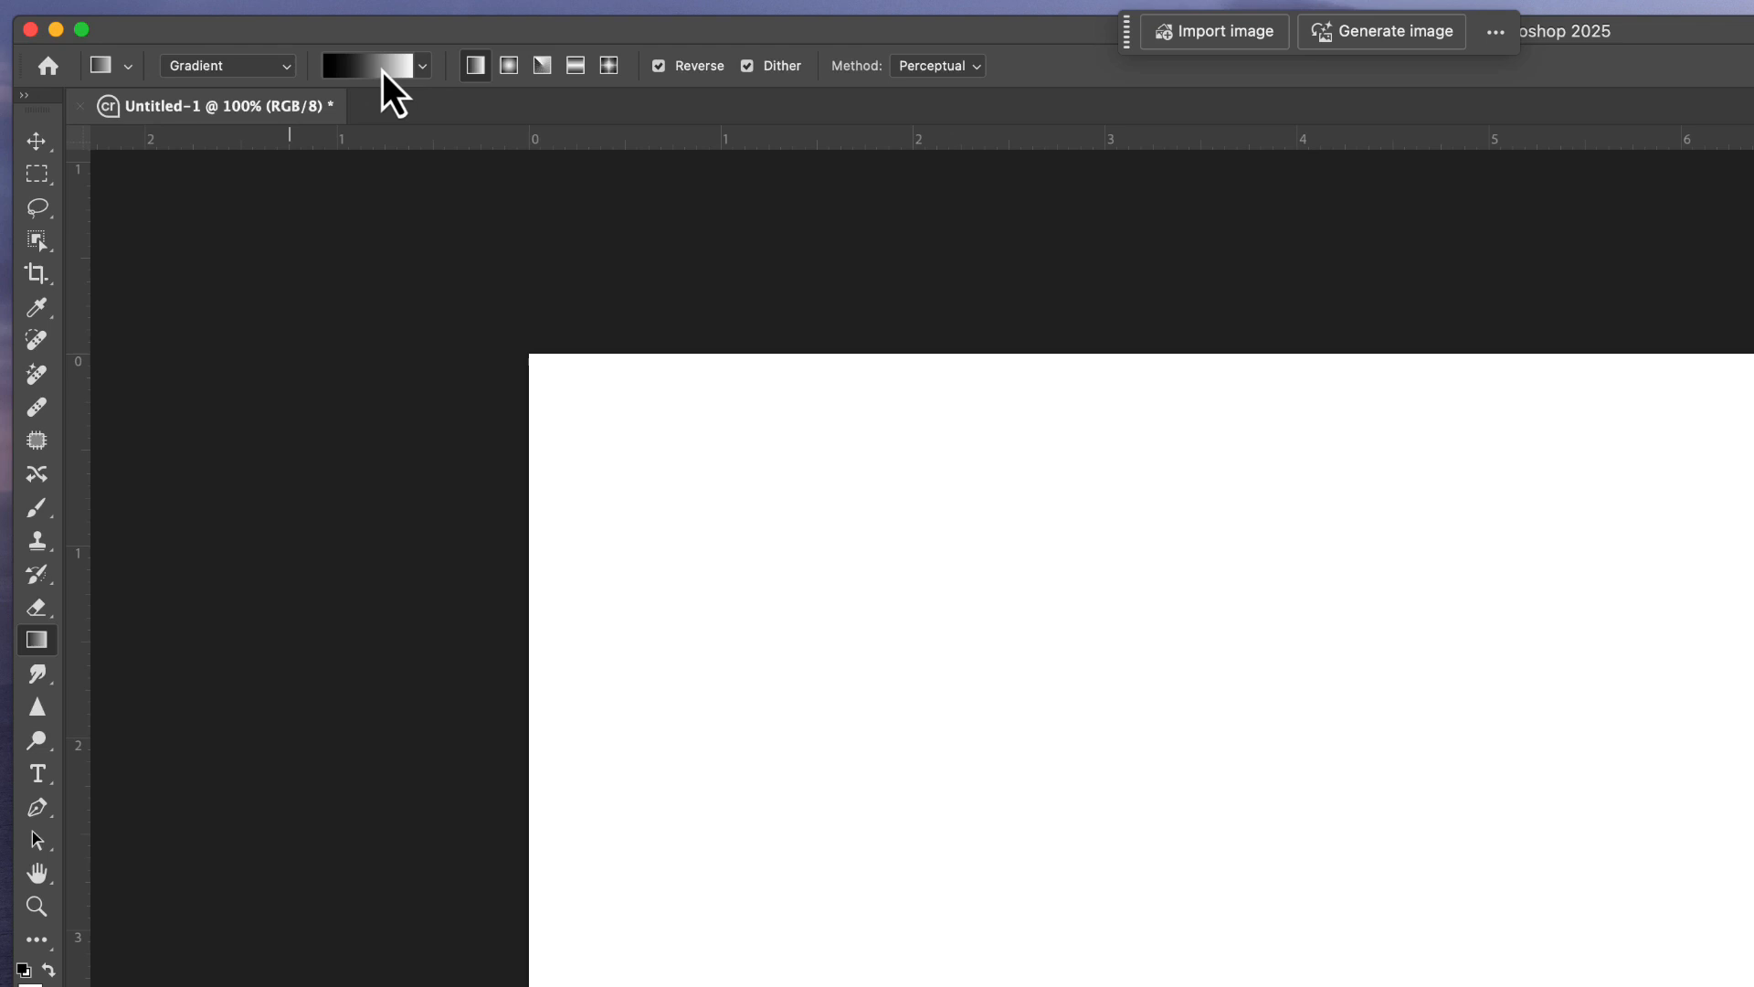
mouse_move(413, 95)
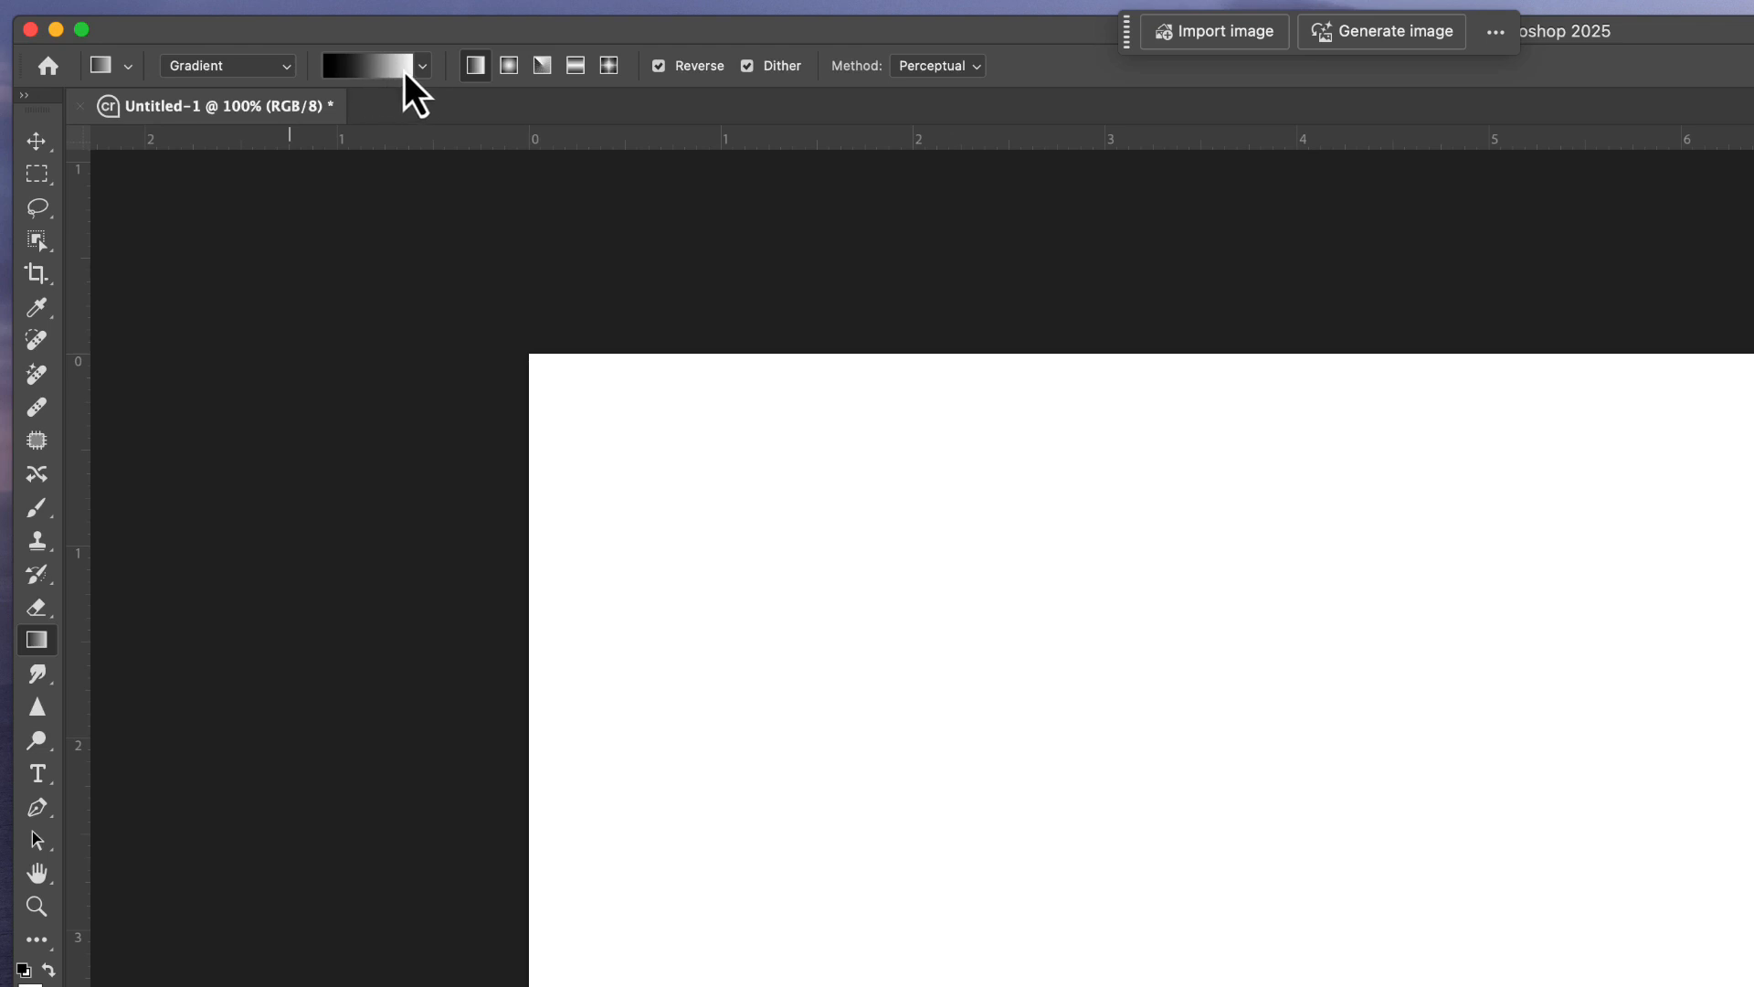
Step: Choose the black-to-white swatch under Basics in the gradient picker
click(422, 65)
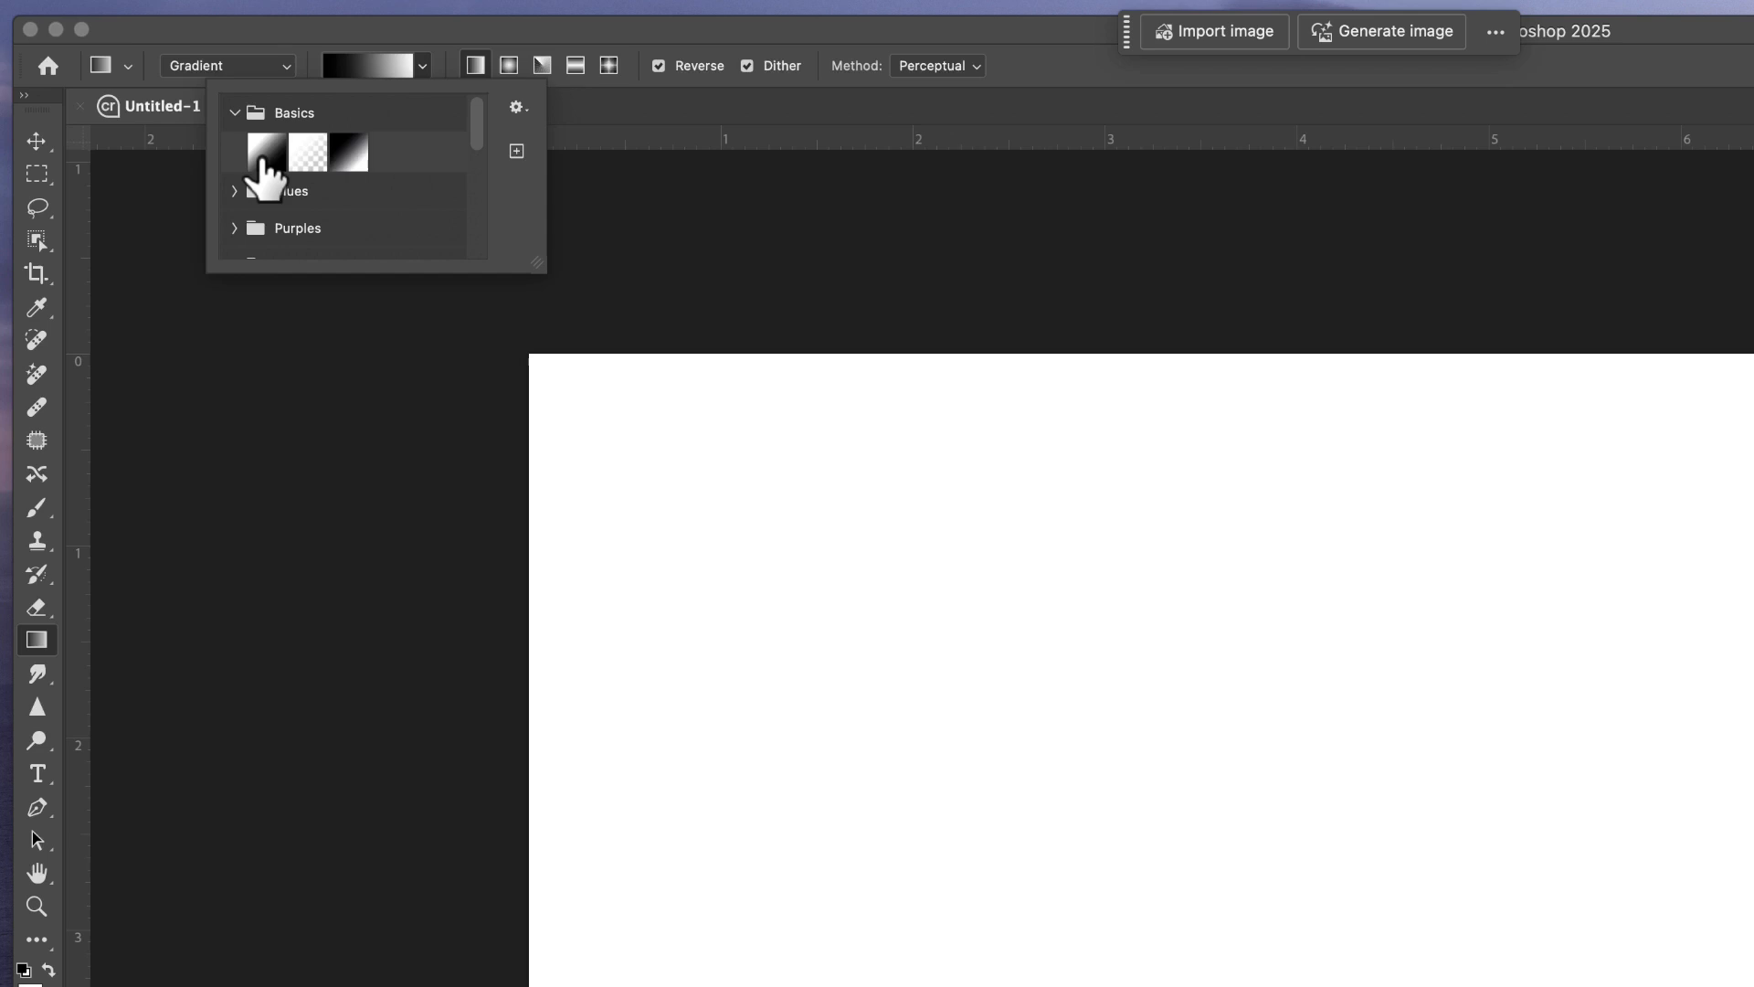
click(266, 152)
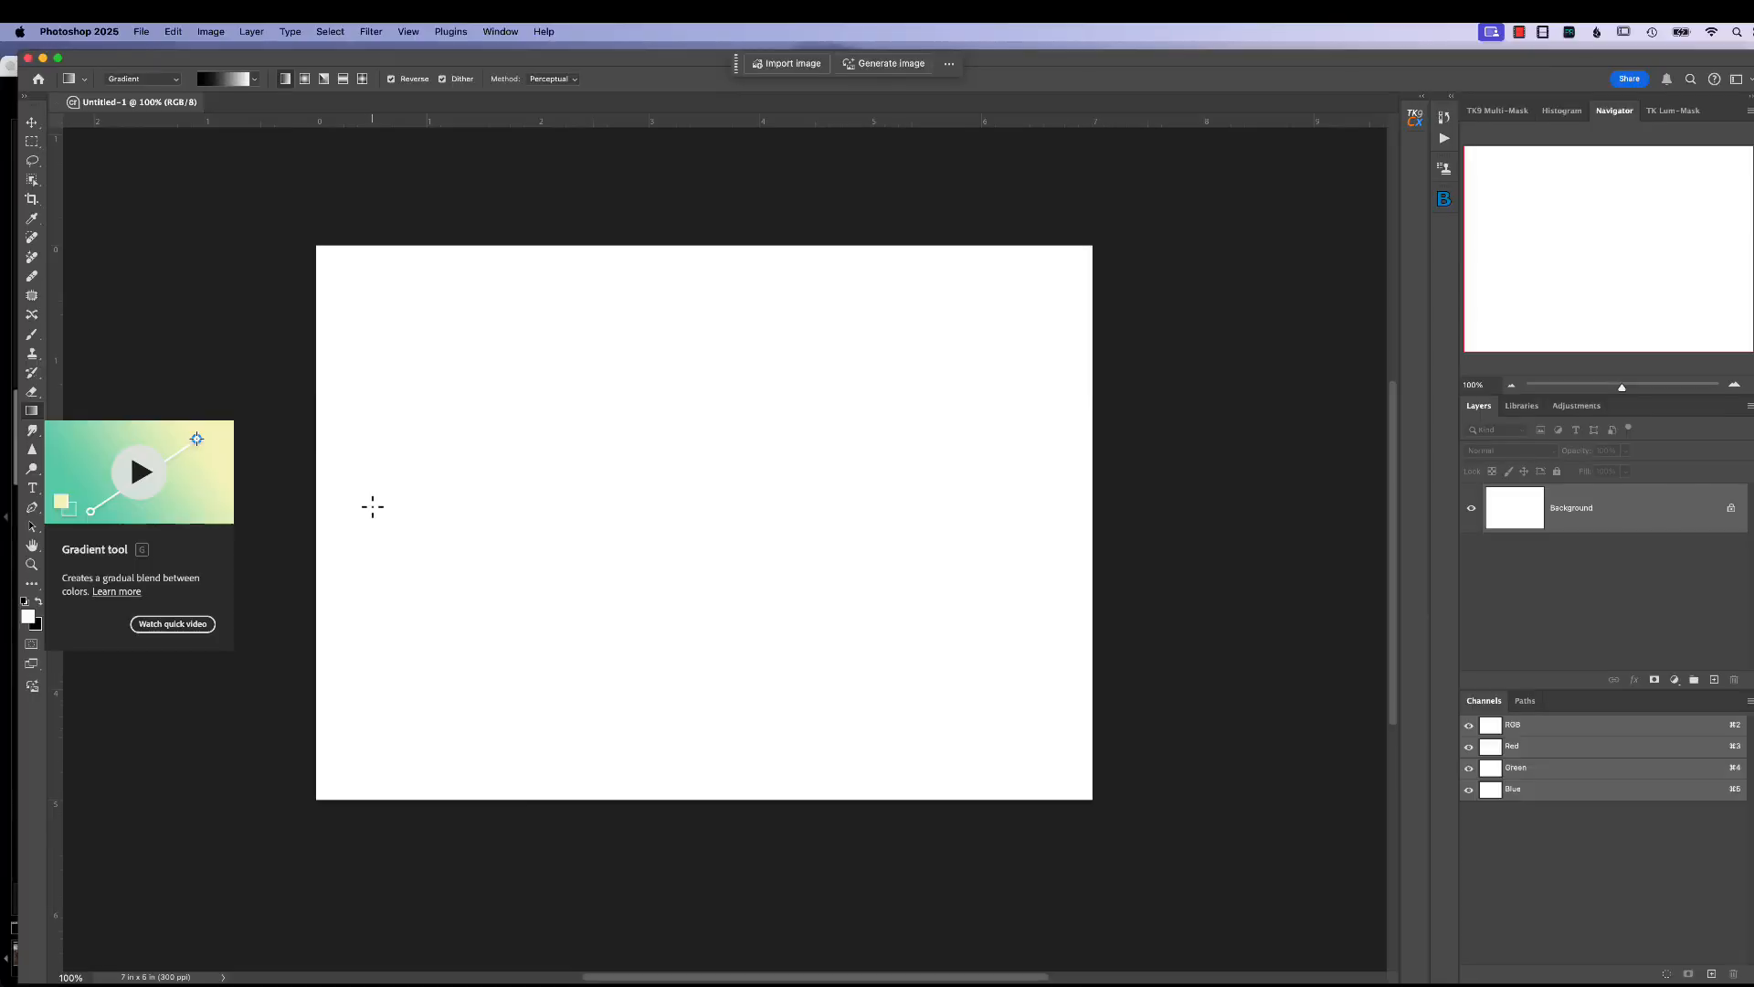
mouse_move(333, 499)
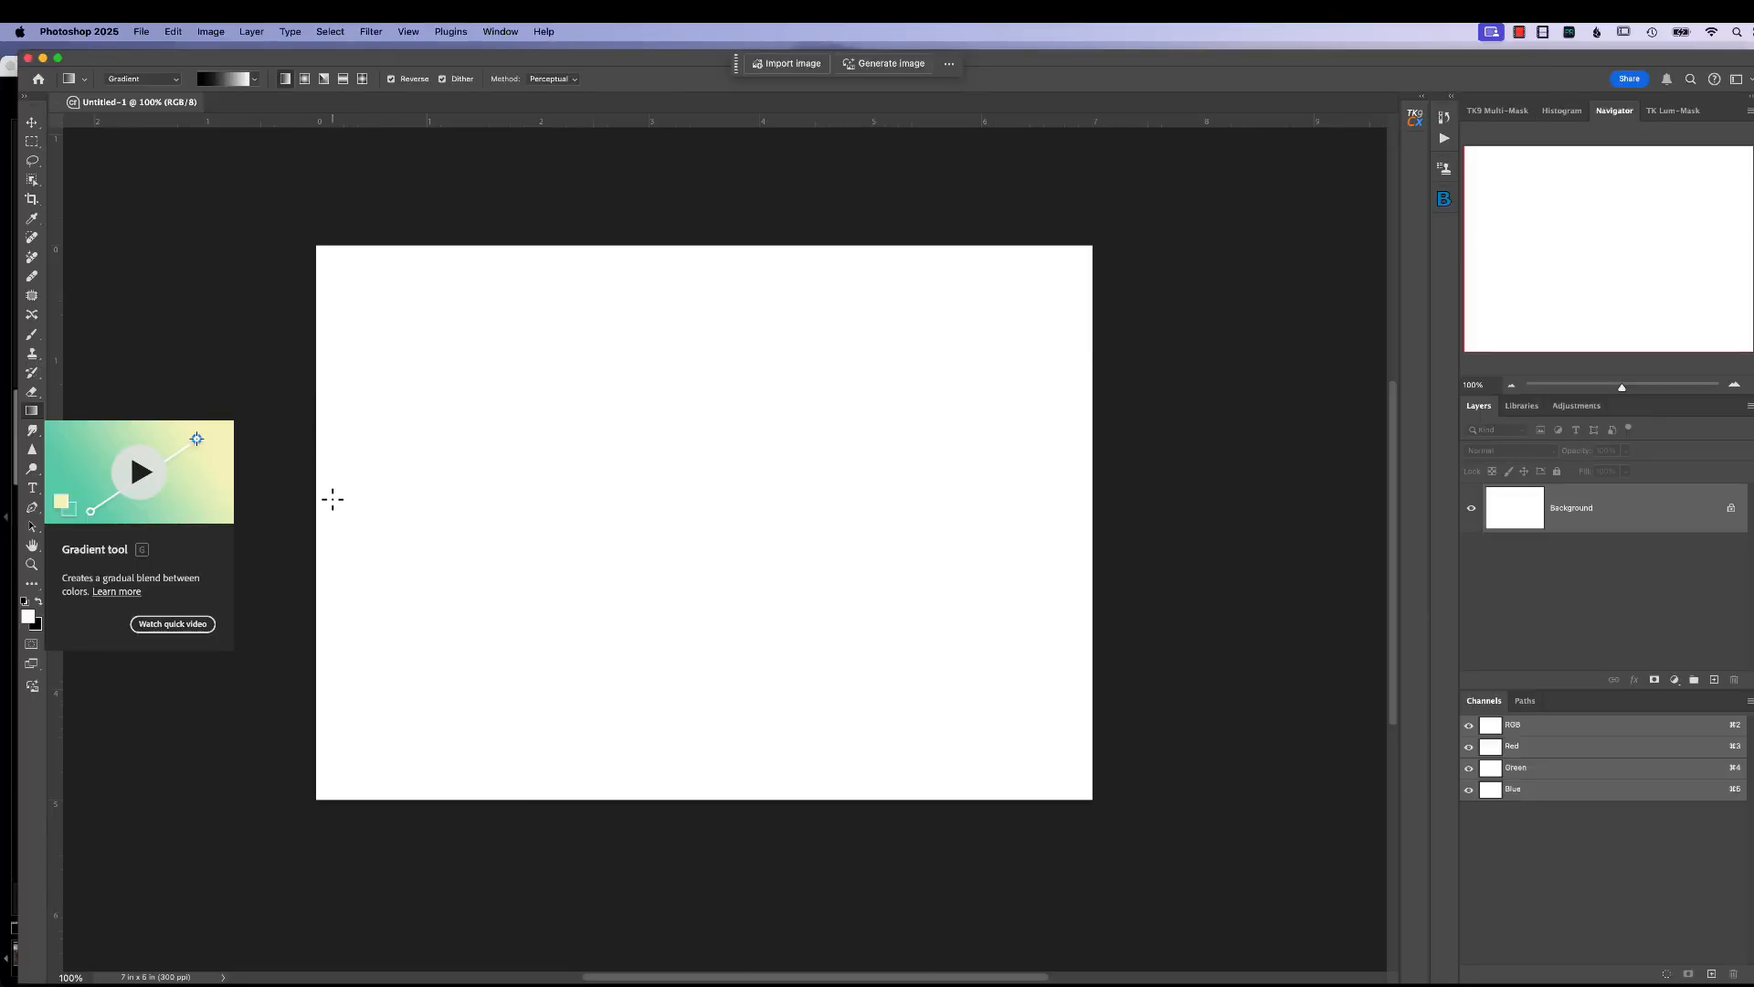
Step: Drag a horizontal black-to-white gradient across the canvas, white end near the right edge
drag(333, 498, 738, 509)
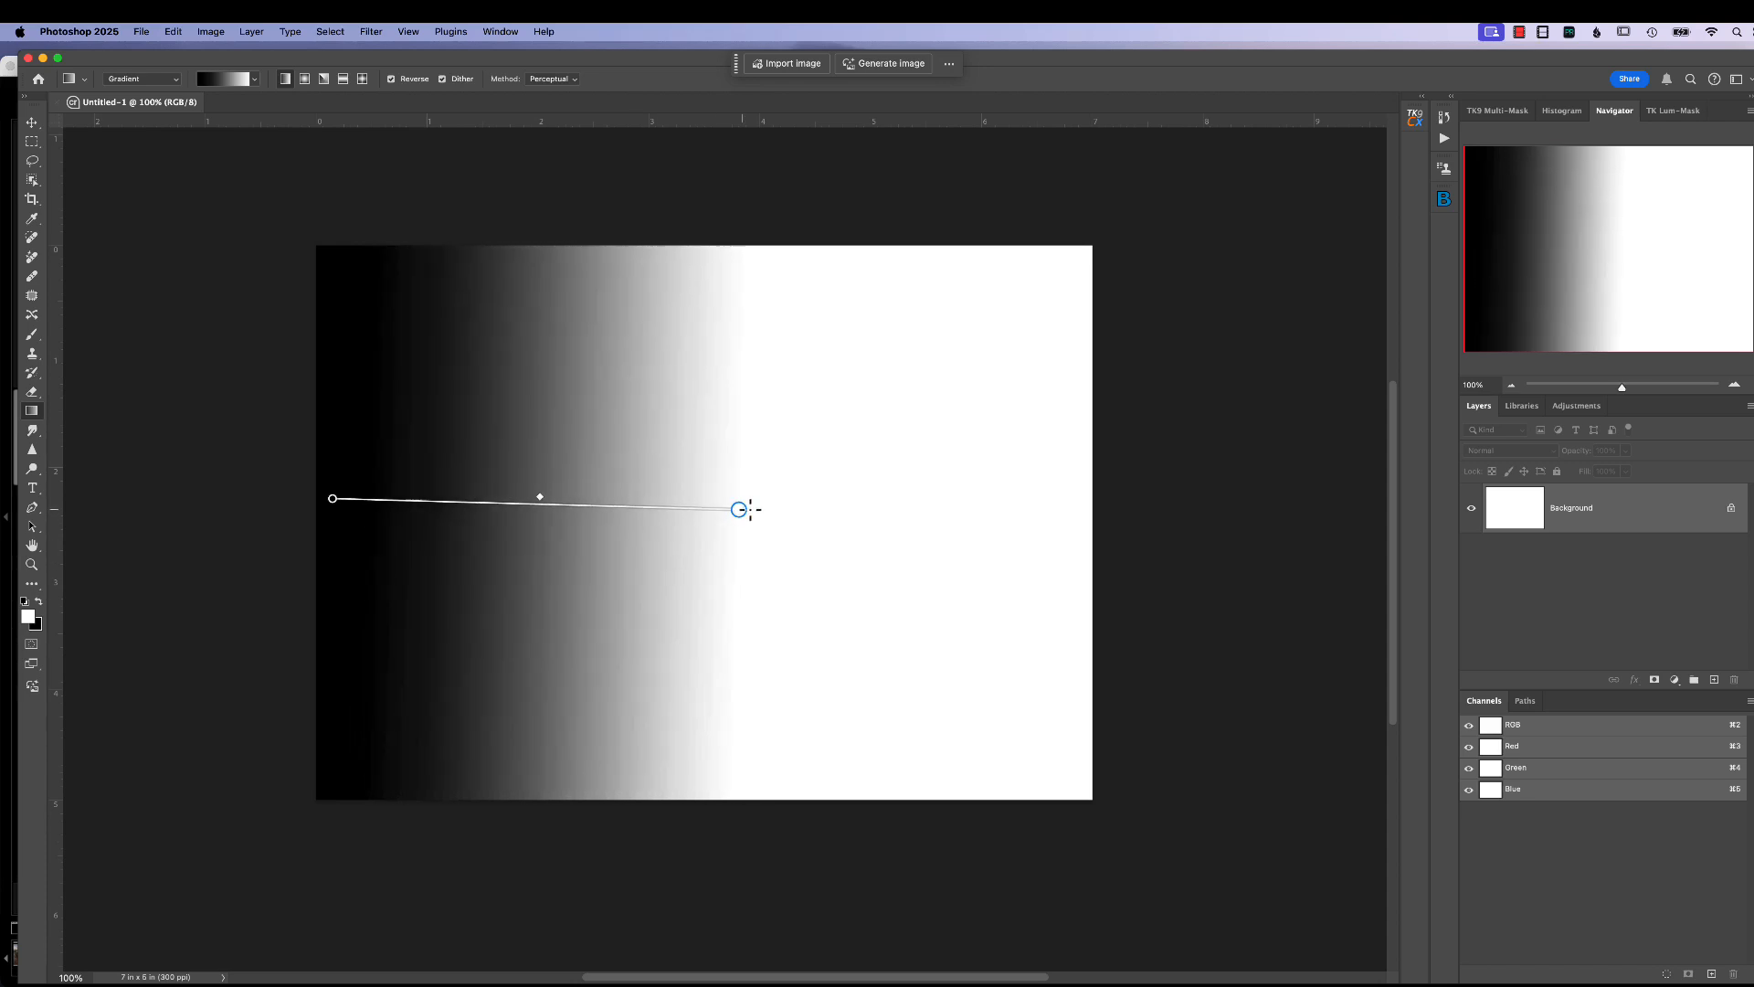
drag(738, 509, 1041, 506)
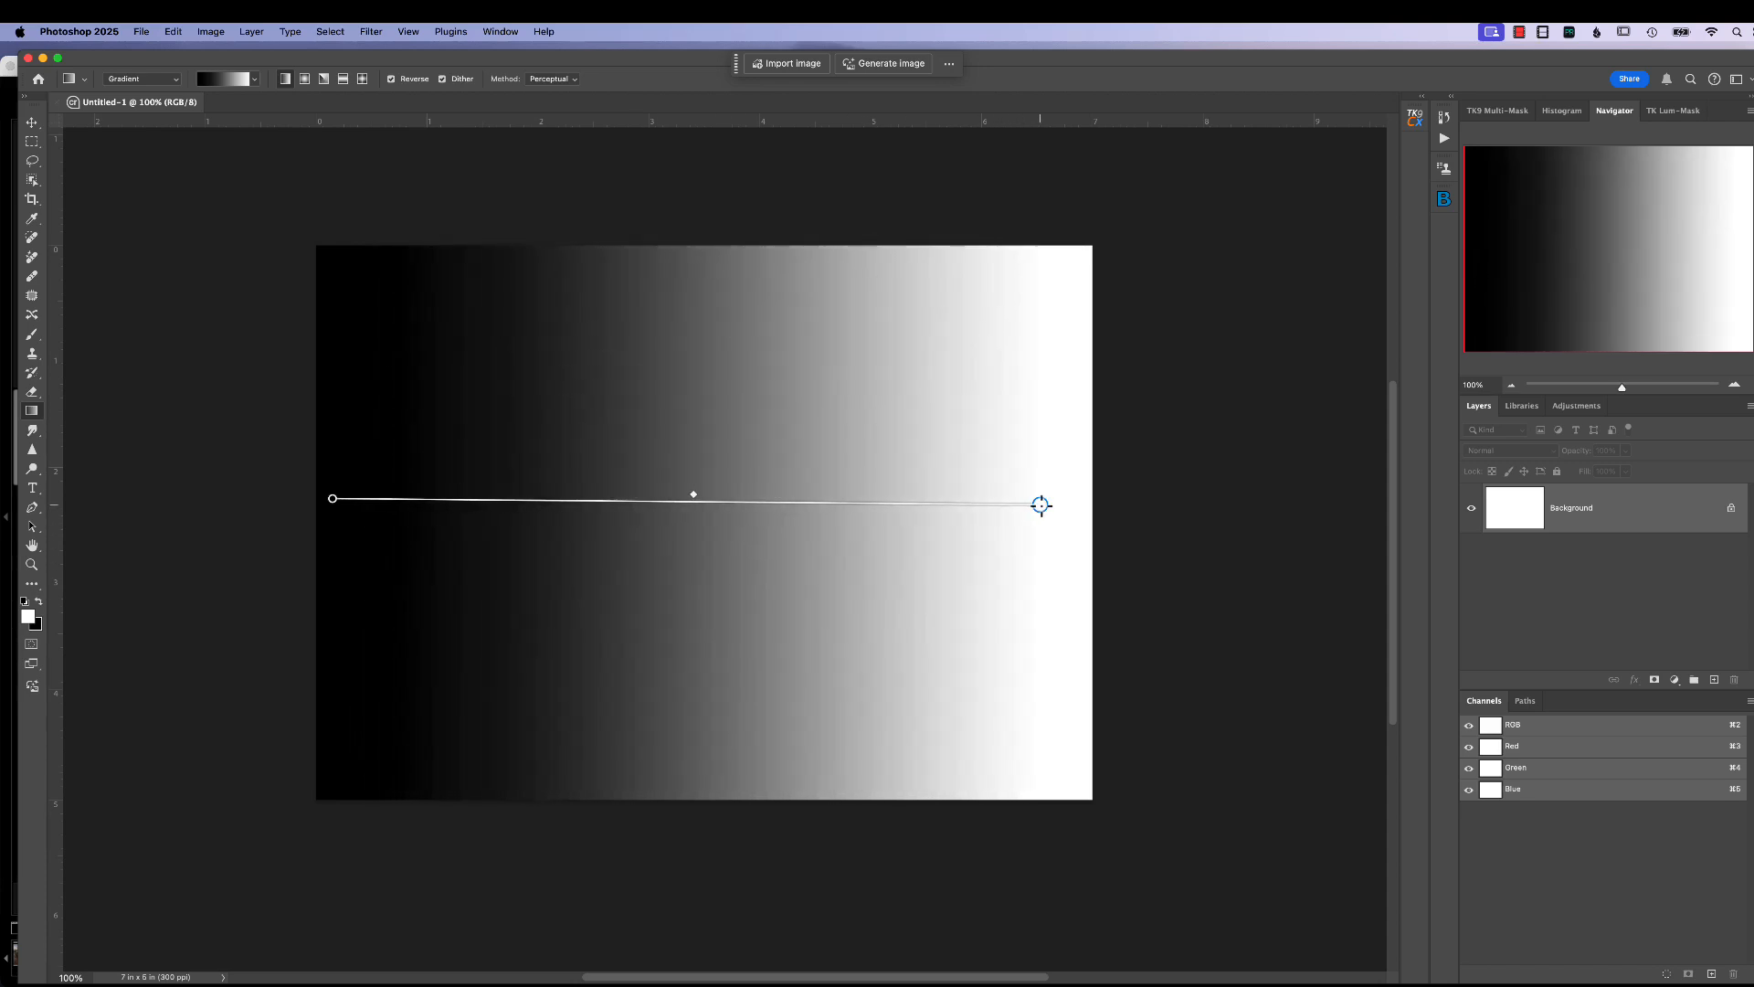
drag(1041, 504, 1036, 508)
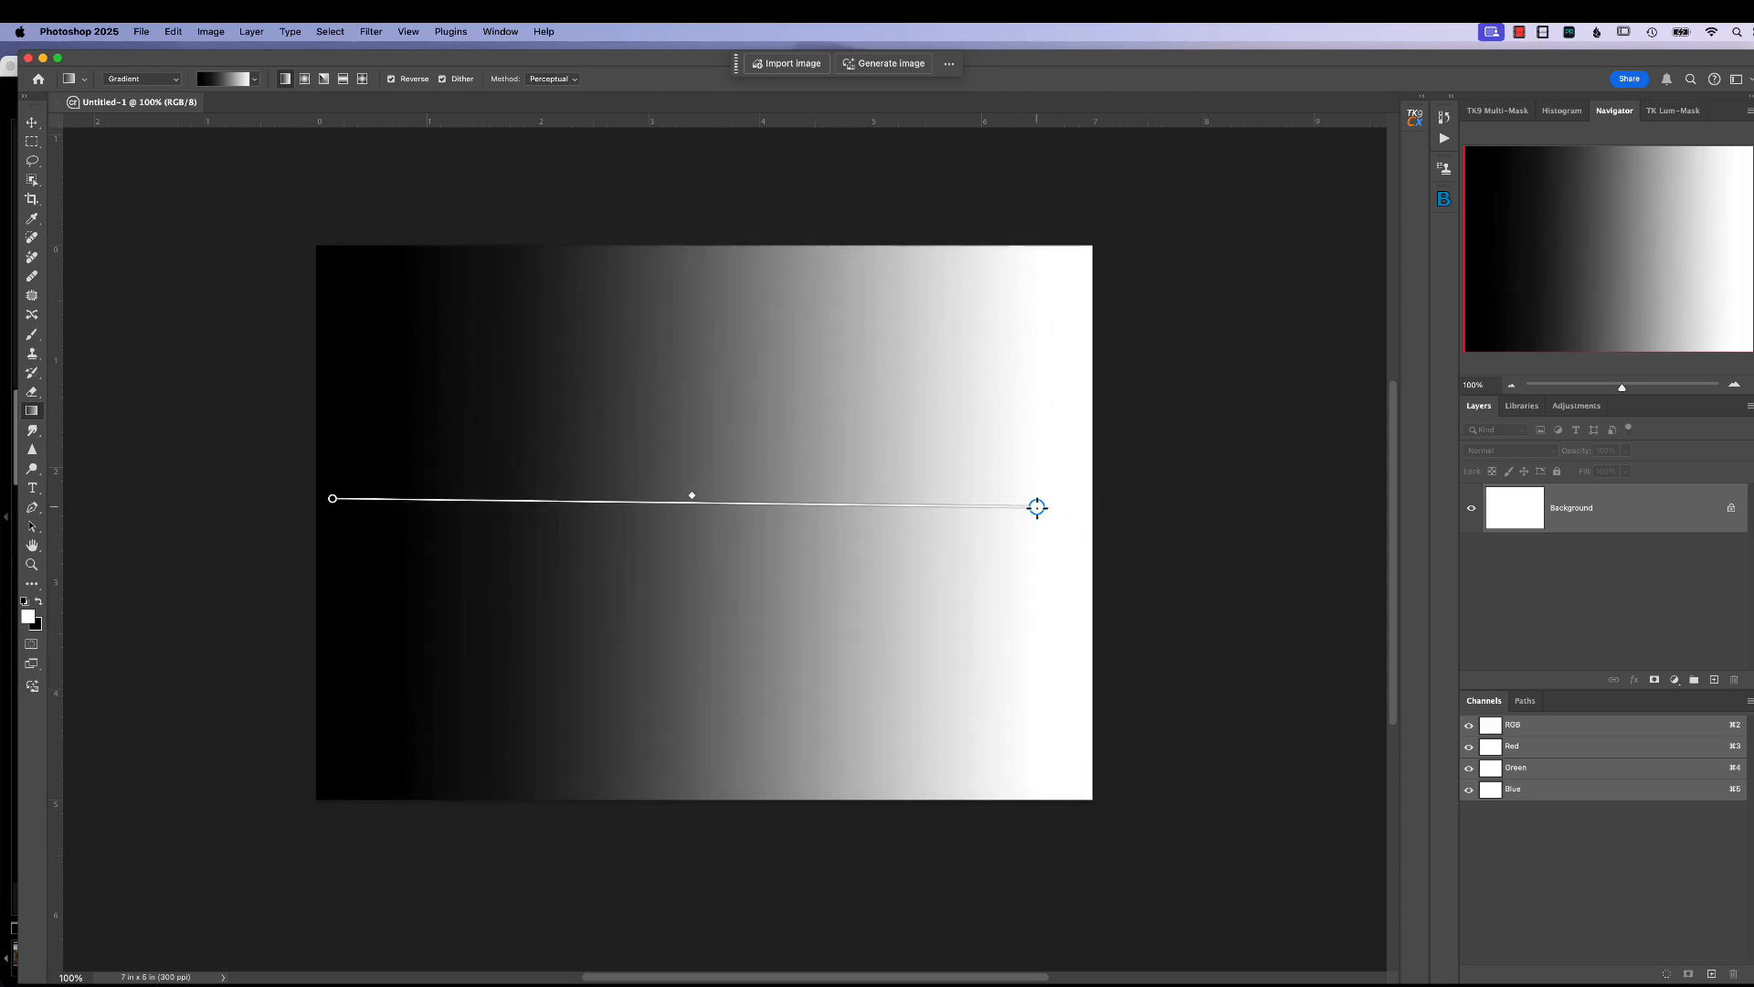
drag(1038, 507, 1056, 506)
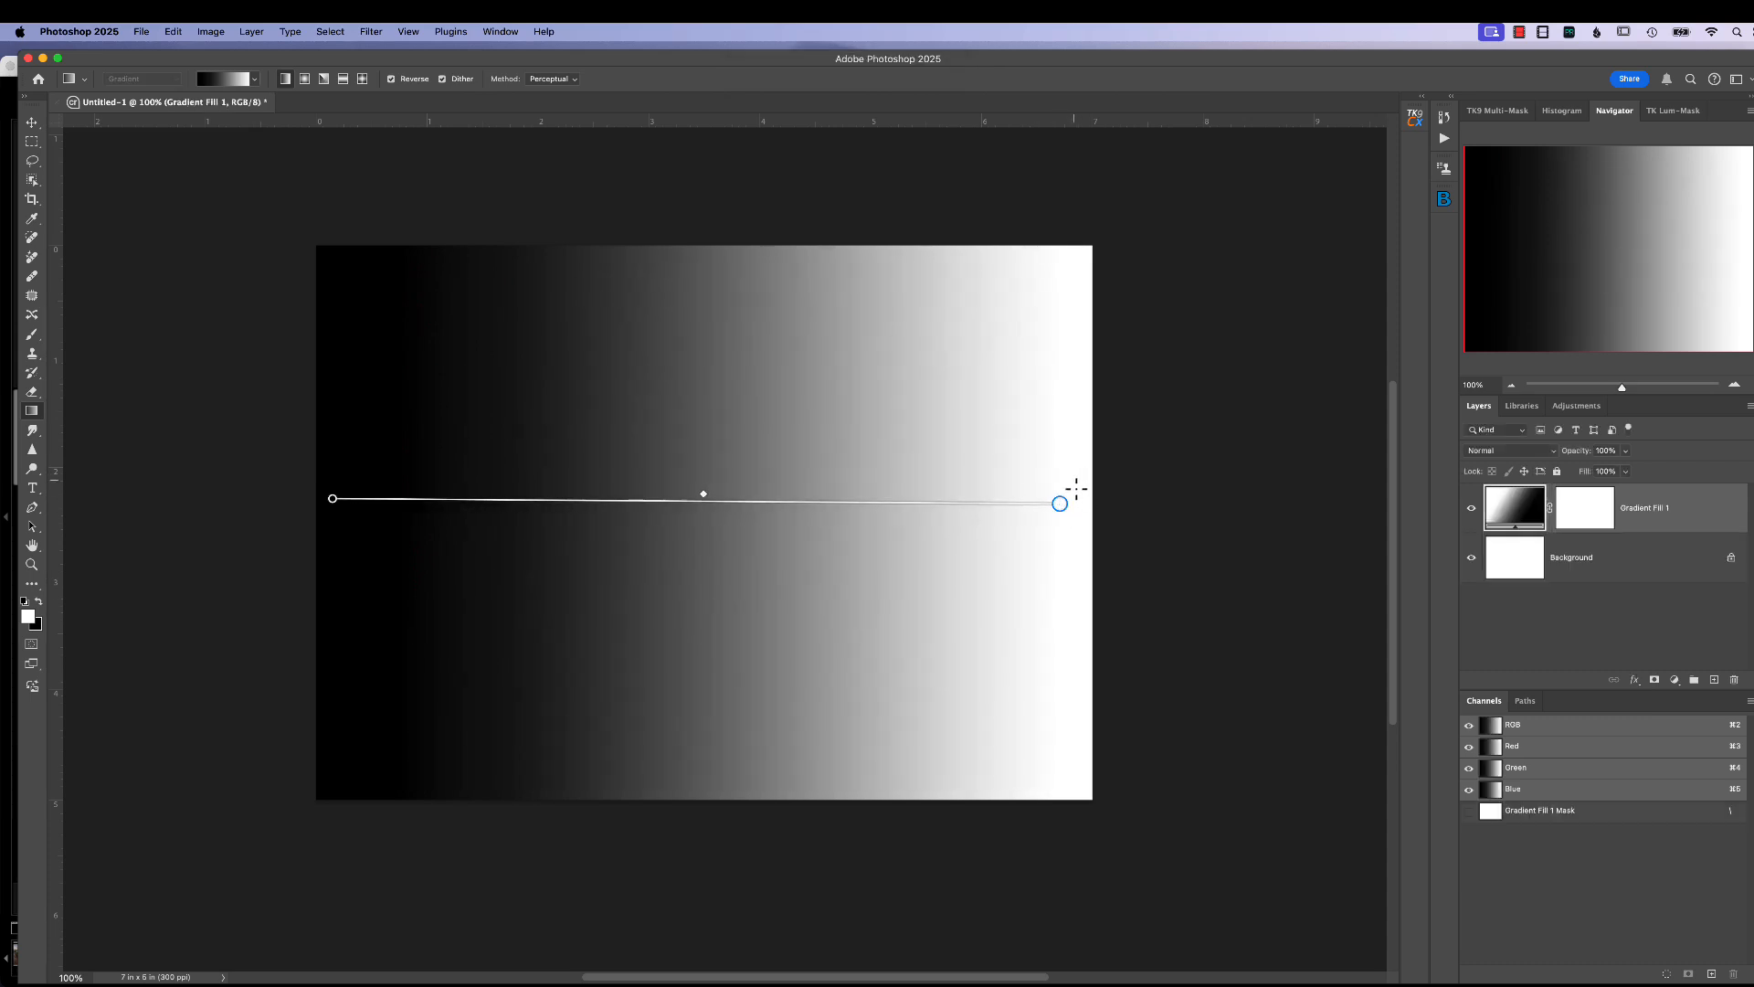
mouse_move(299, 453)
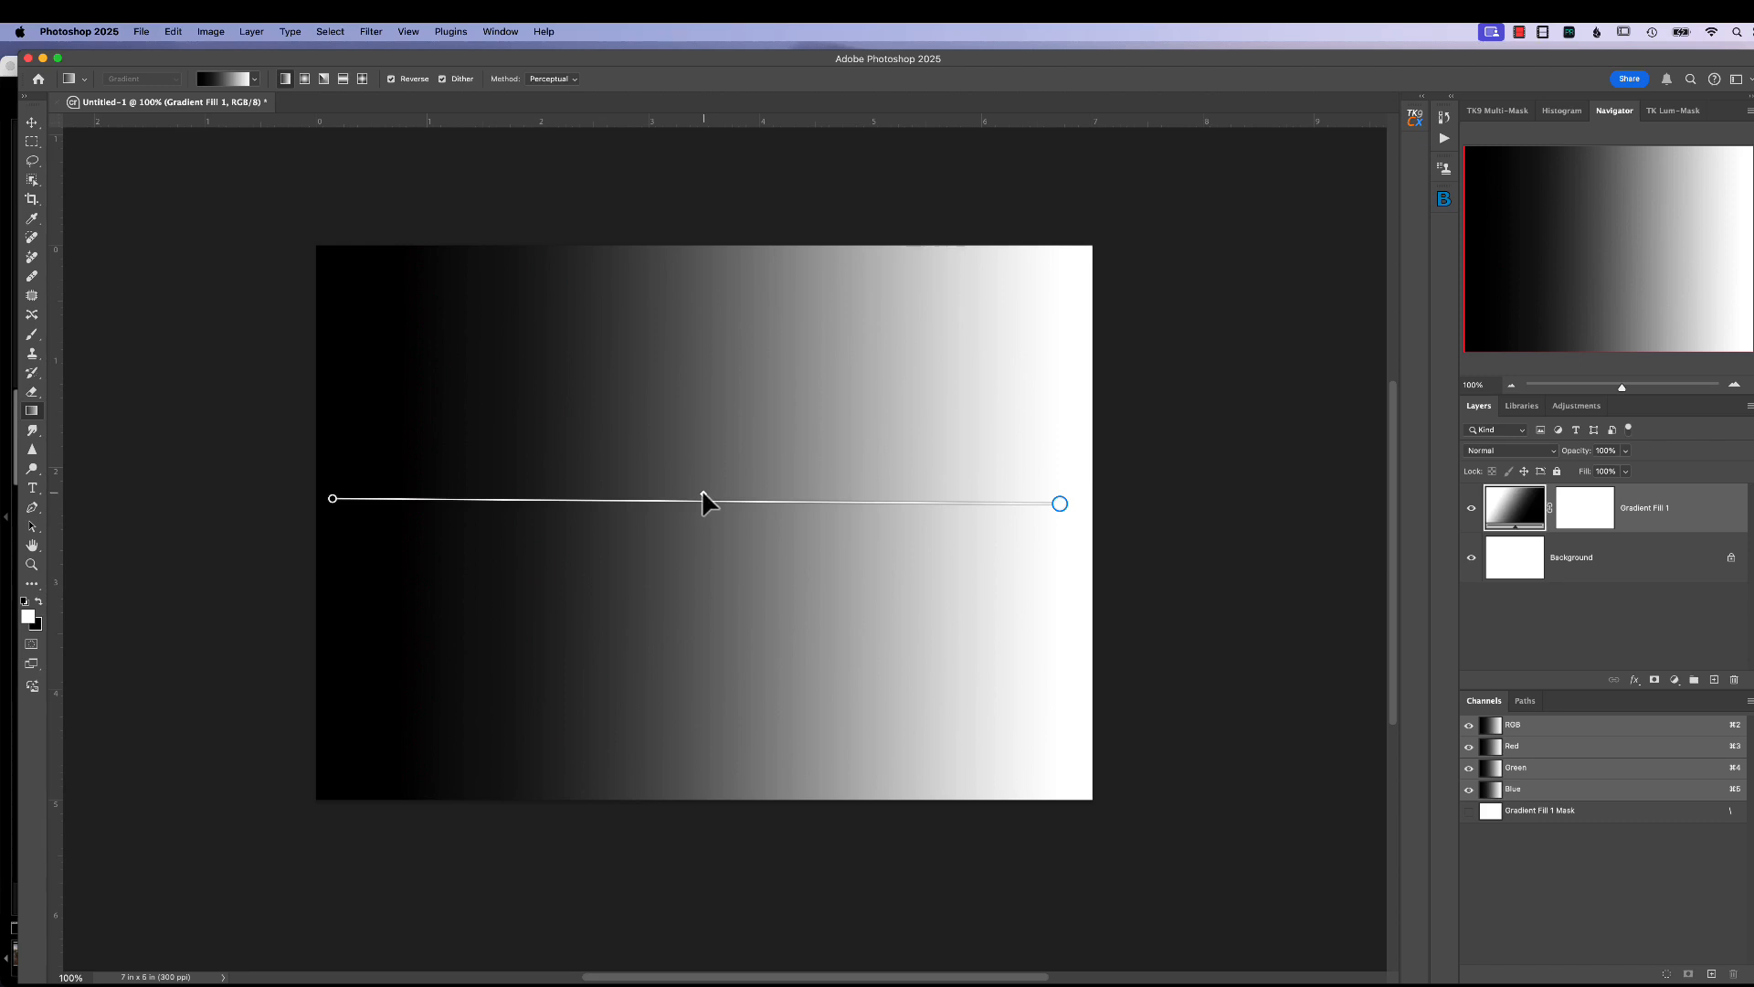
Step: Slide the gradient midpoint toward white, then black, and back to the middle
drag(702, 499, 837, 497)
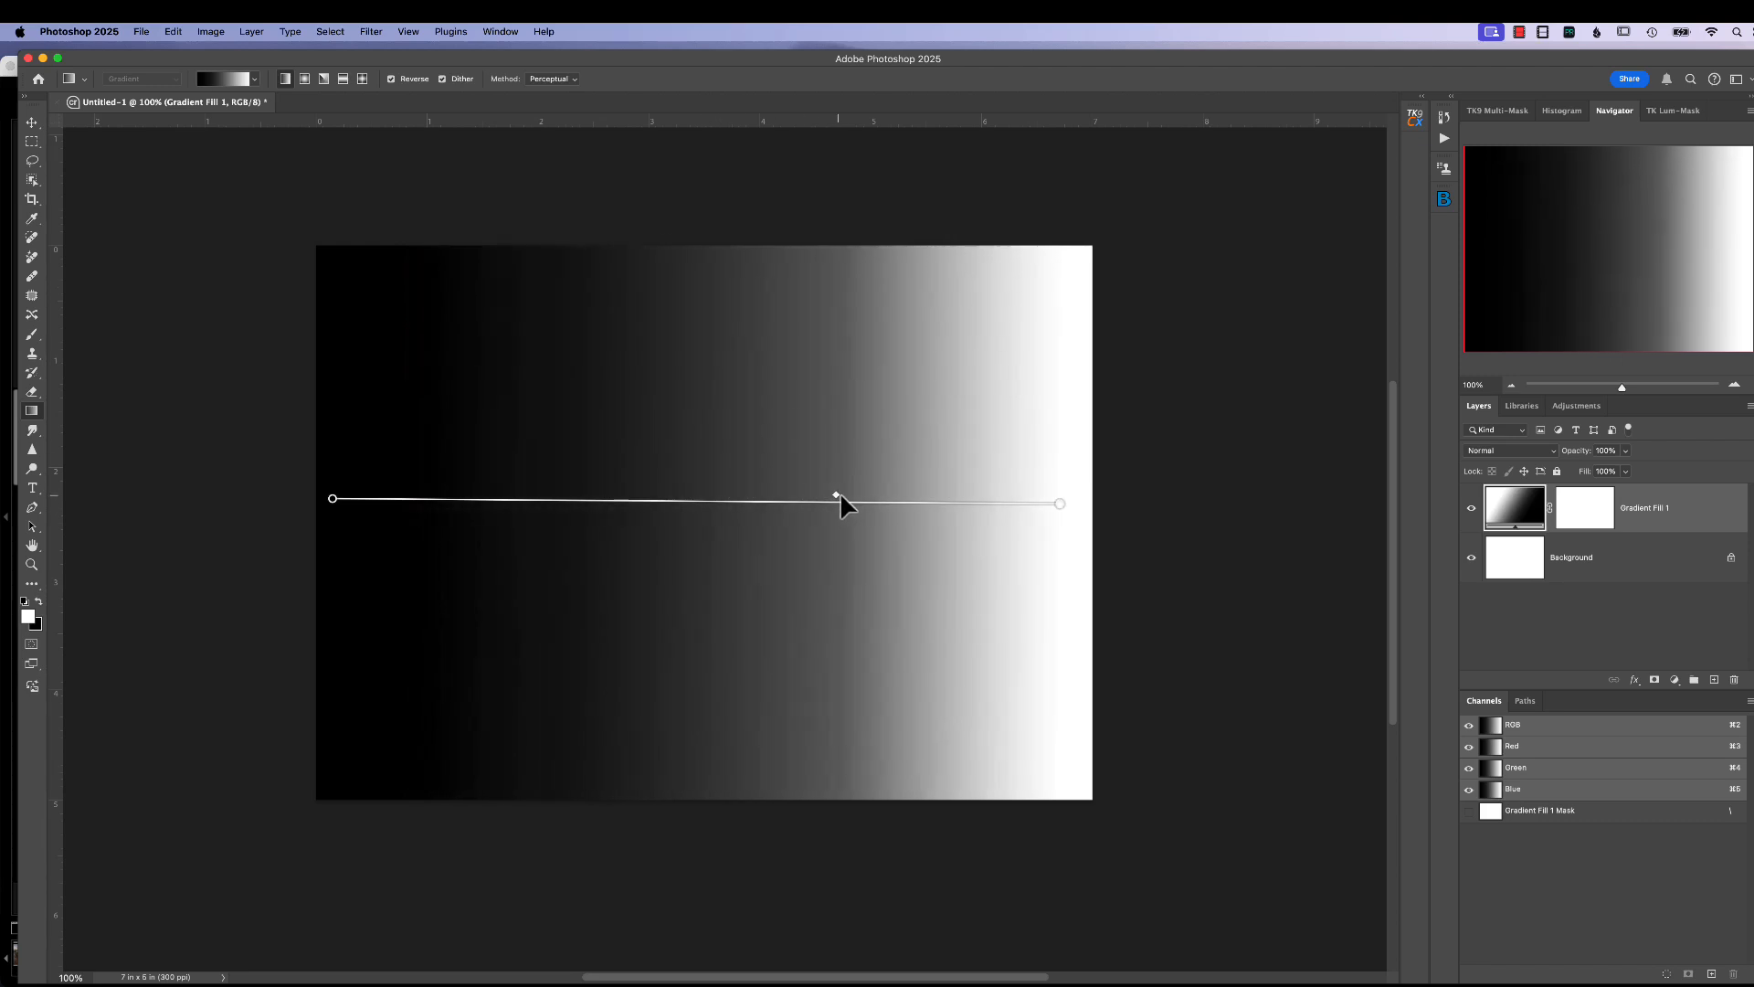
drag(834, 495, 884, 495)
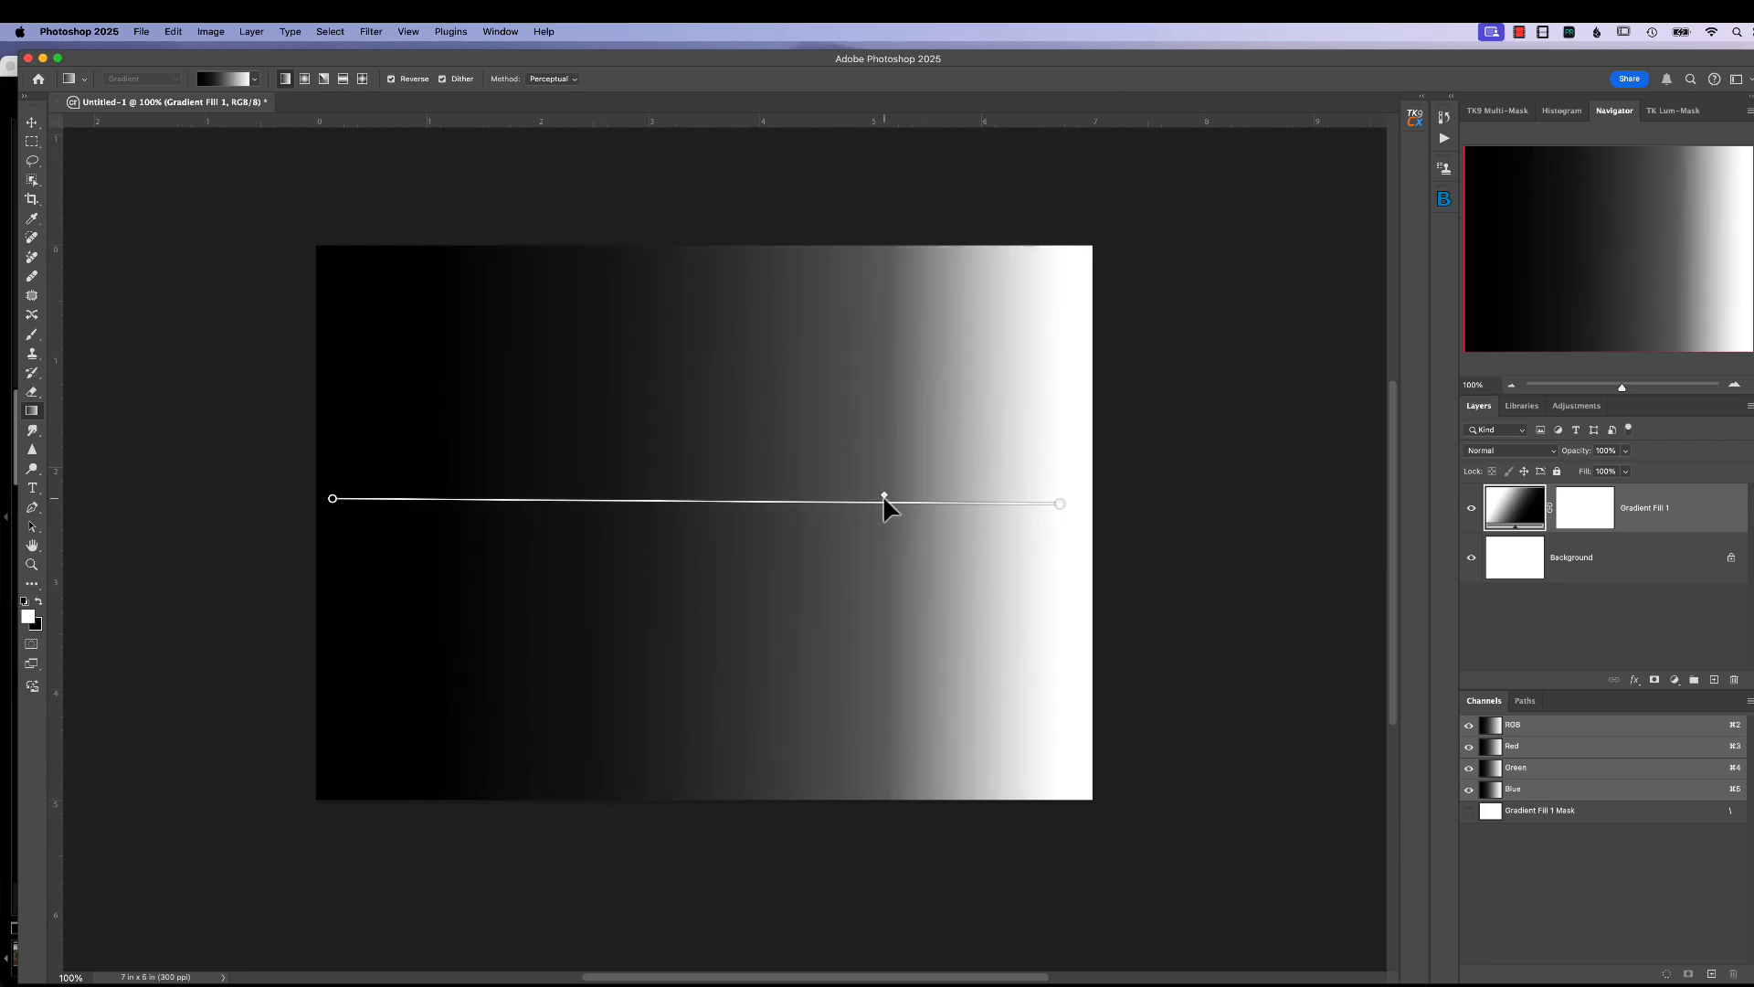
drag(884, 497, 520, 497)
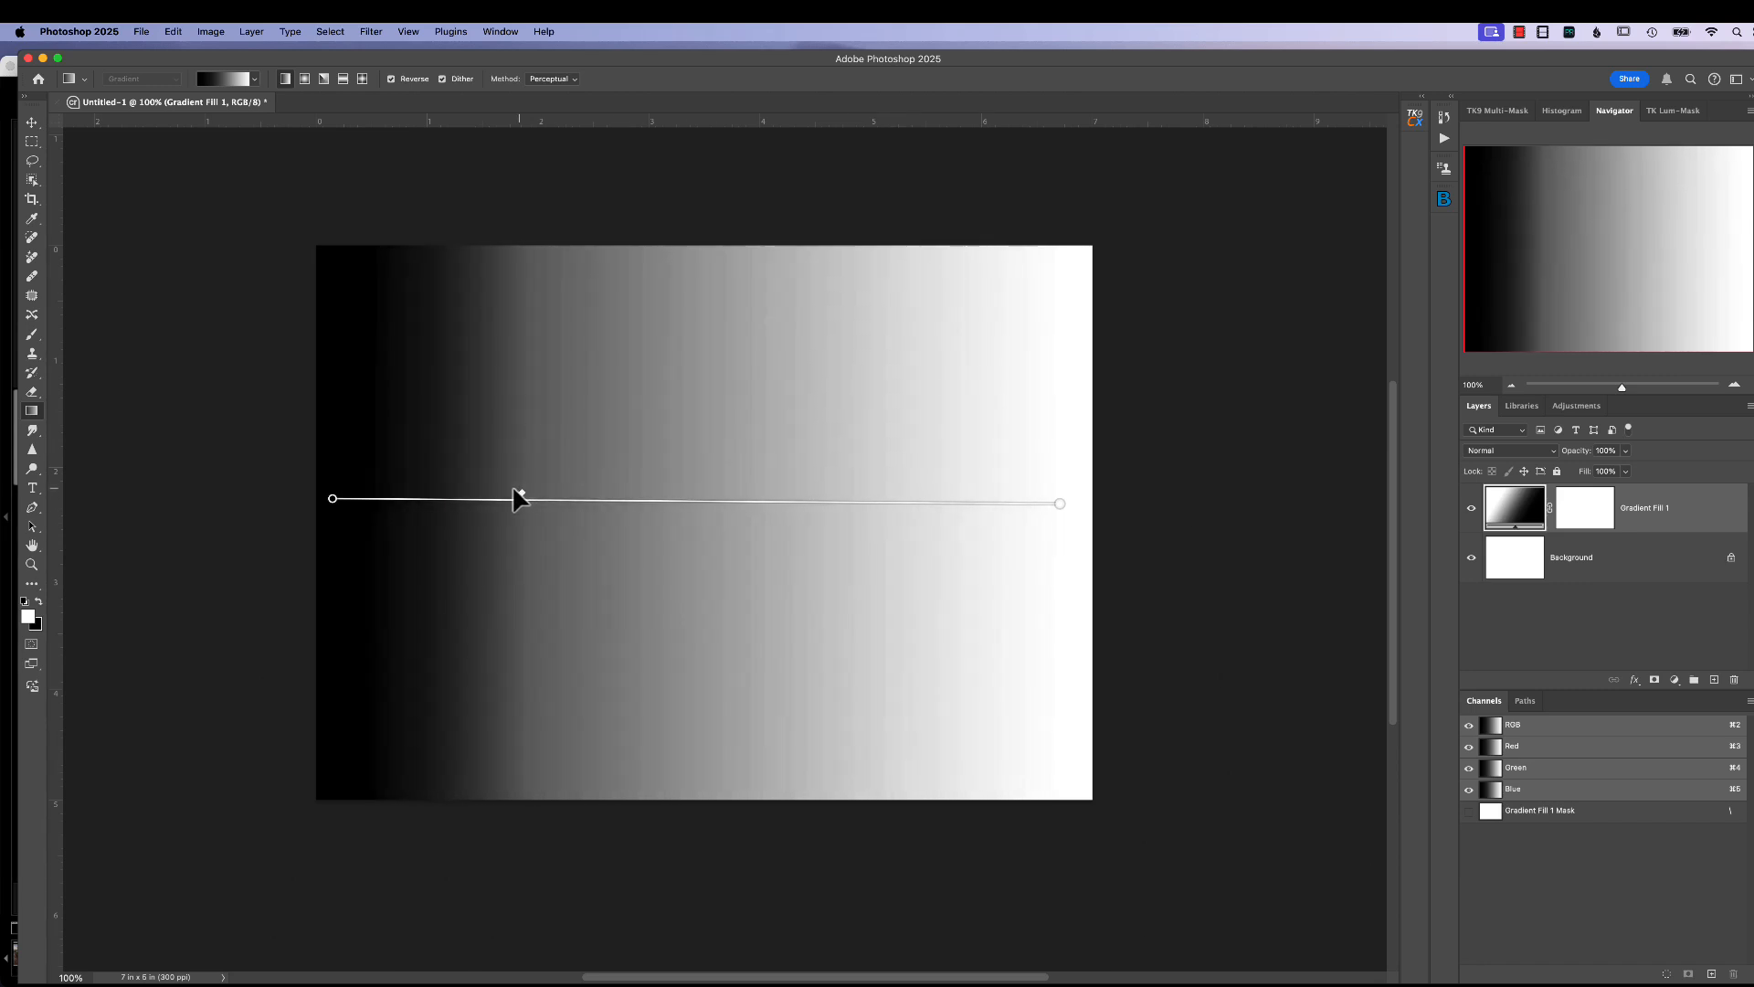
drag(520, 498, 689, 498)
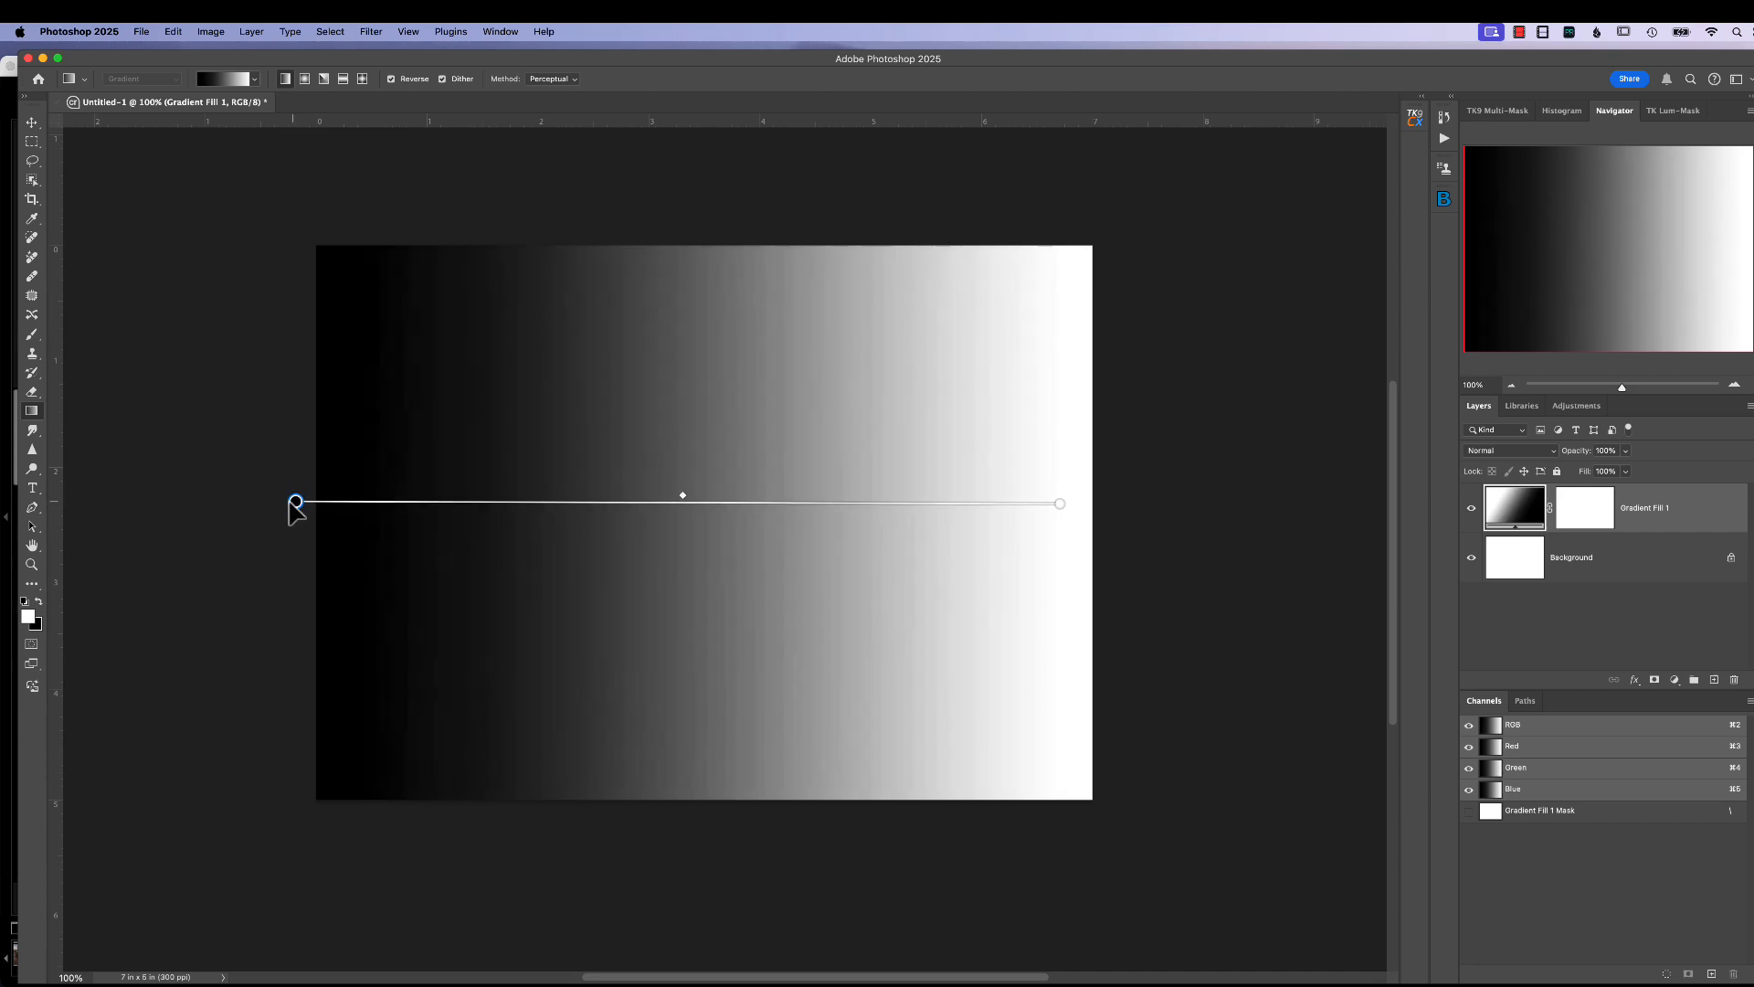
Step: Move the black start past the left edge and the white end just inside the right
drag(296, 503, 265, 504)
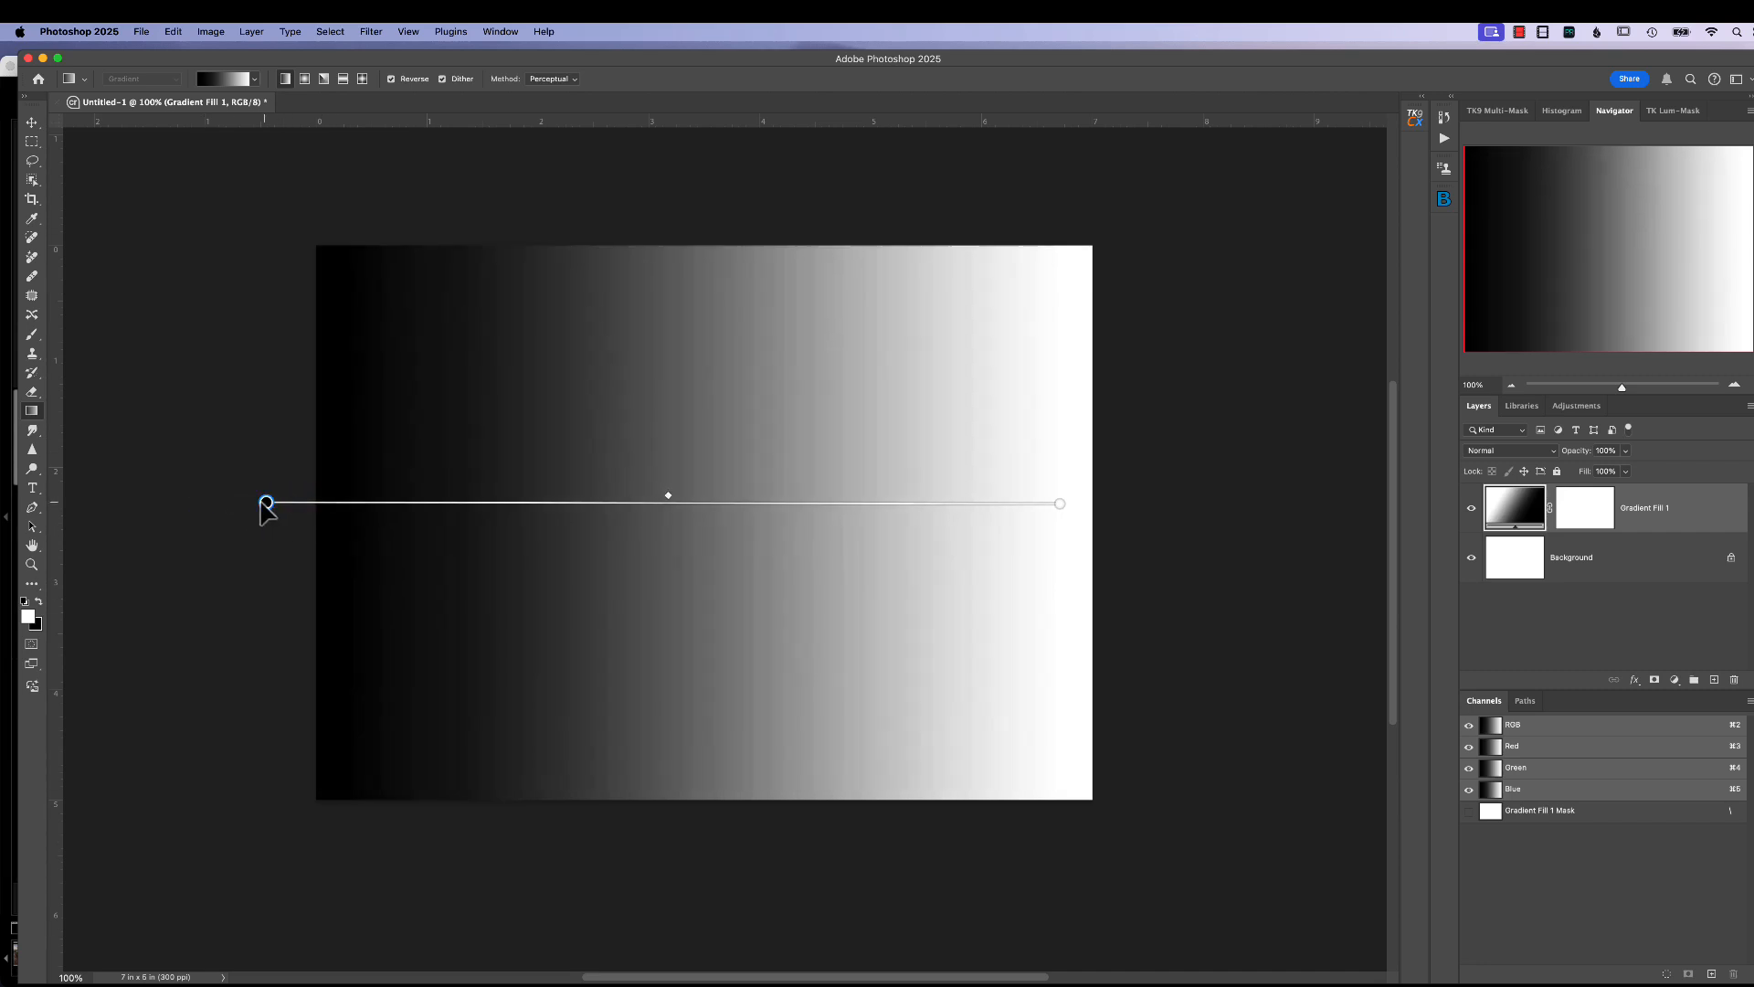
drag(266, 505, 184, 507)
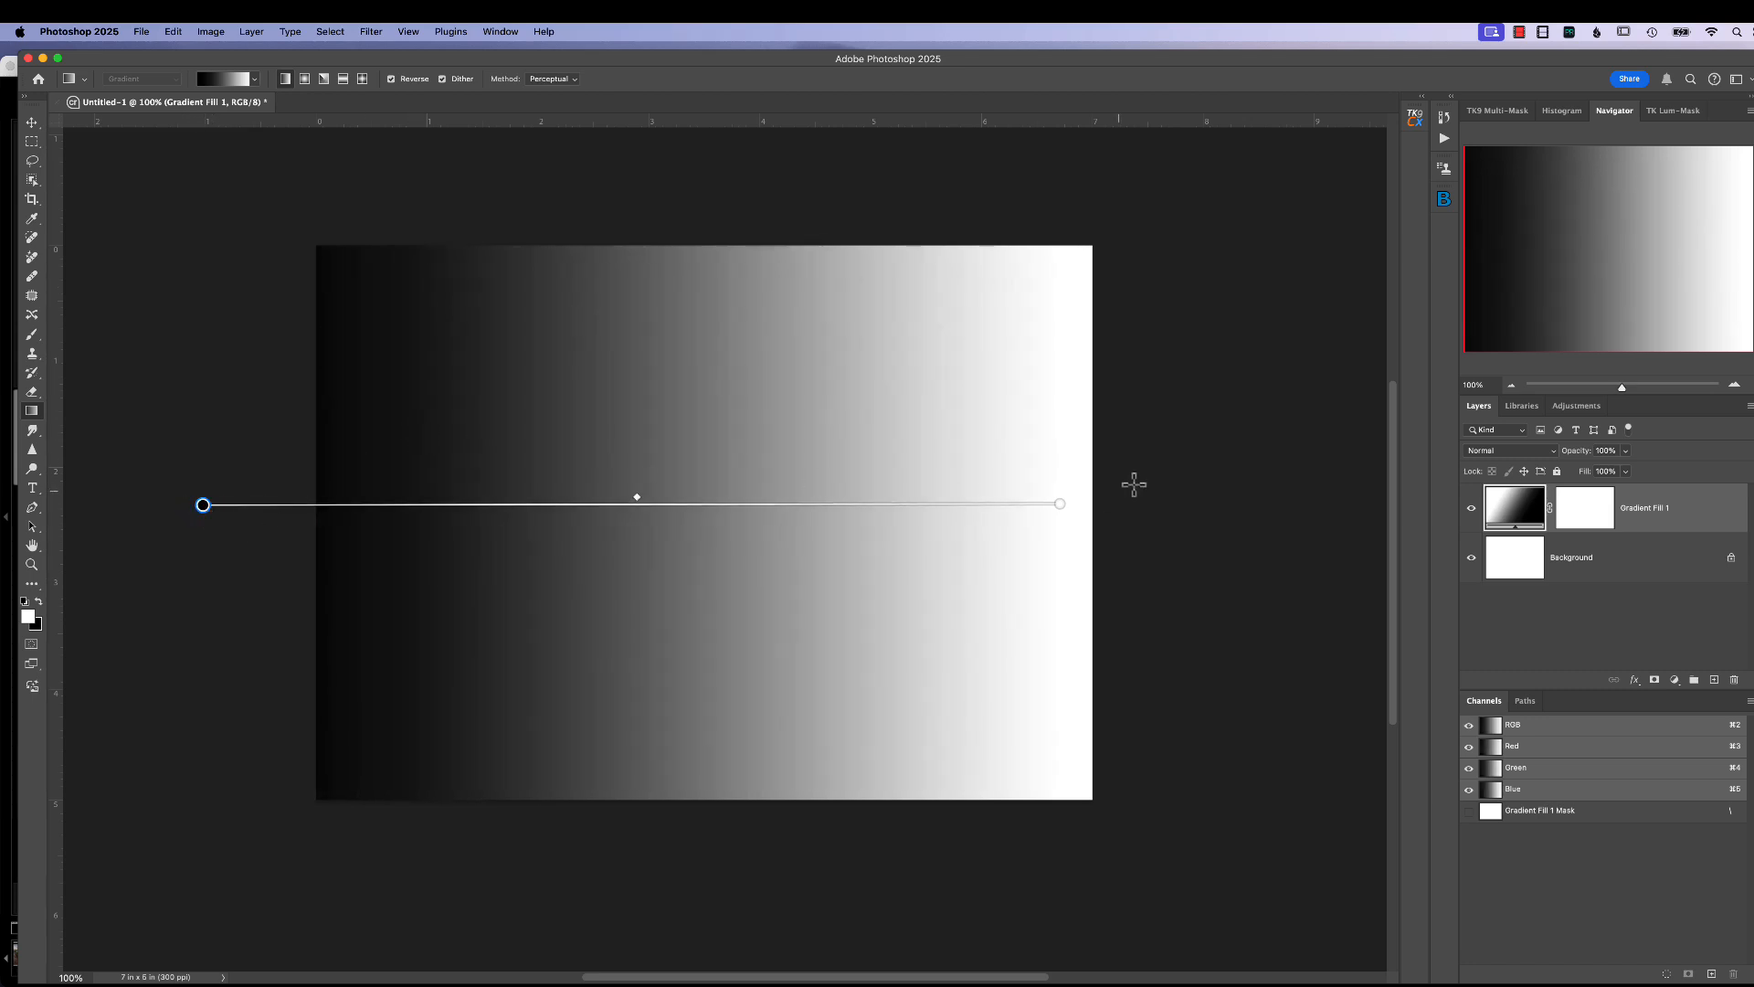
drag(1060, 503, 1122, 505)
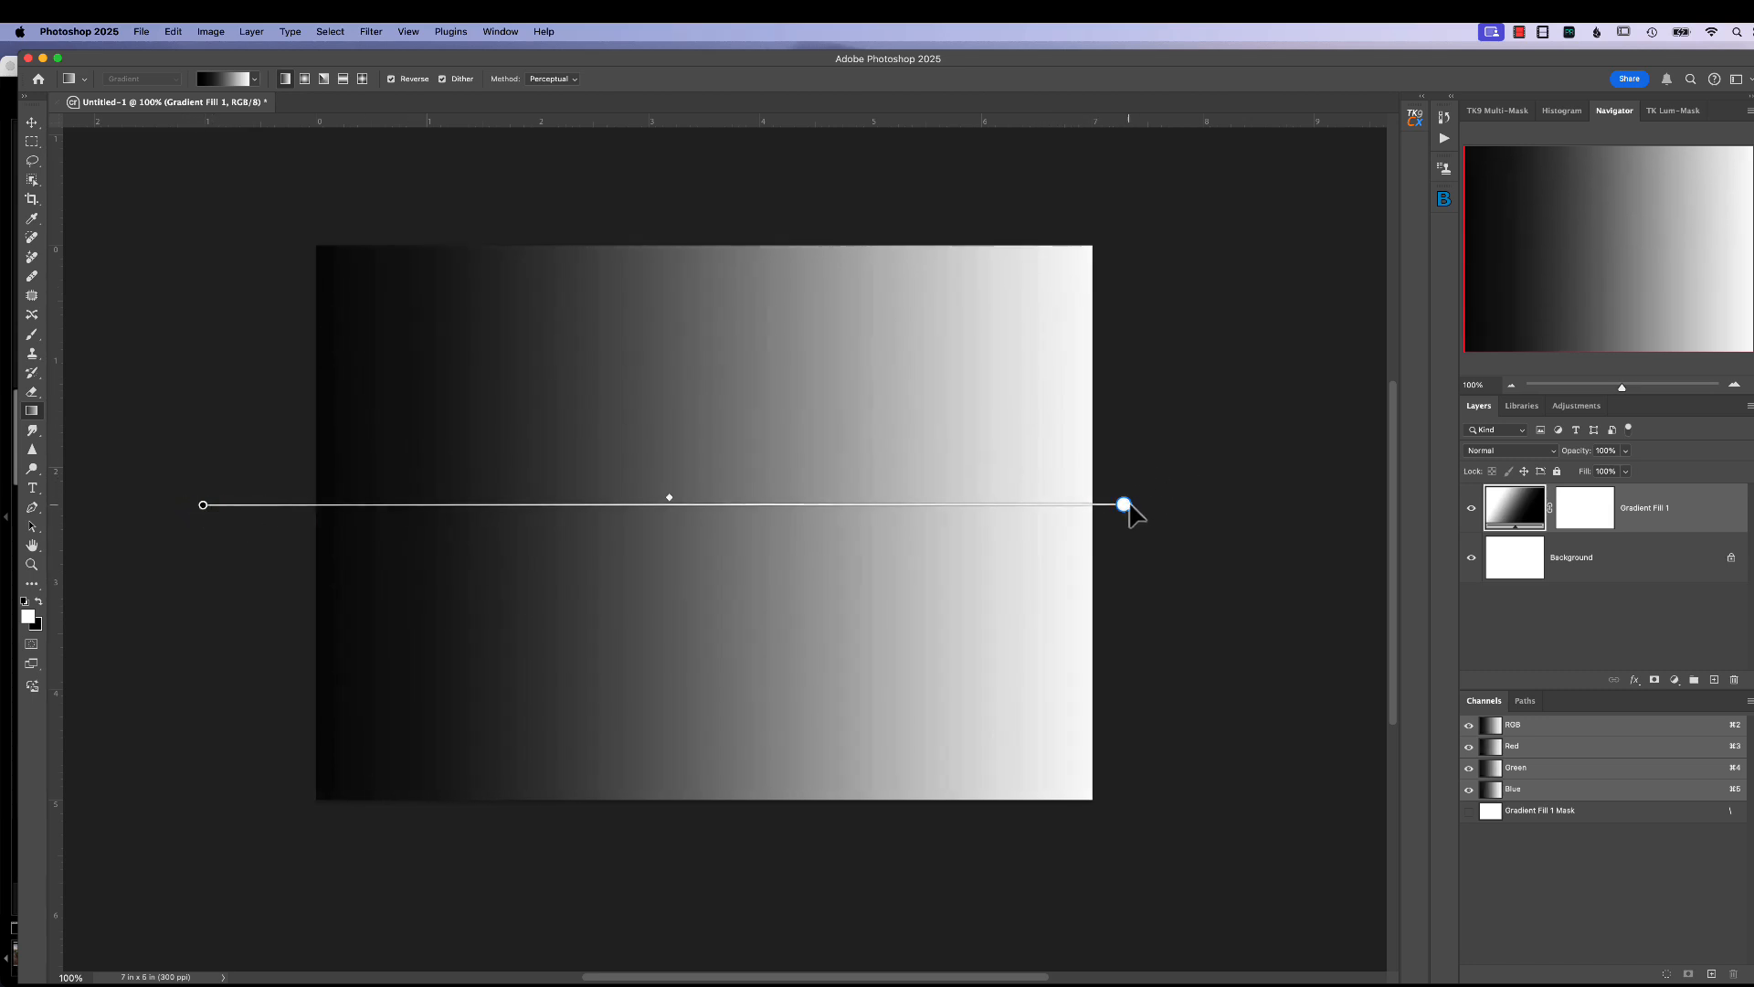
drag(1123, 504, 1074, 504)
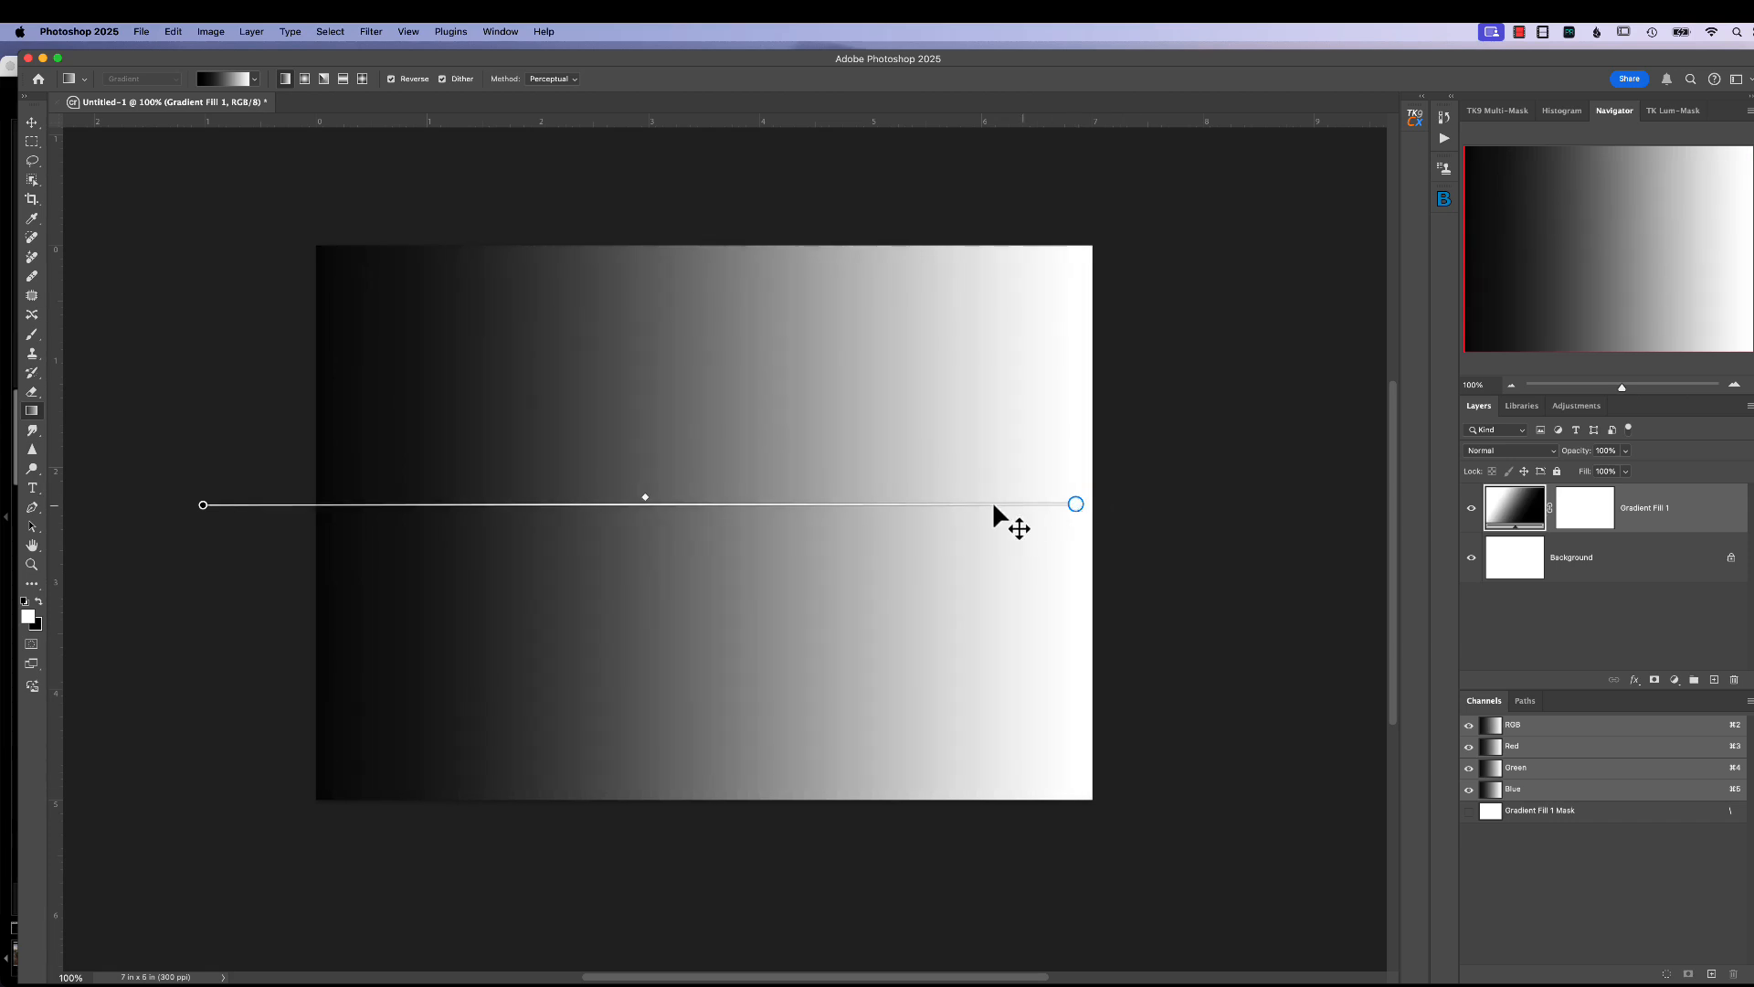
mouse_move(696, 643)
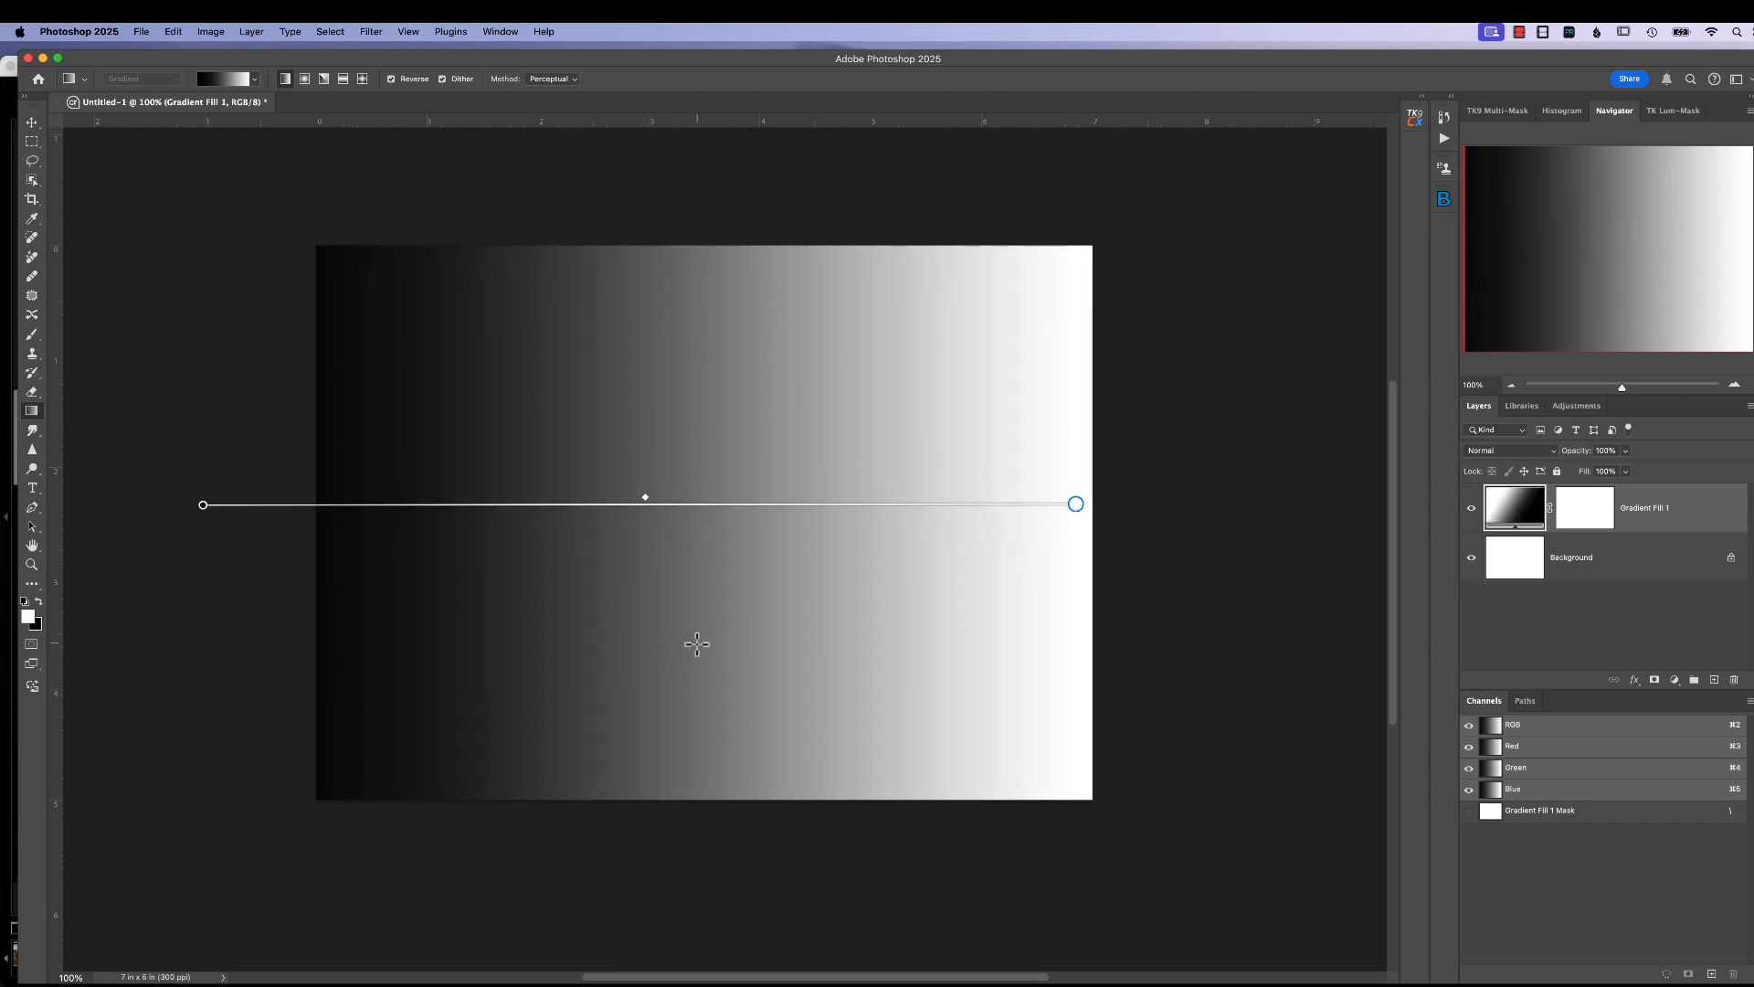
mouse_move(856, 555)
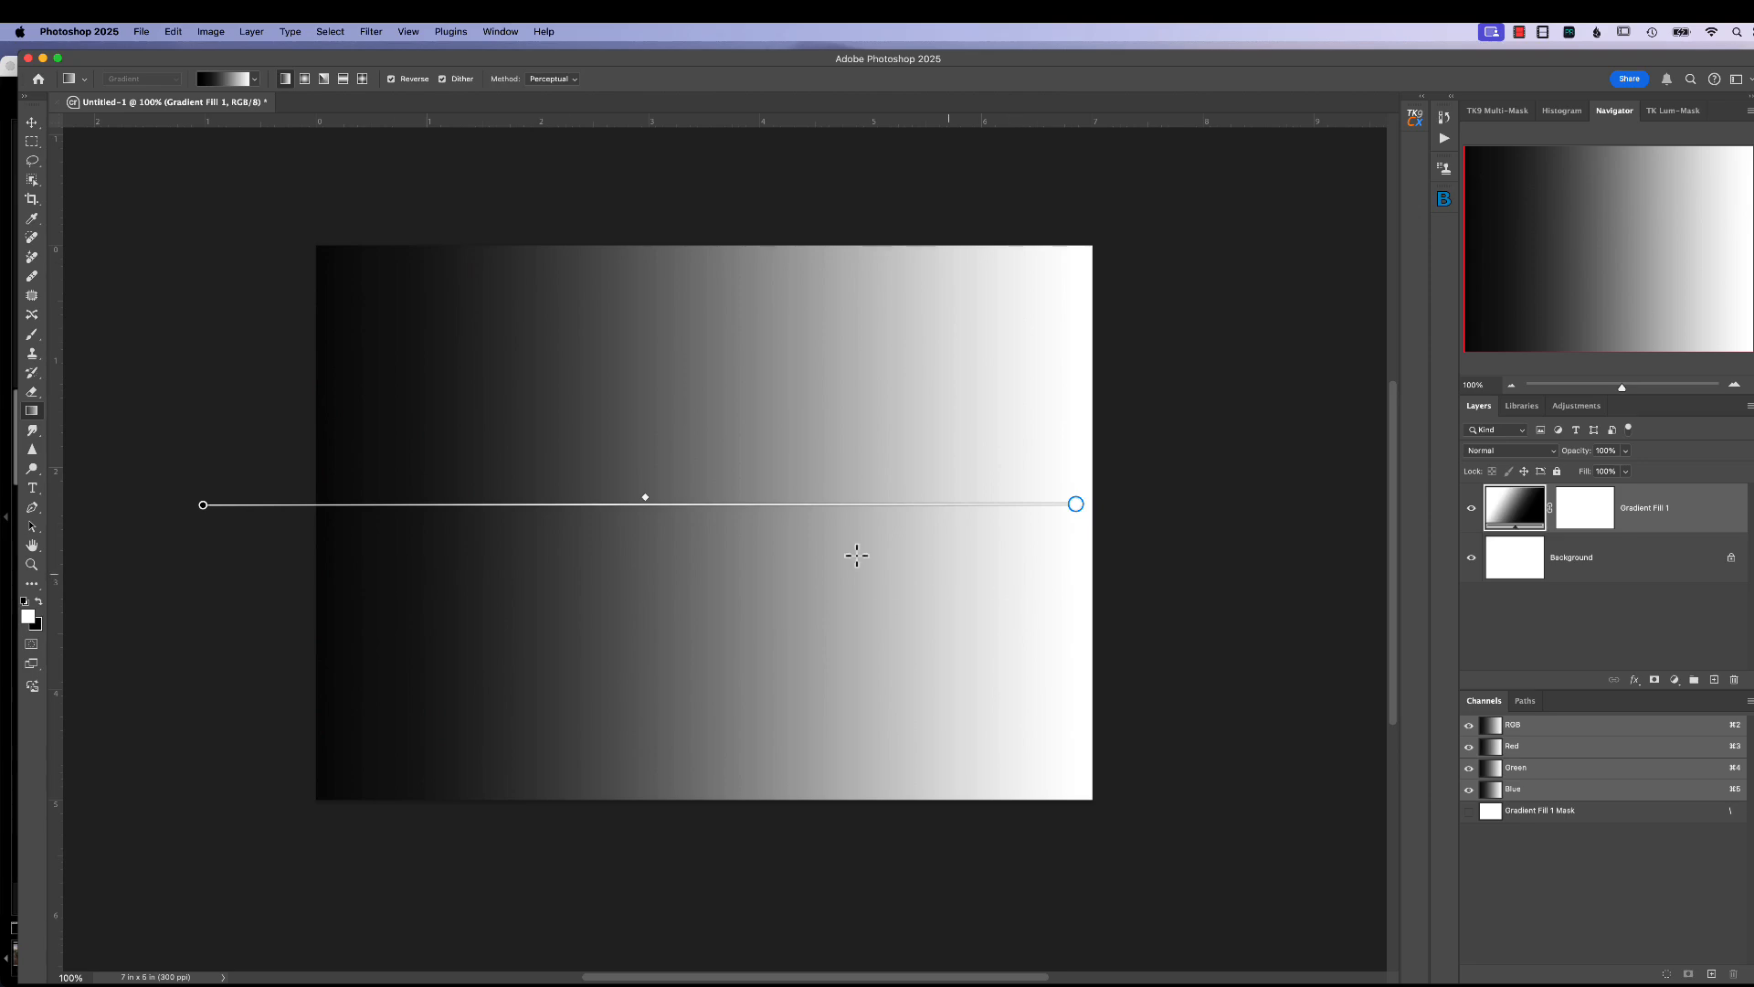
mouse_move(898, 604)
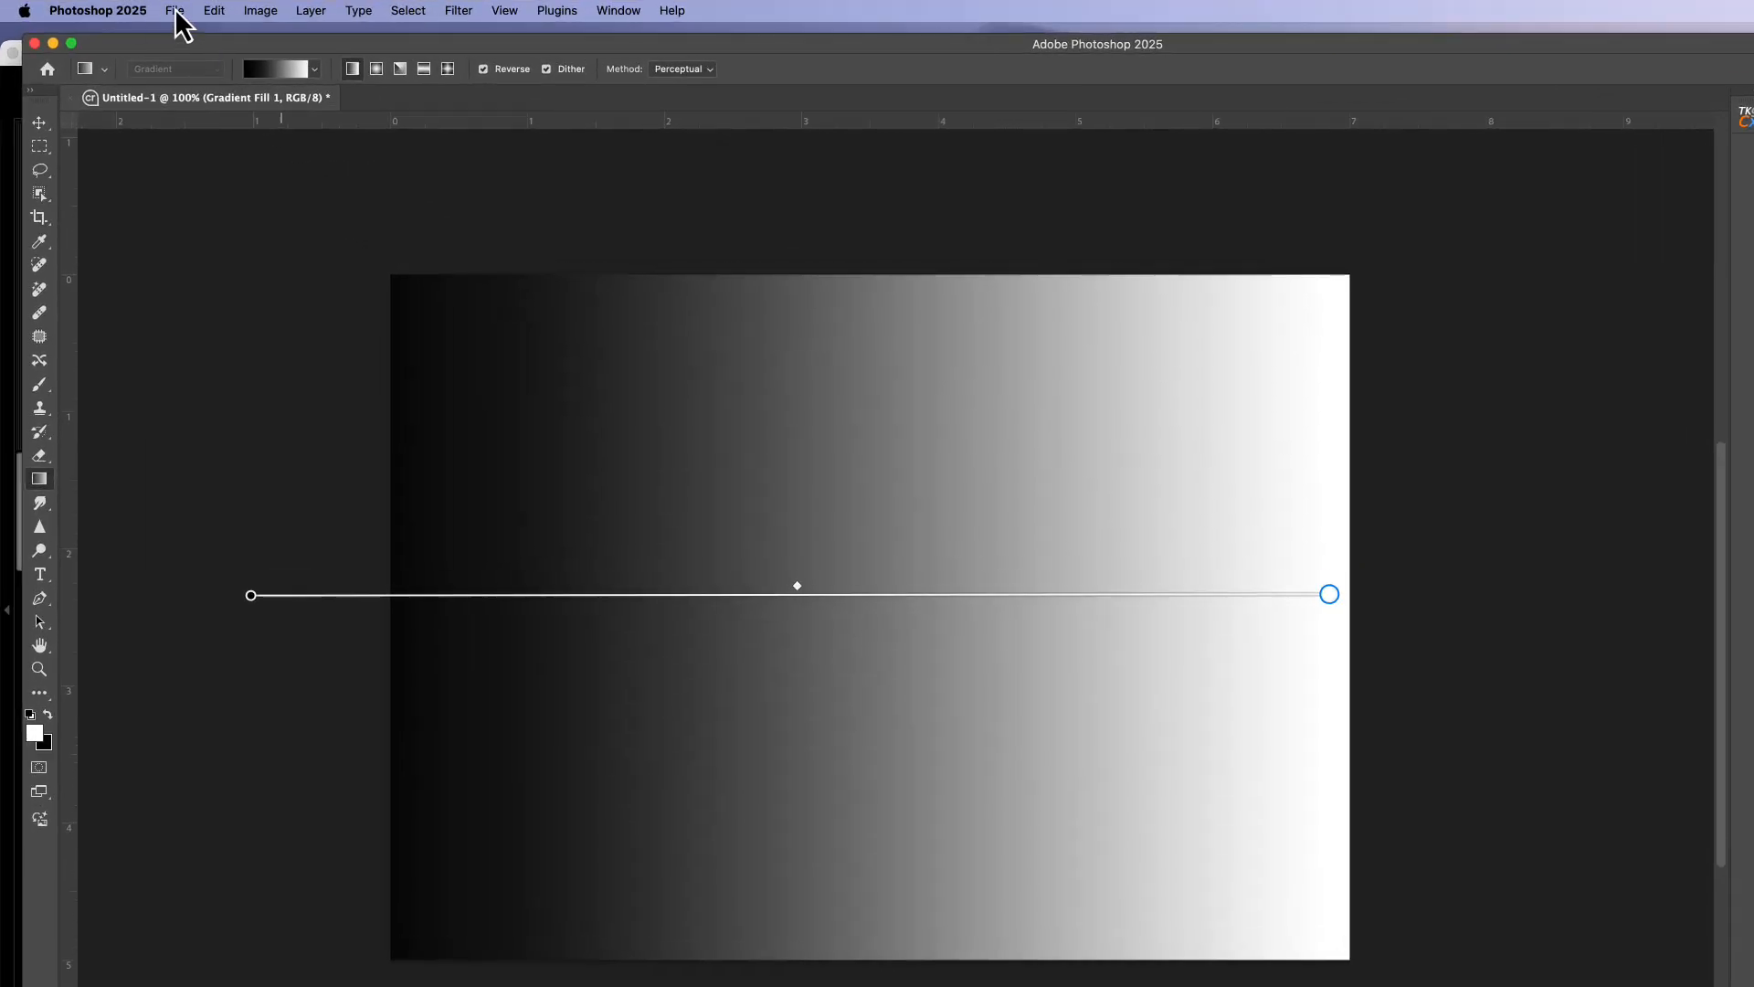
Step: Save a copy as JPEG named BW_Gradient with Maximum quality
click(174, 10)
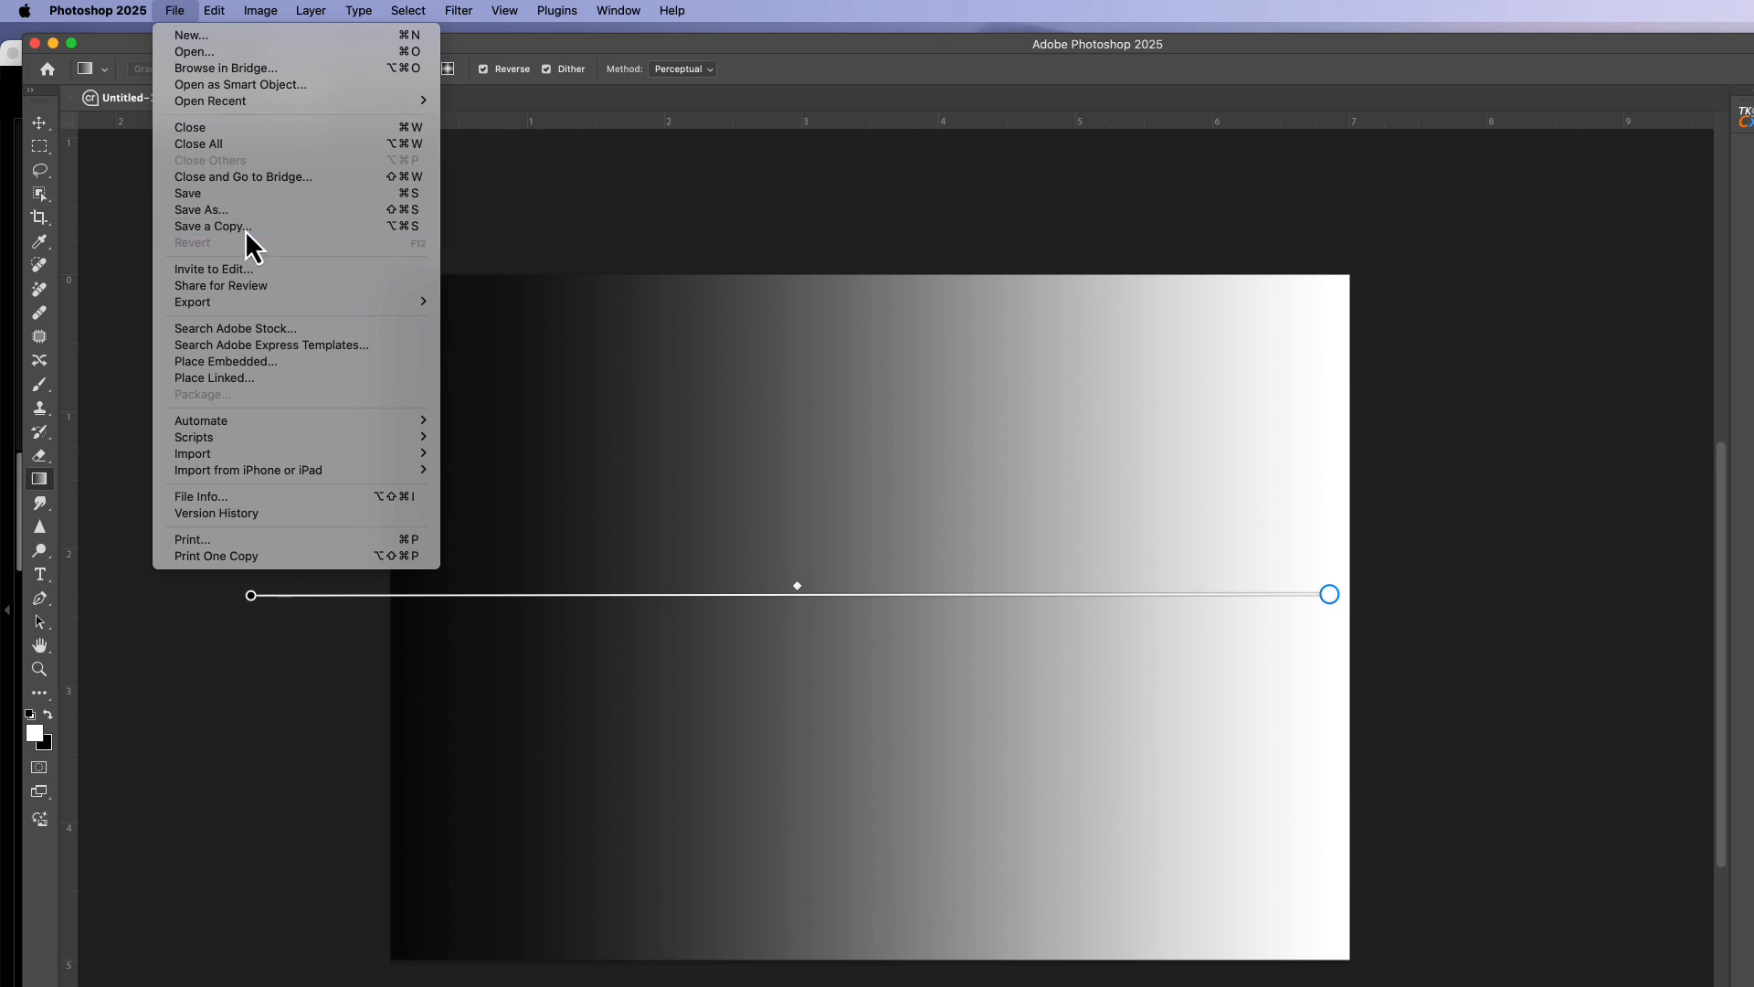
click(213, 226)
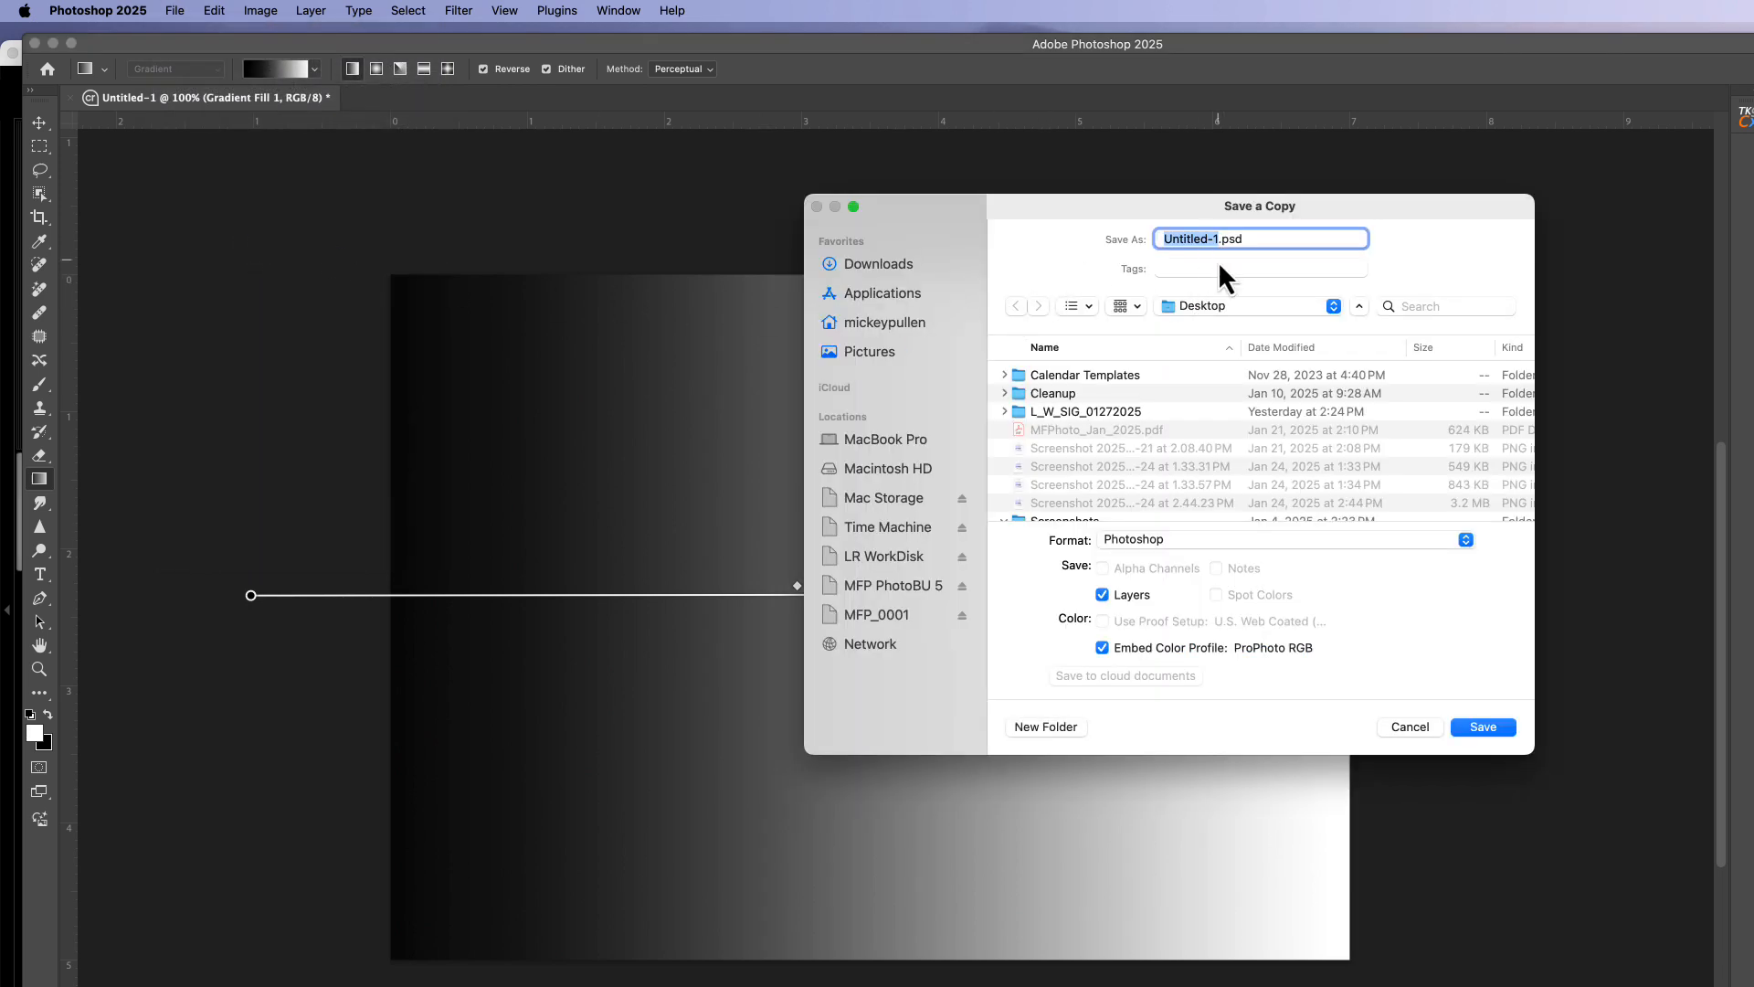
text(BW_Gradient.psd)
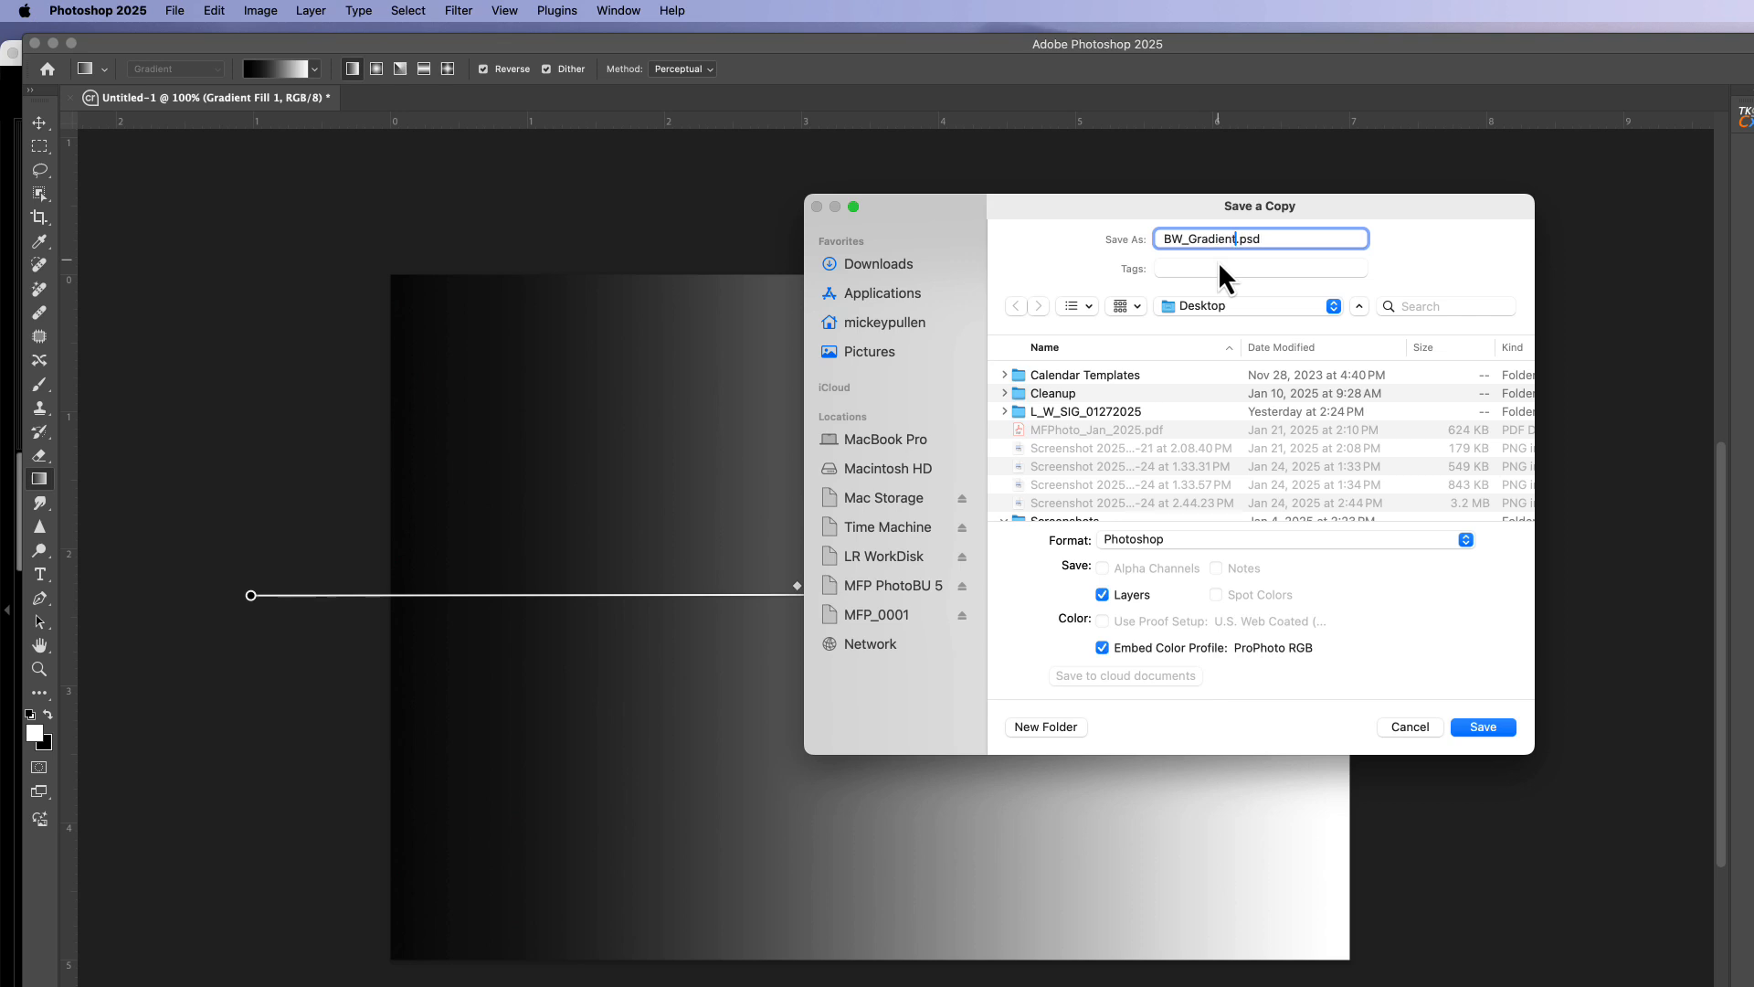
mouse_move(1214, 532)
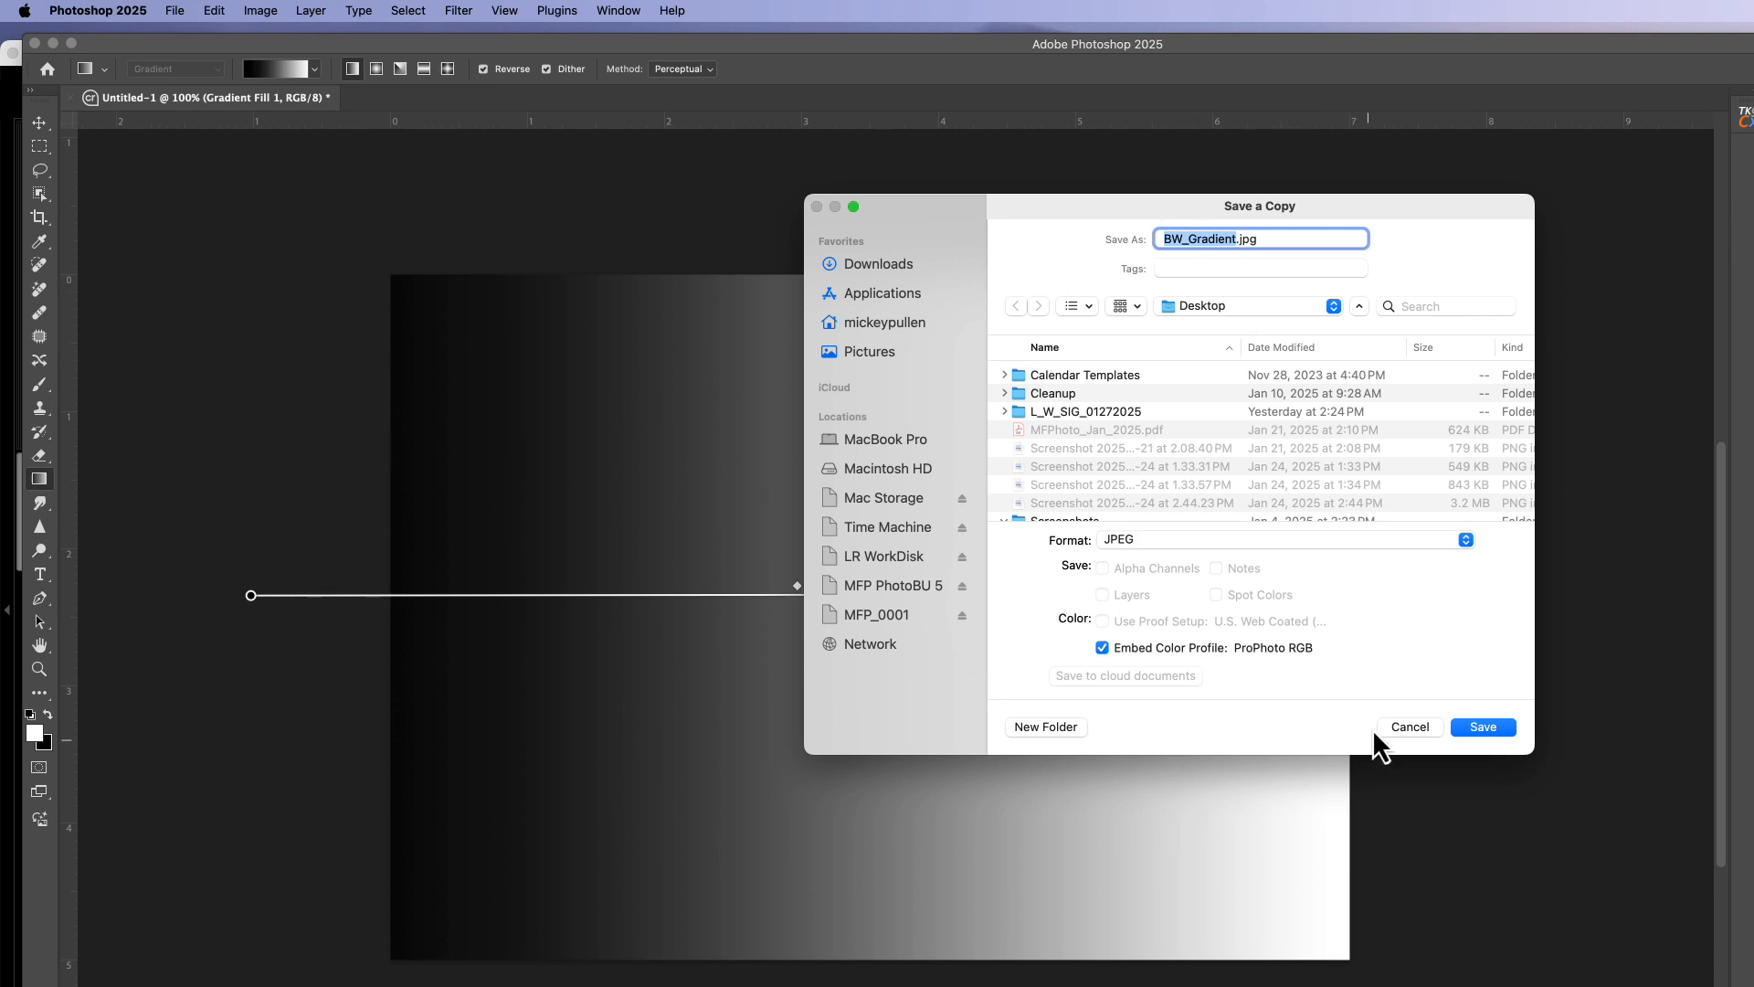
click(1482, 728)
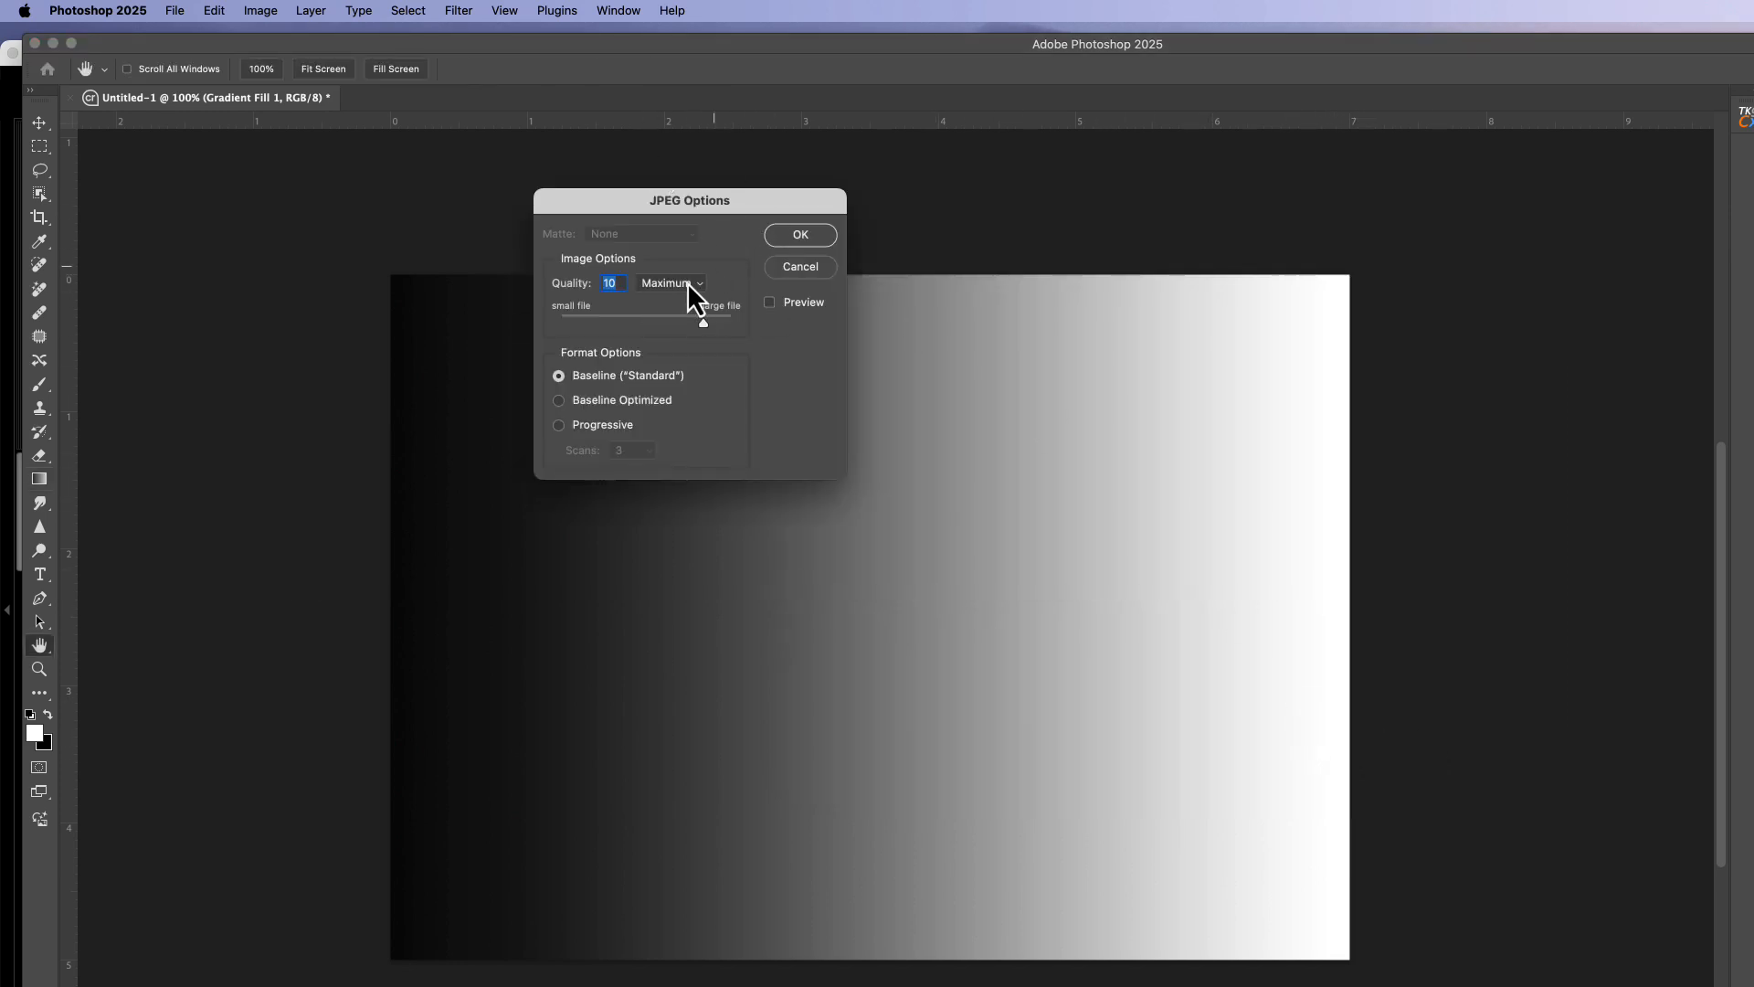
click(801, 234)
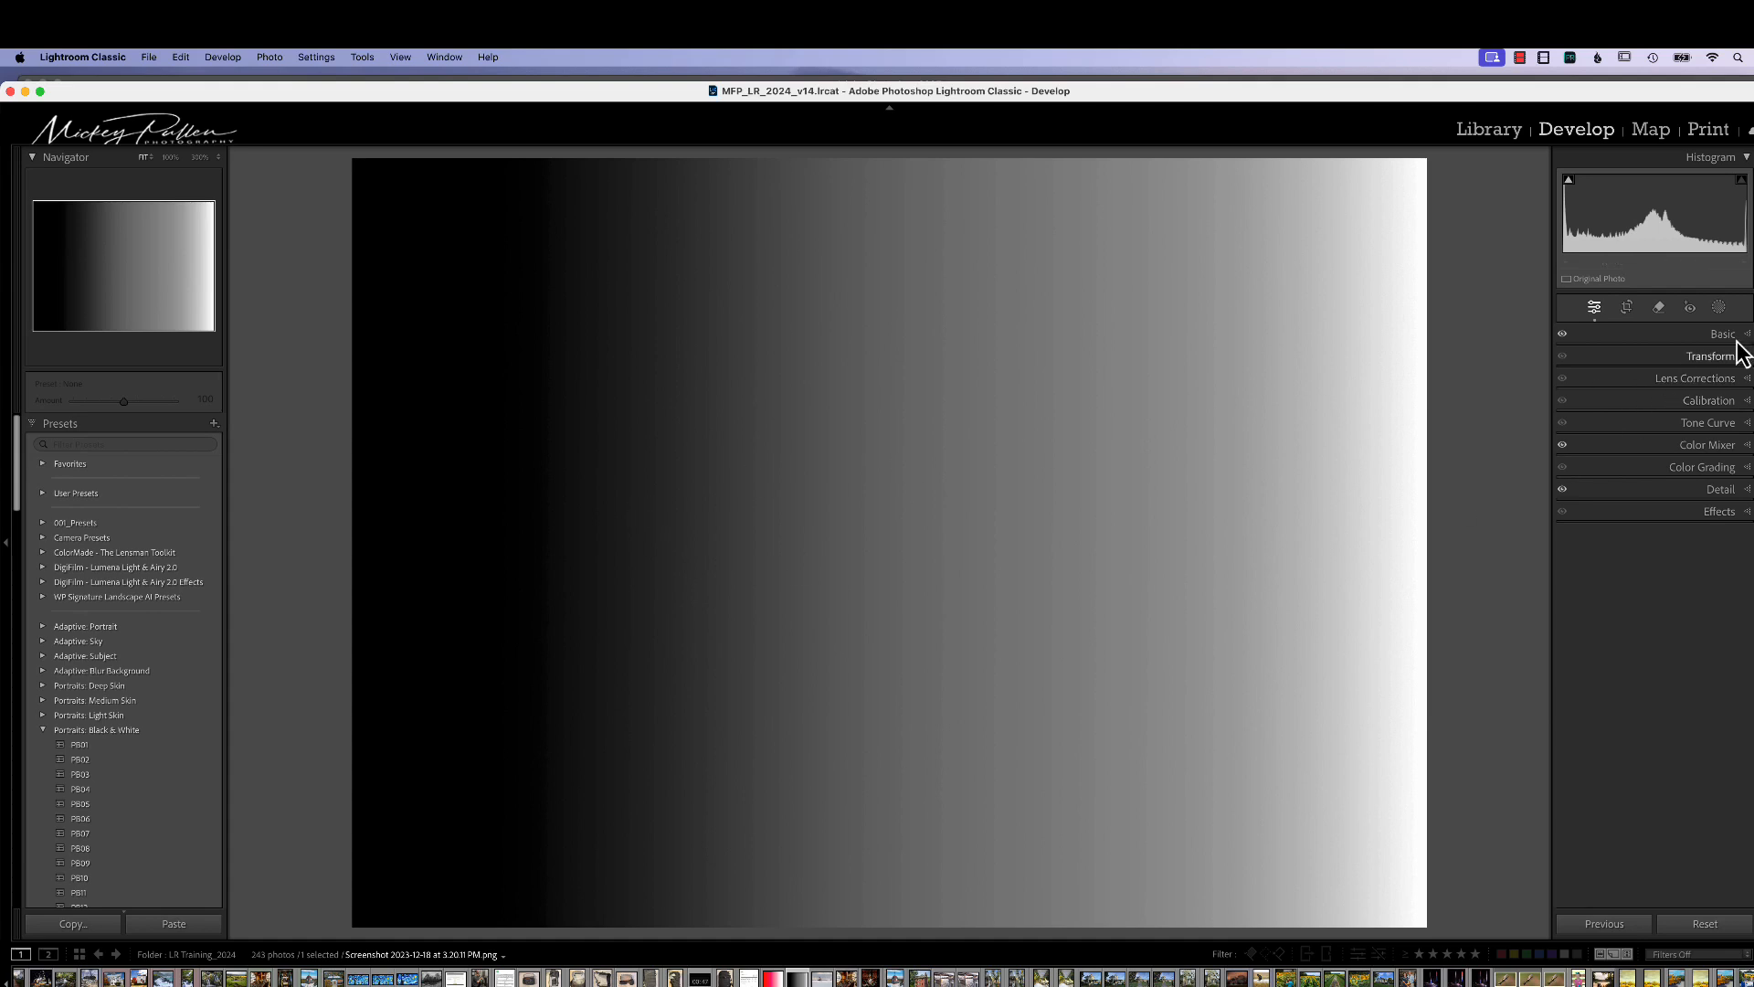
Step: In the Basic panel, lower Exposure slightly and raise Highlights
click(1722, 333)
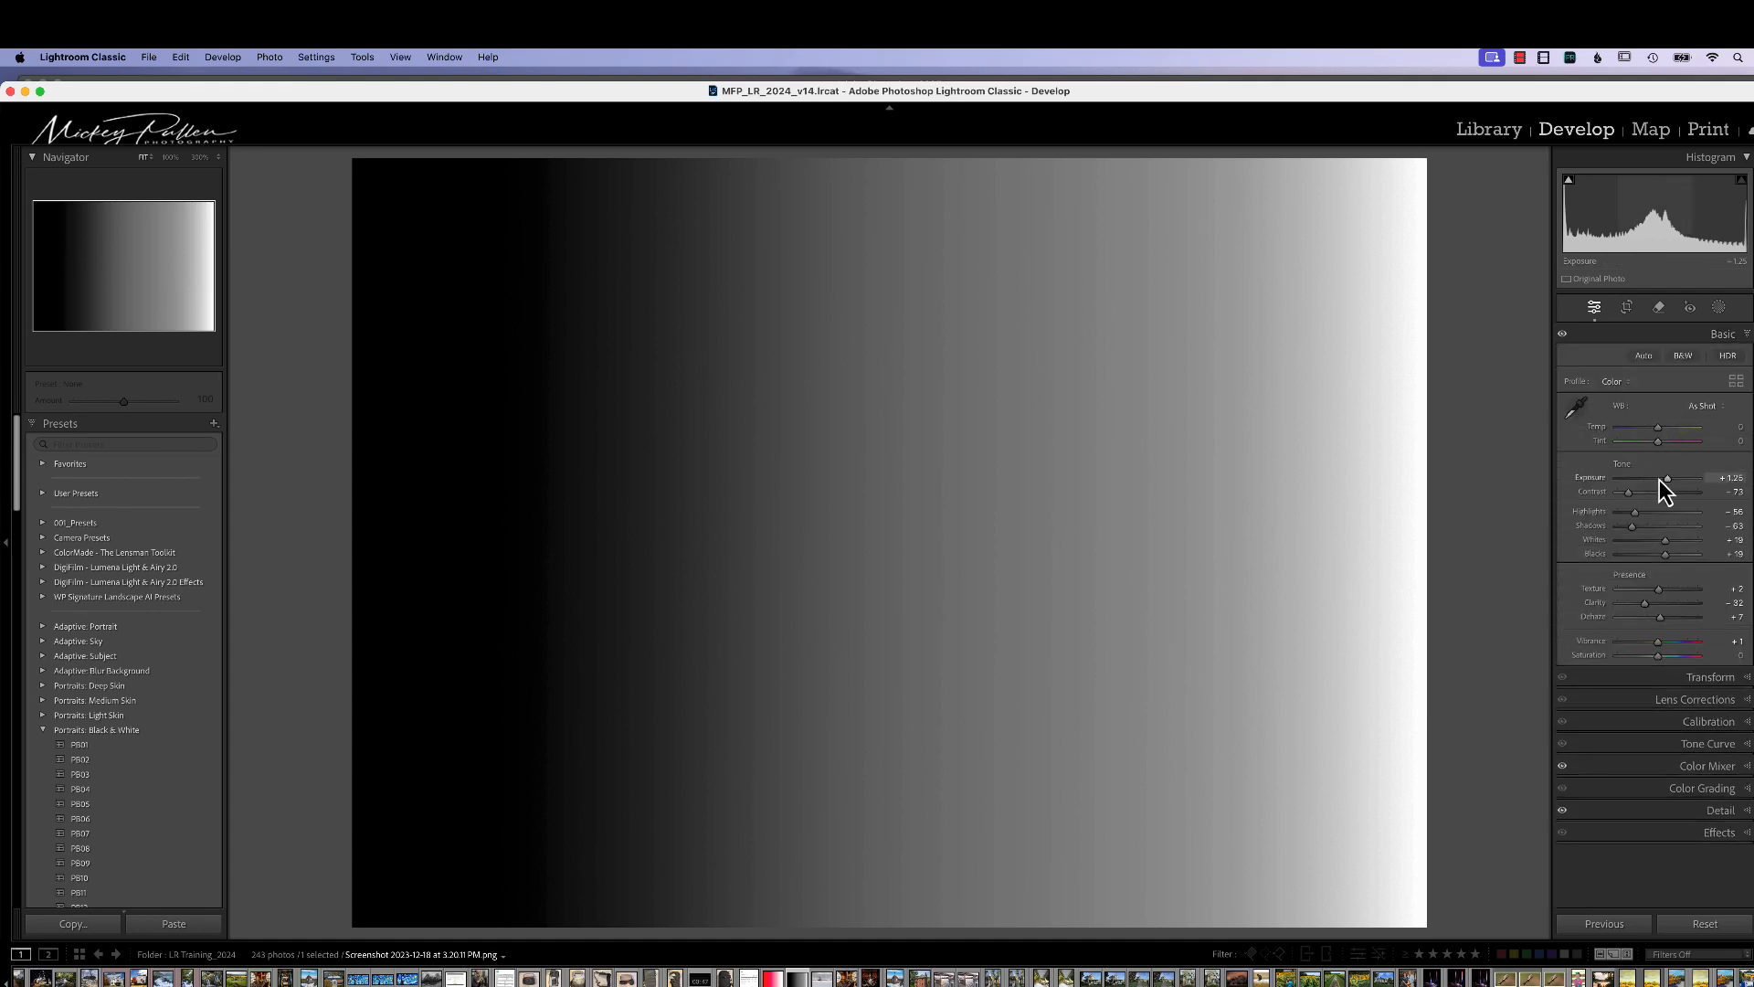
drag(1666, 478, 1657, 477)
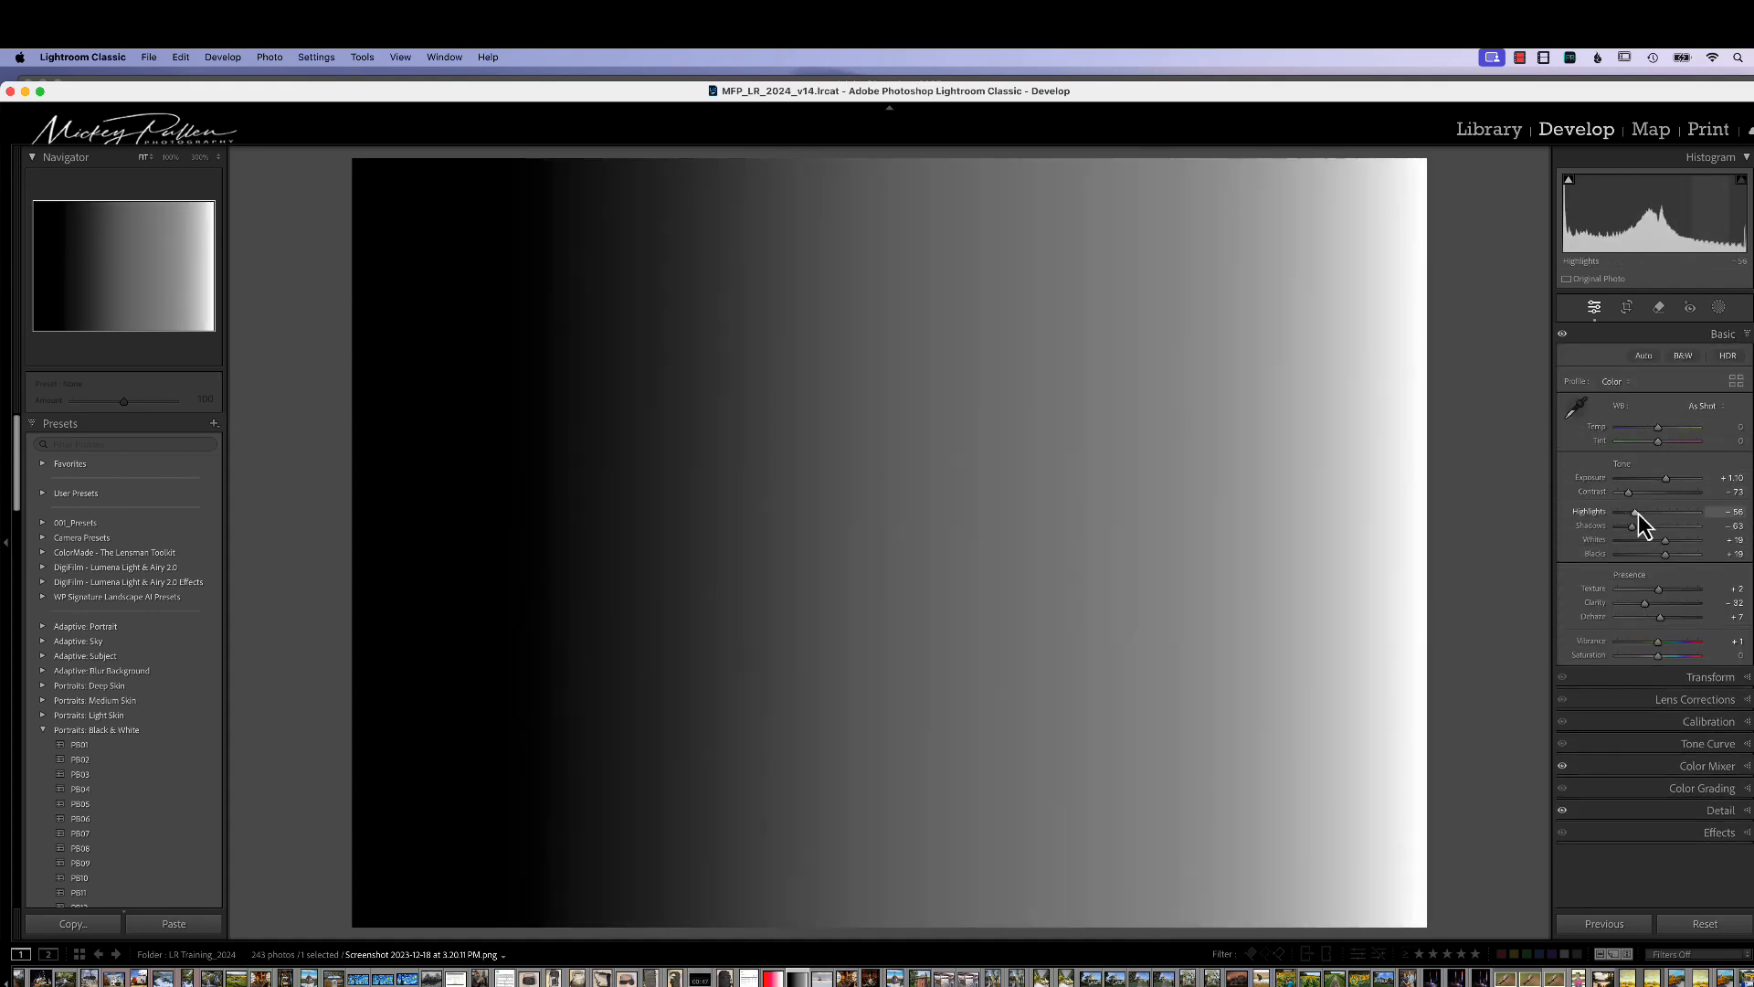
drag(1633, 527, 1689, 526)
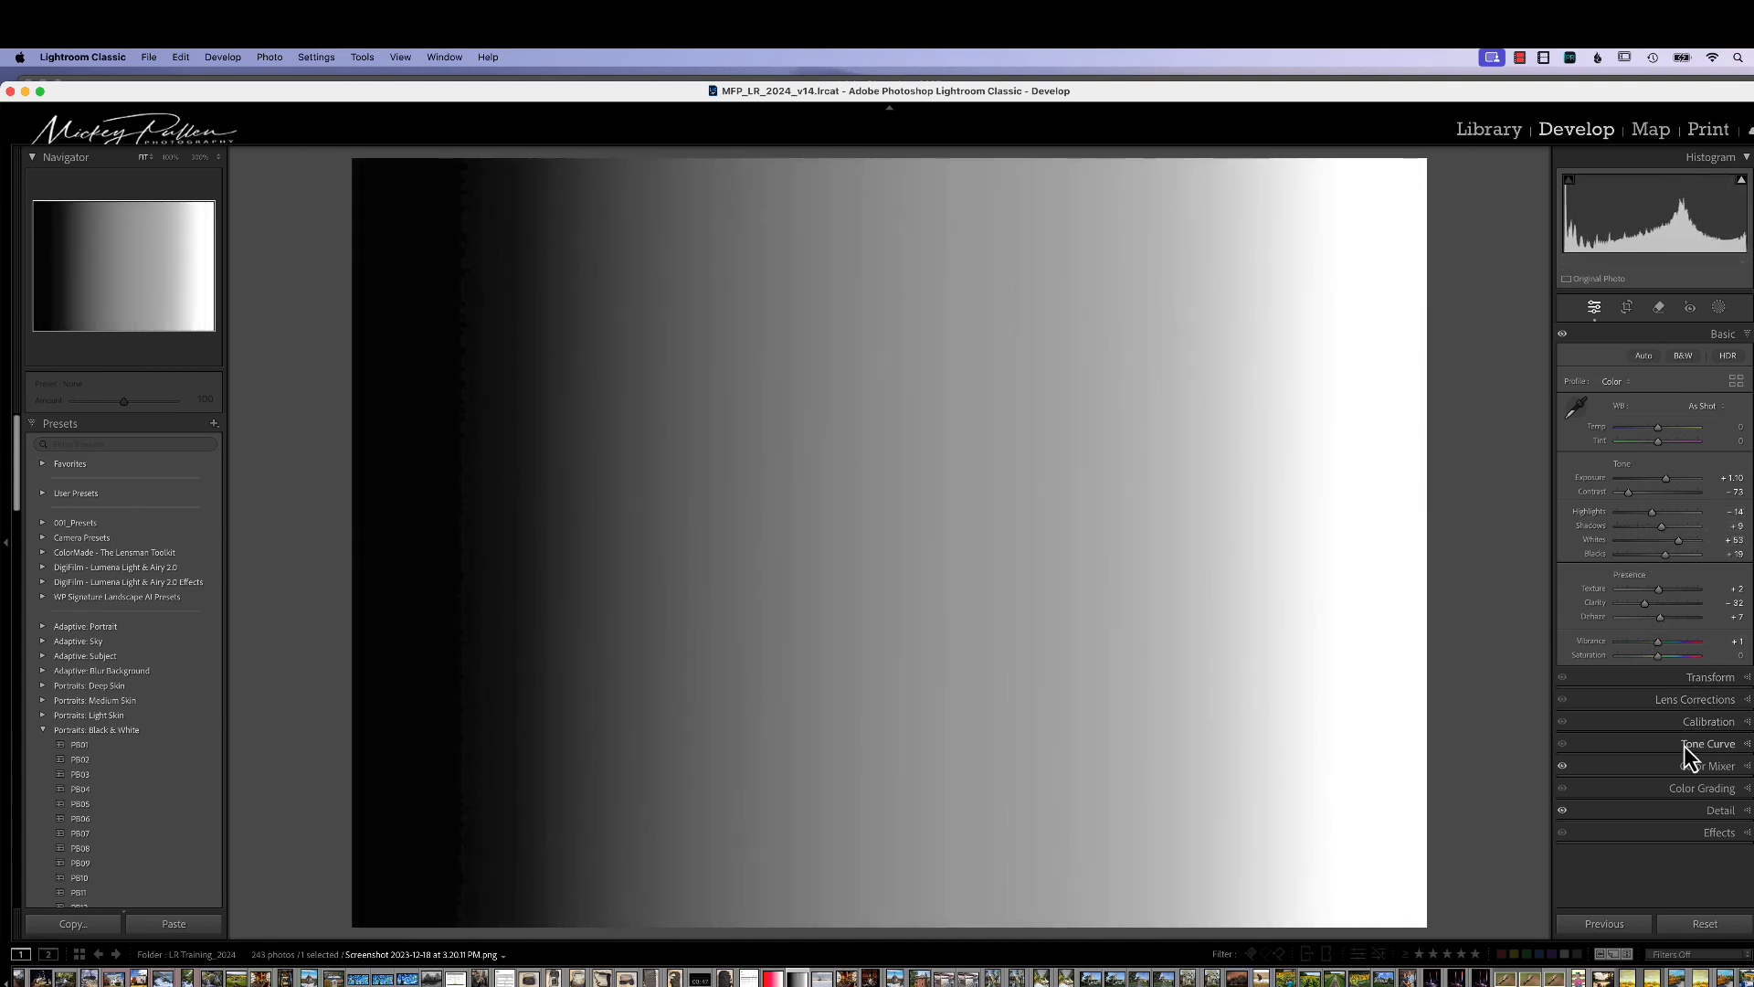
Step: In the Tone Curve panel, add a slight shadow point and a highlight point pulled darker
click(1709, 743)
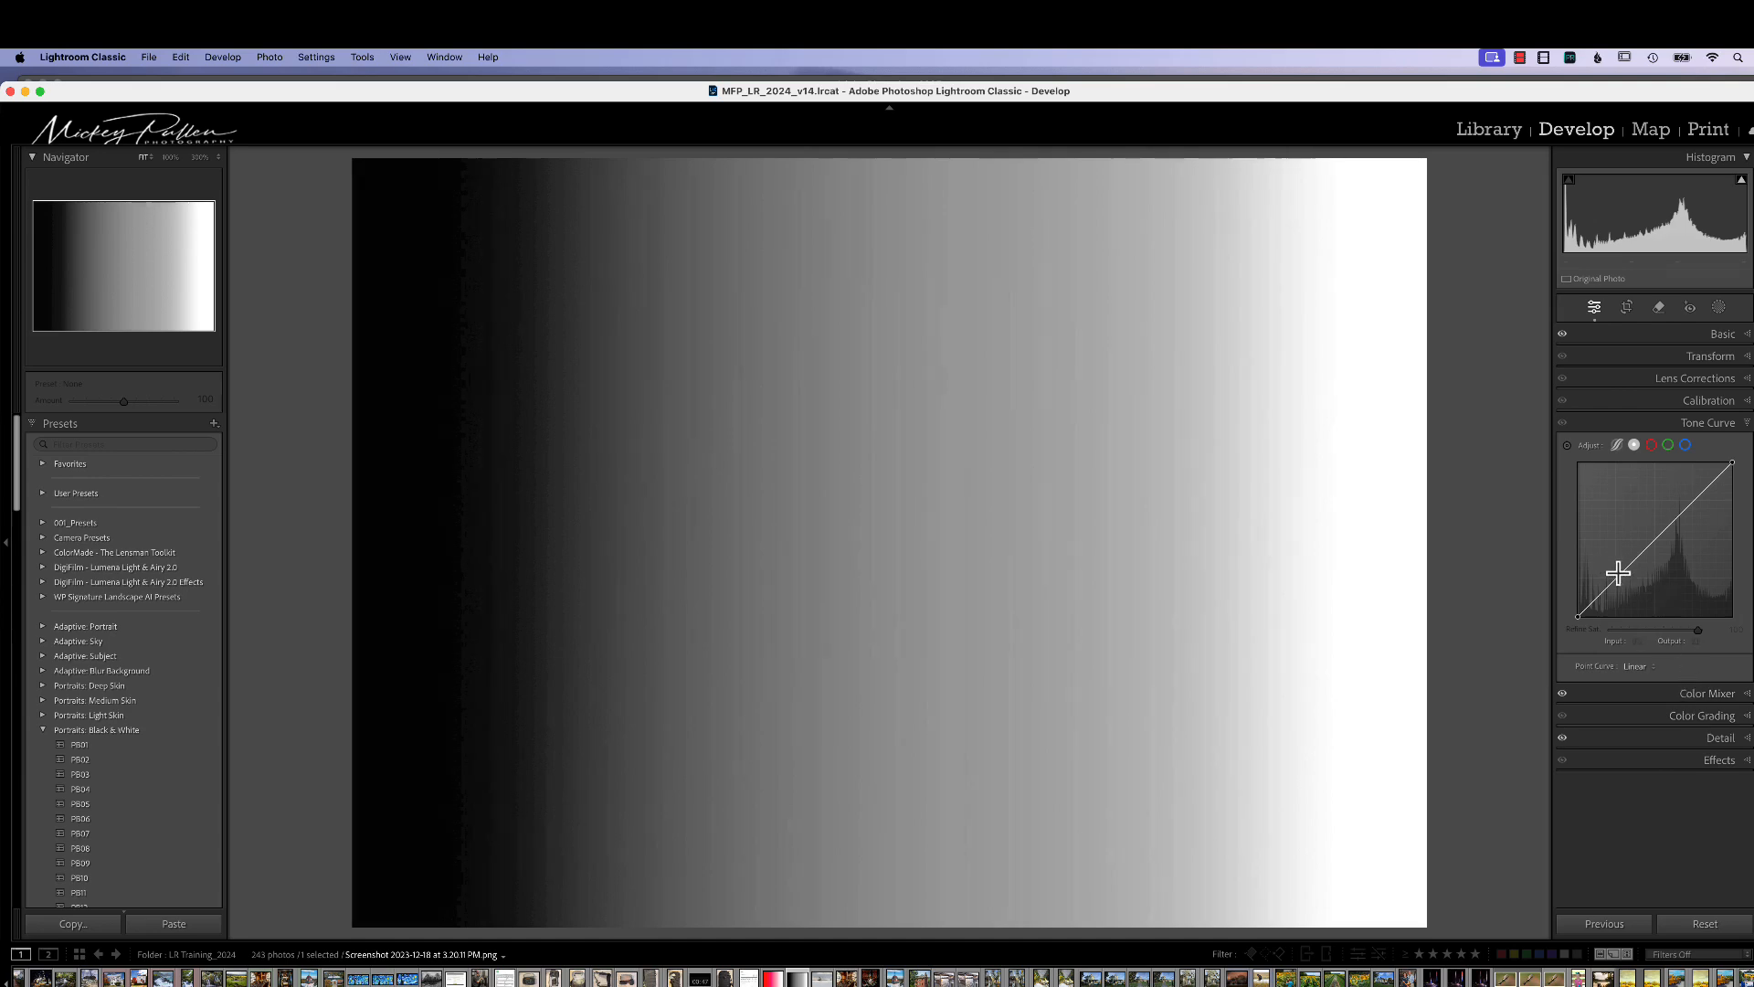
drag(1617, 573, 1616, 576)
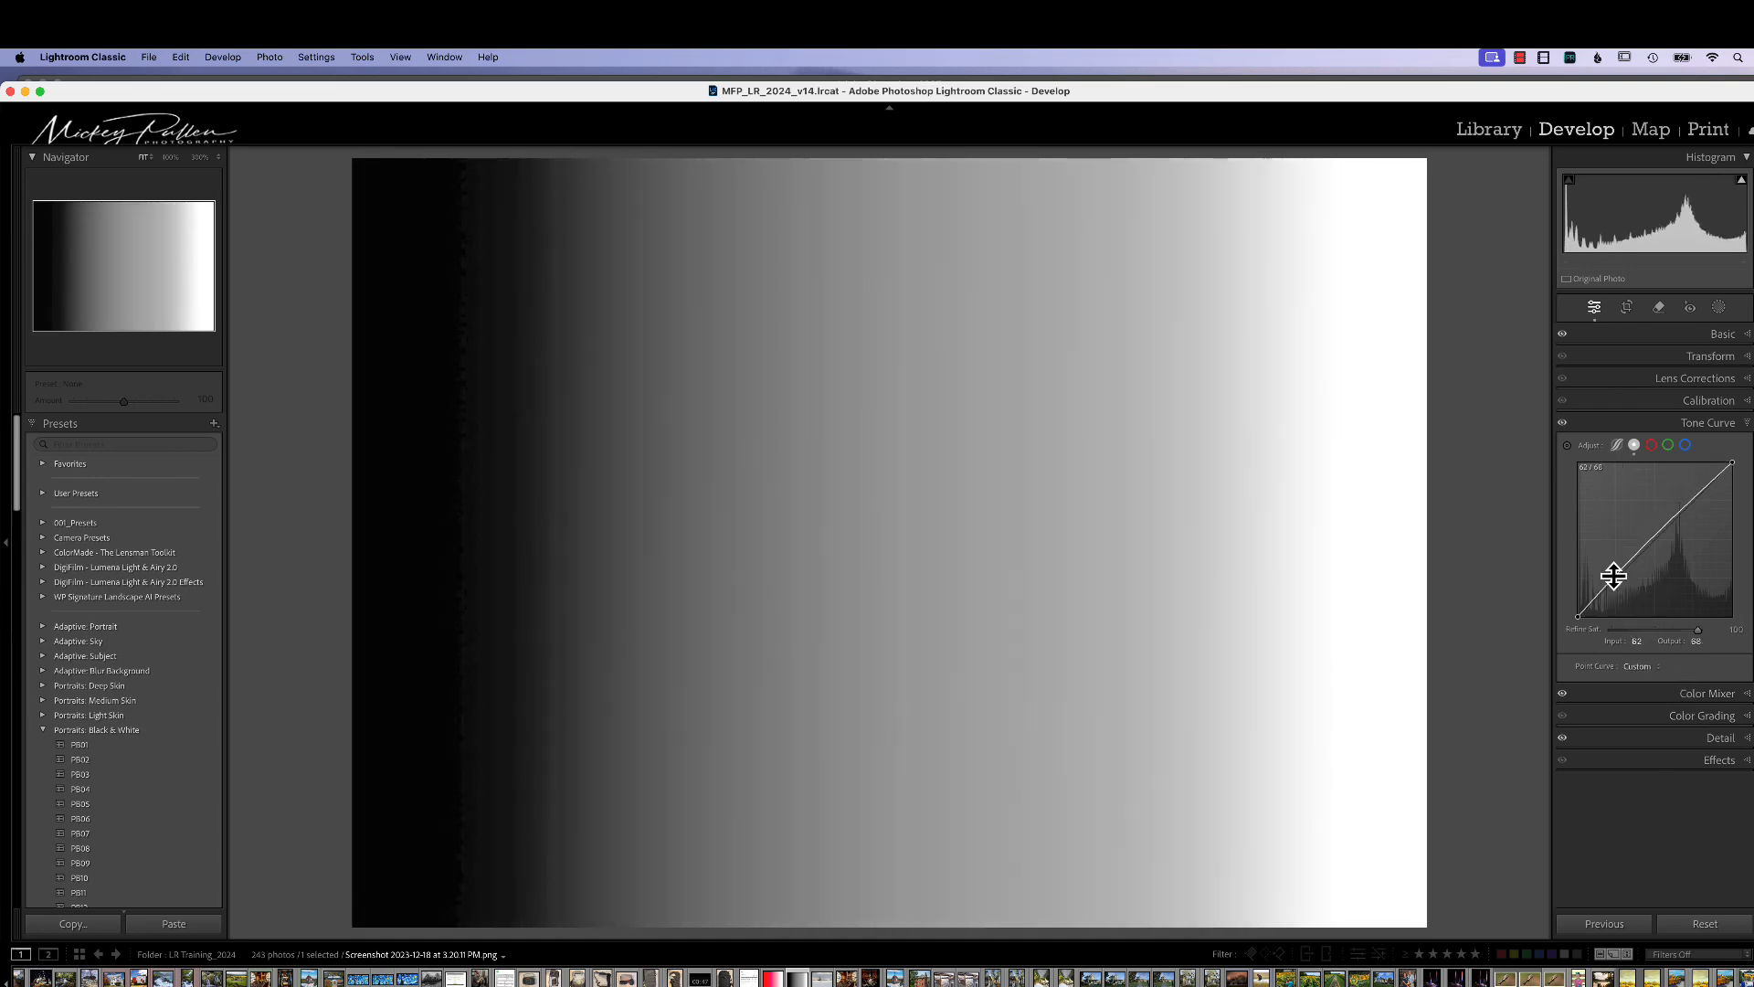
drag(1614, 577, 1706, 532)
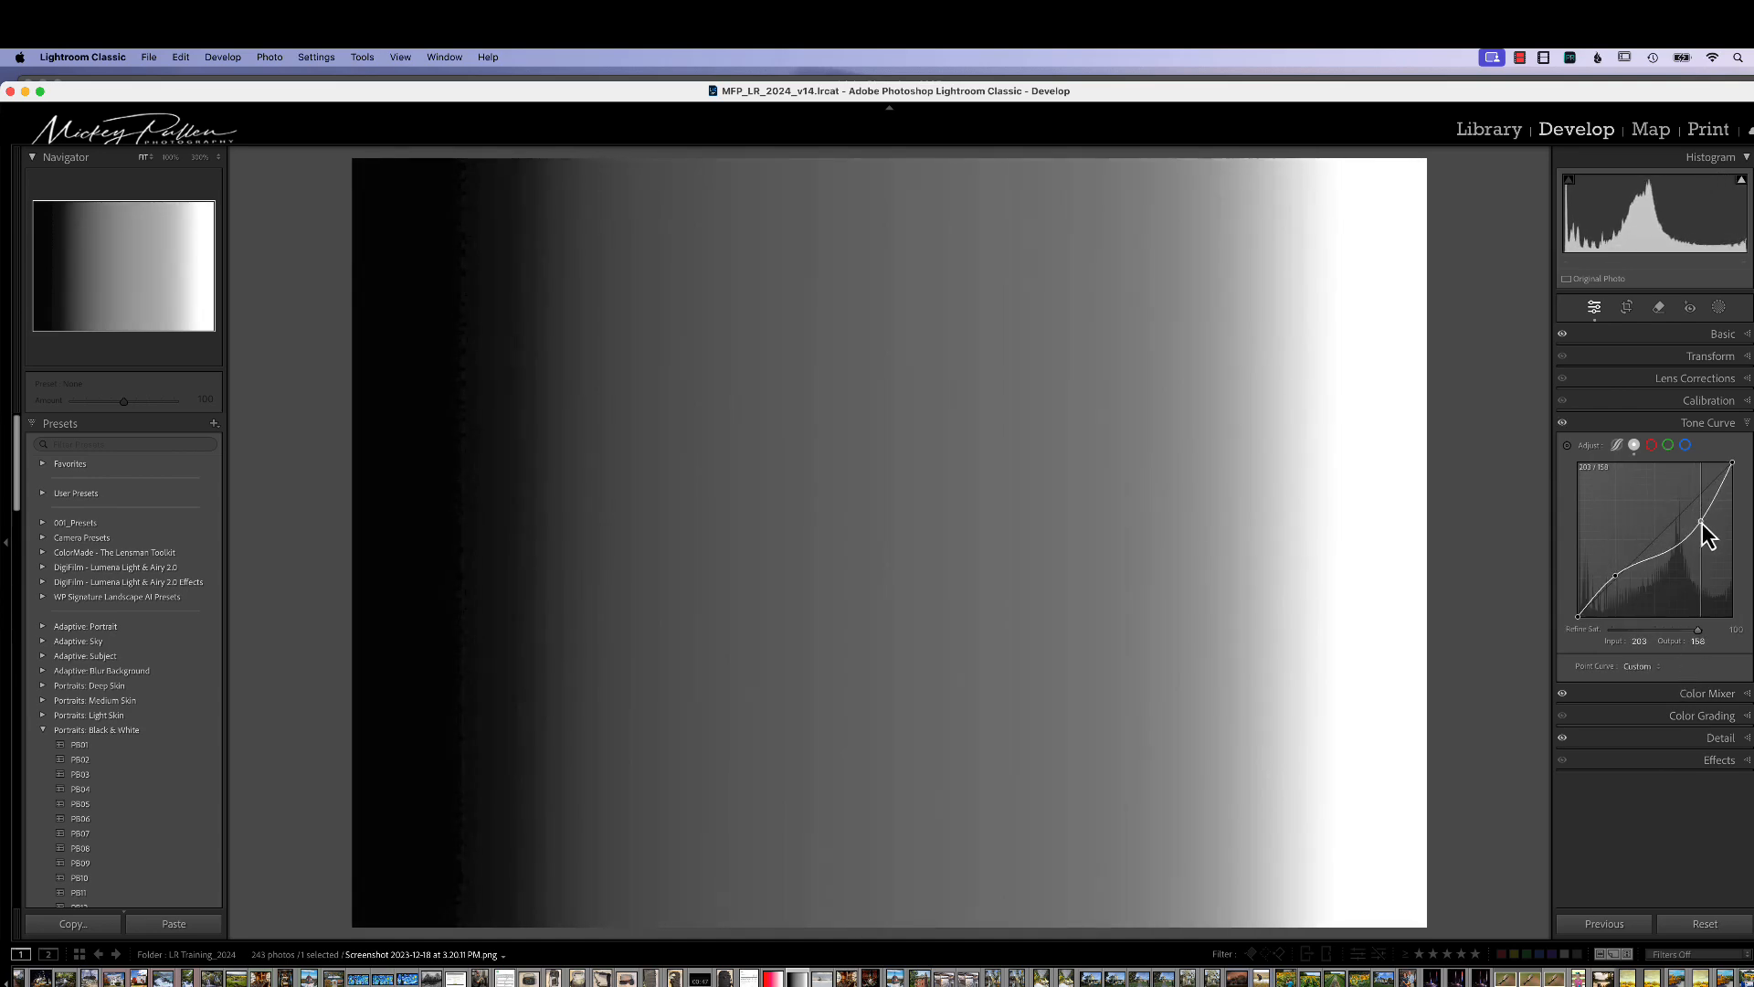
drag(1700, 532, 1695, 534)
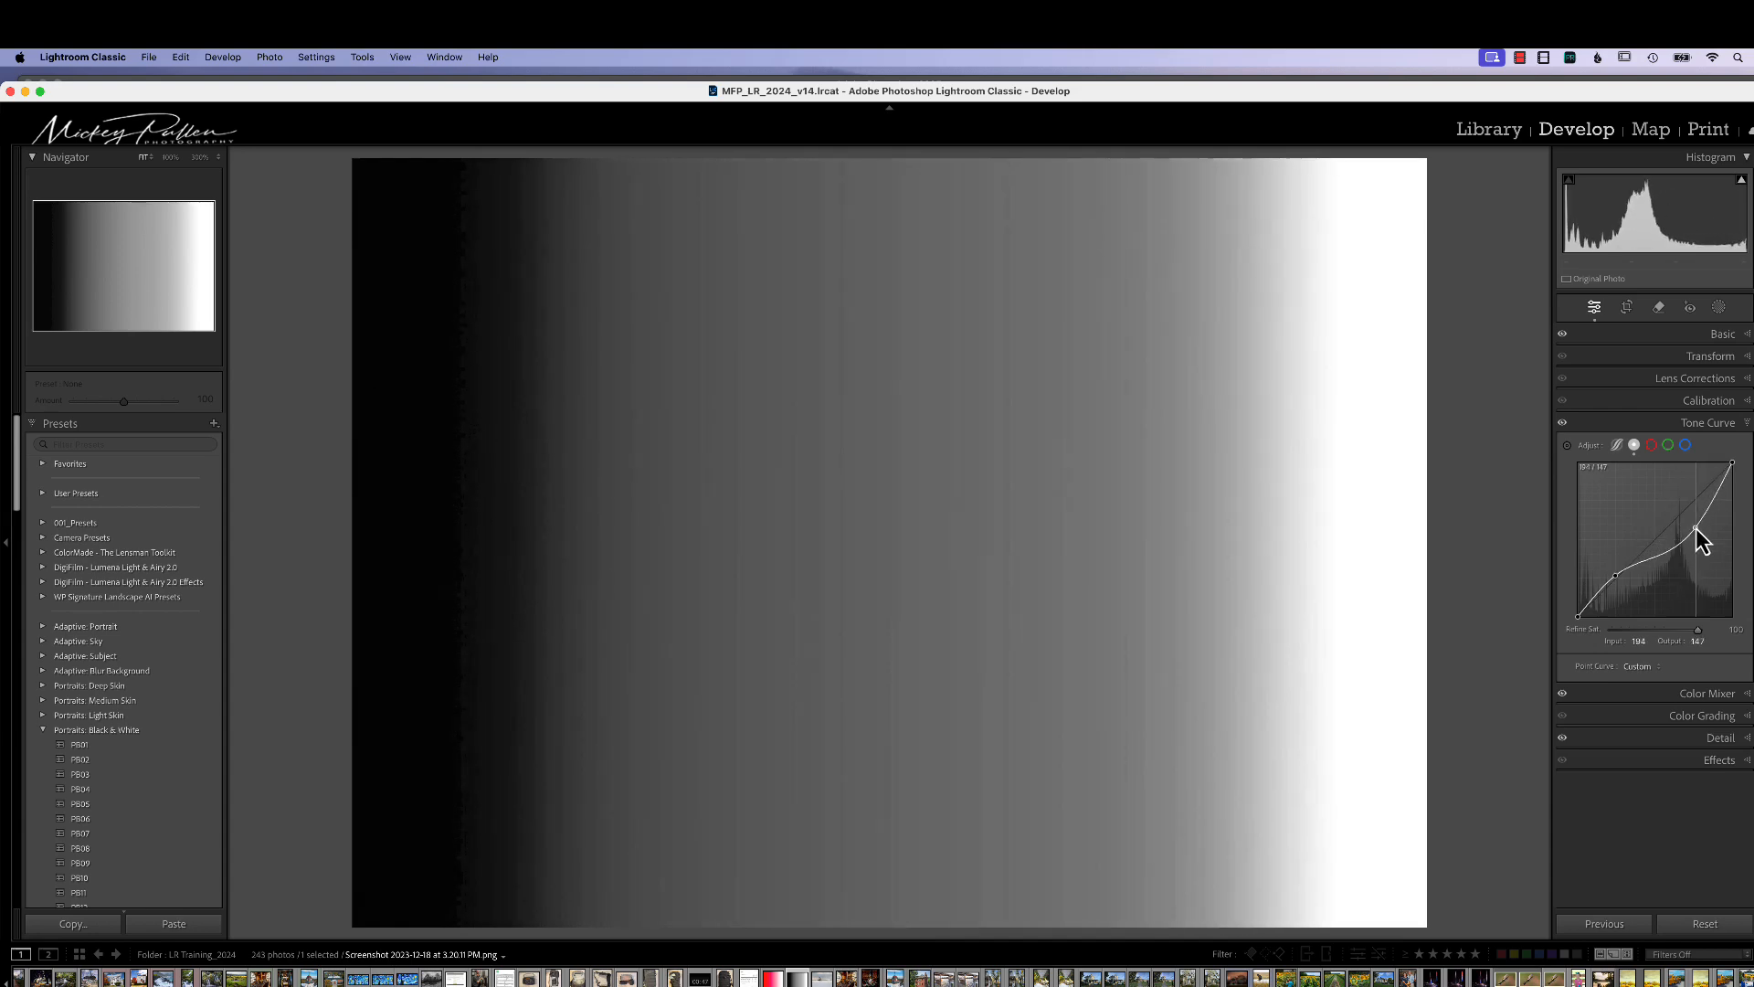
drag(1698, 537, 1684, 515)
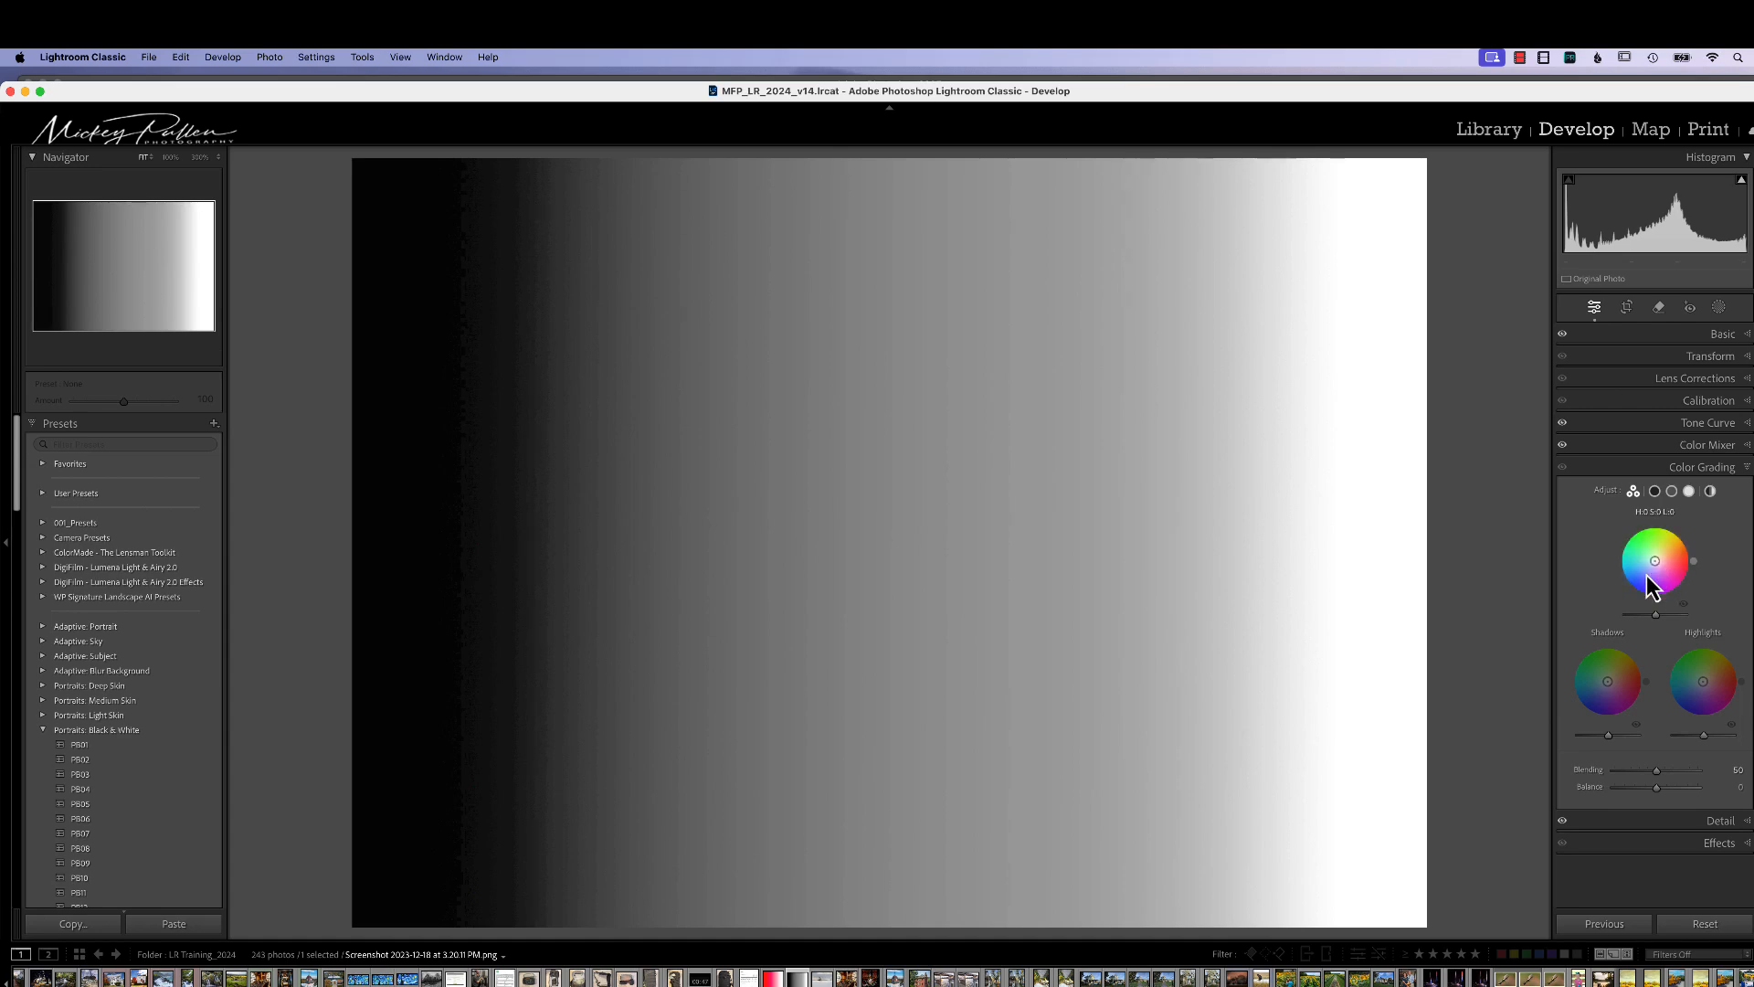
Step: Drag the Midtones wheel toward purple and the Shadows wheel toward warm brown
drag(1656, 559, 1681, 543)
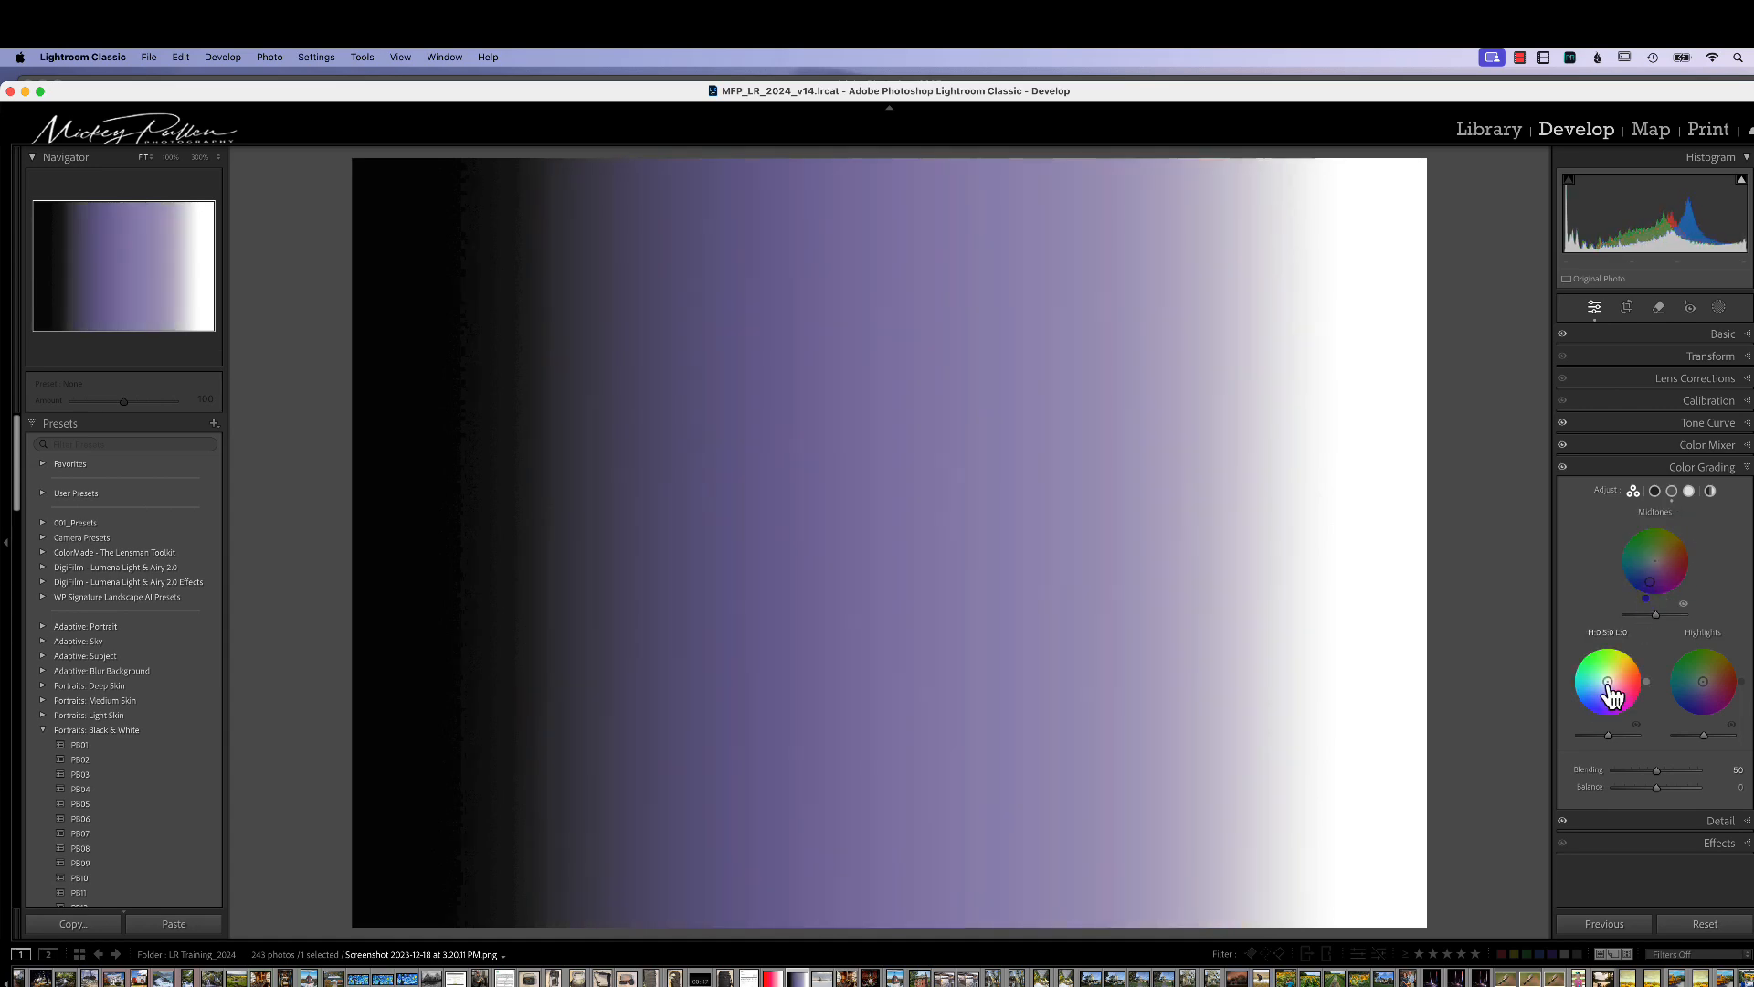
drag(1608, 688, 1620, 699)
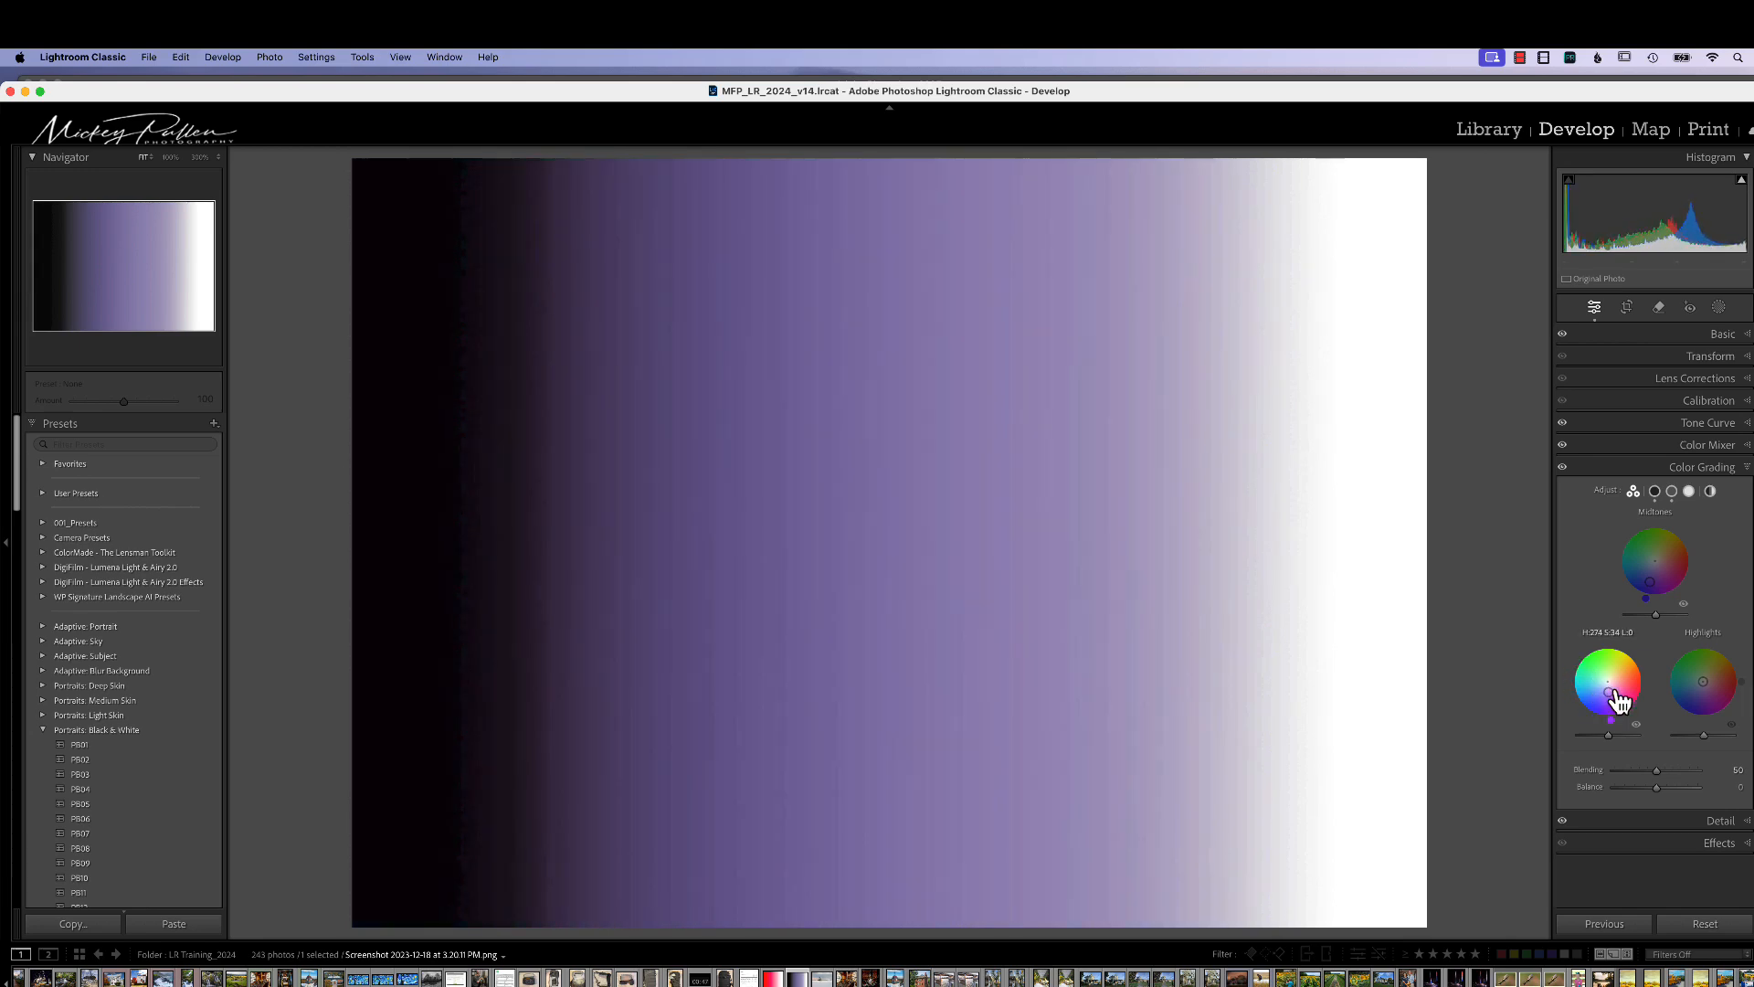
drag(1620, 697, 1619, 689)
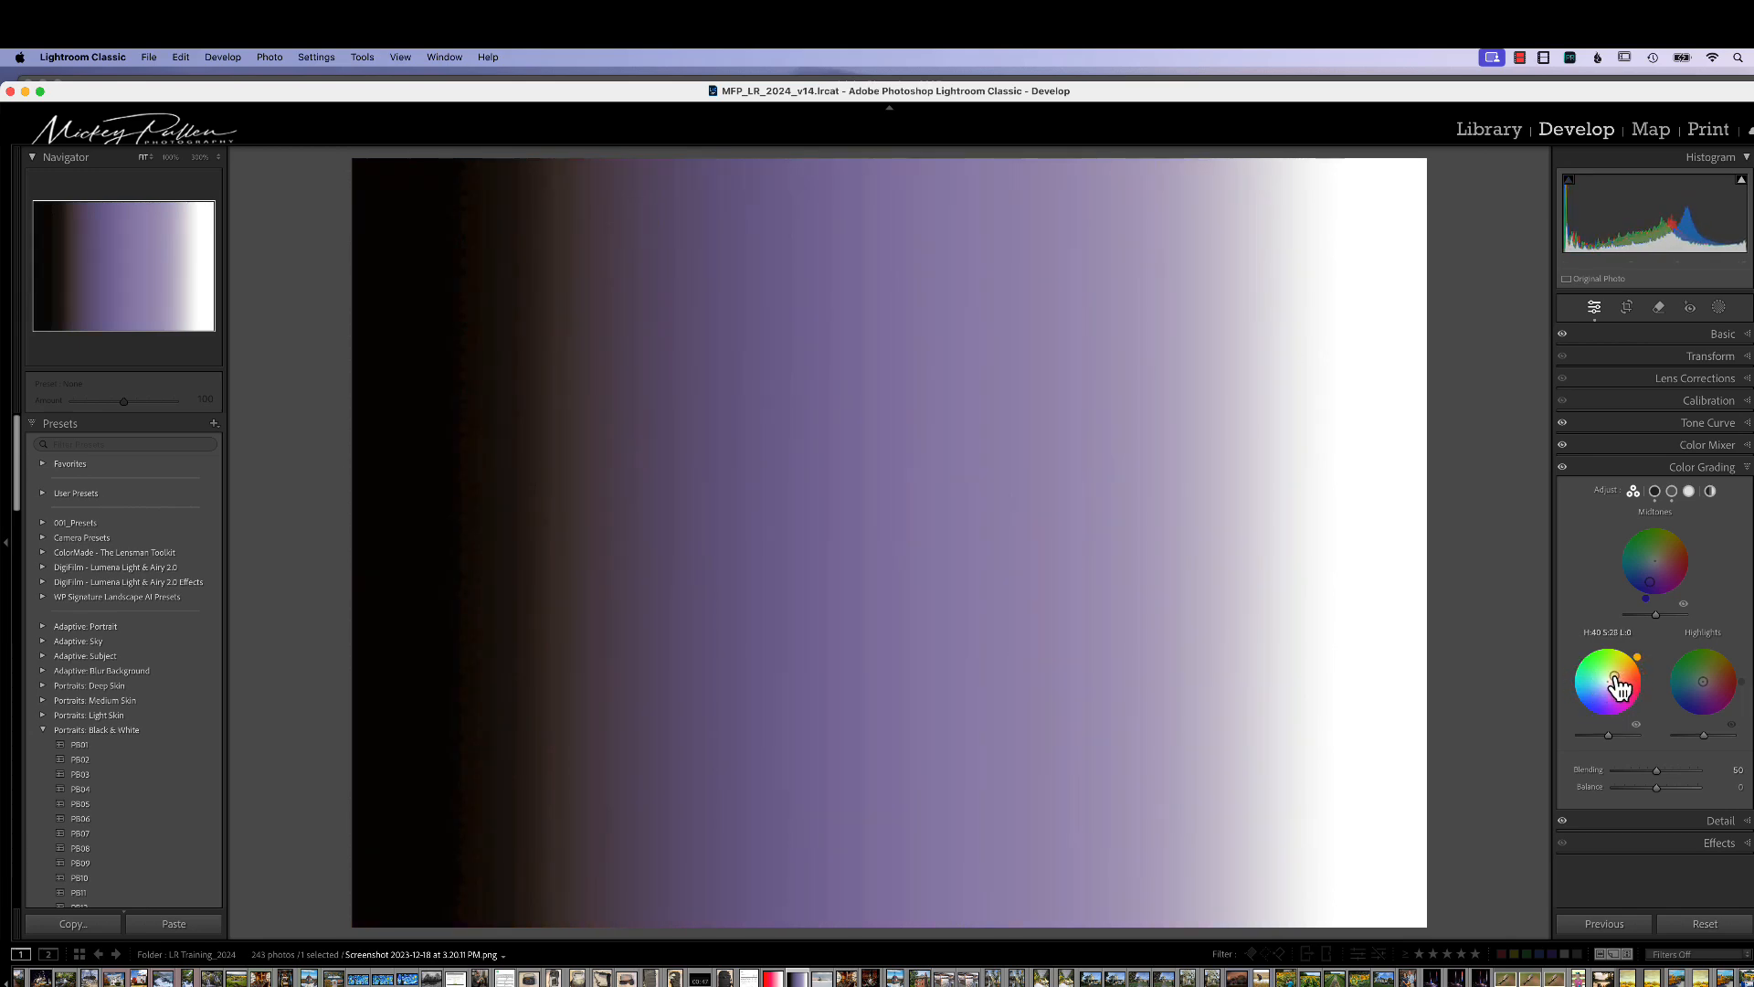